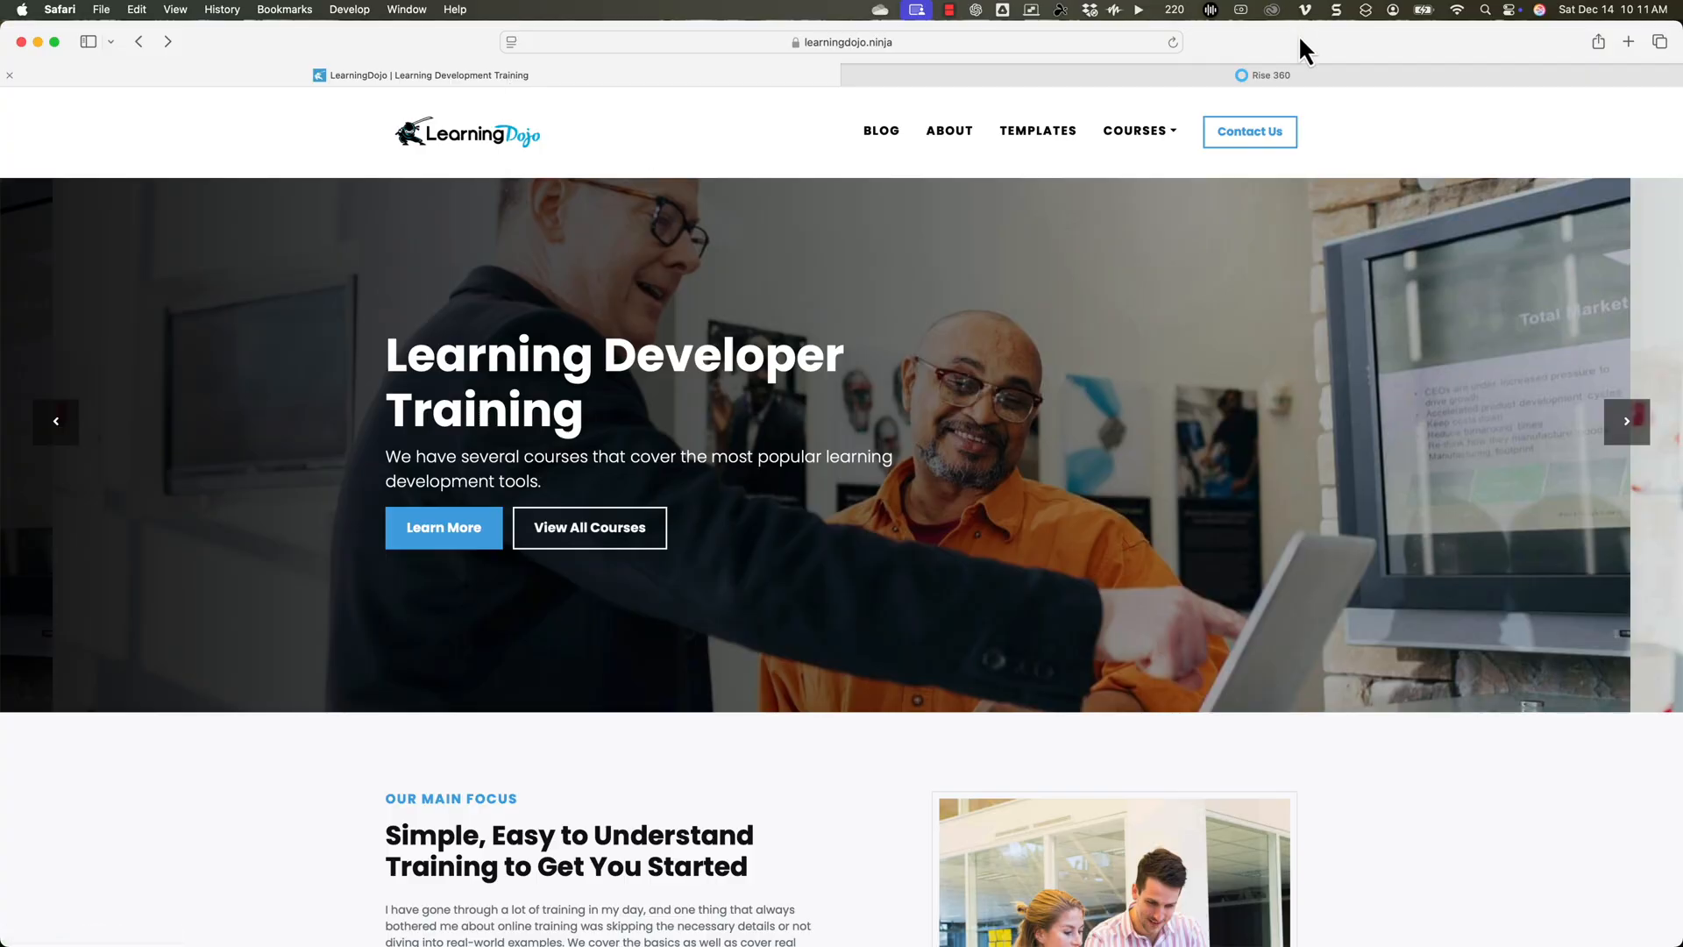
# Switch to the Rise 360 tab and open the Cooking 101 course.
pyautogui.click(1260, 75)
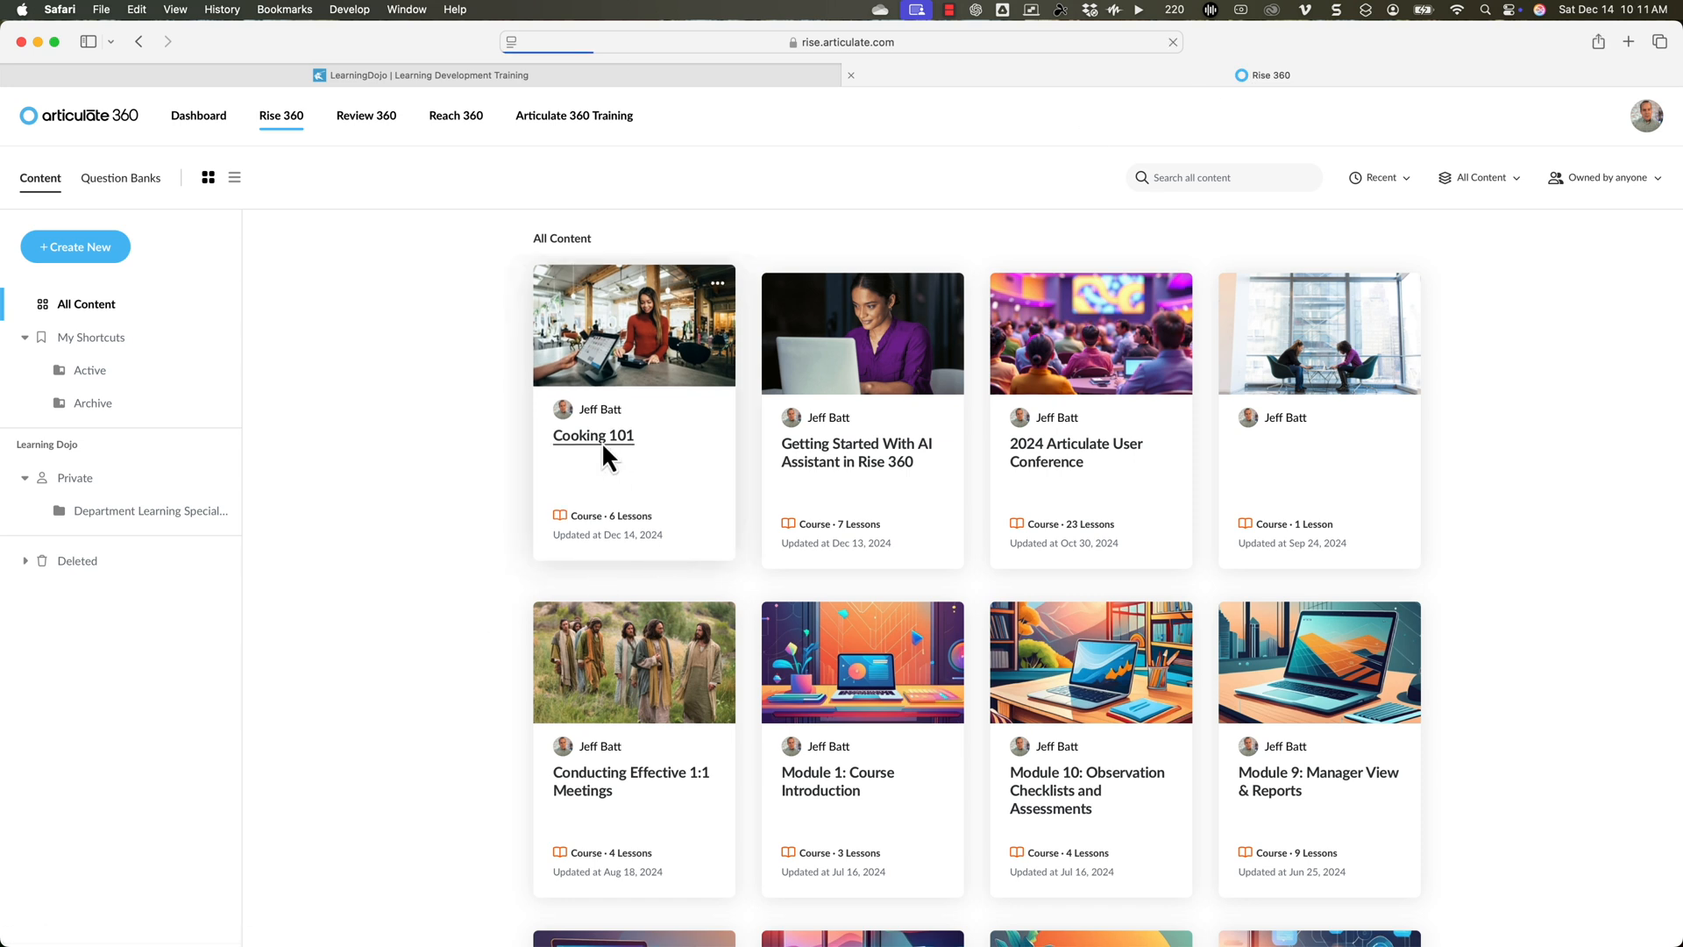
pyautogui.click(593, 434)
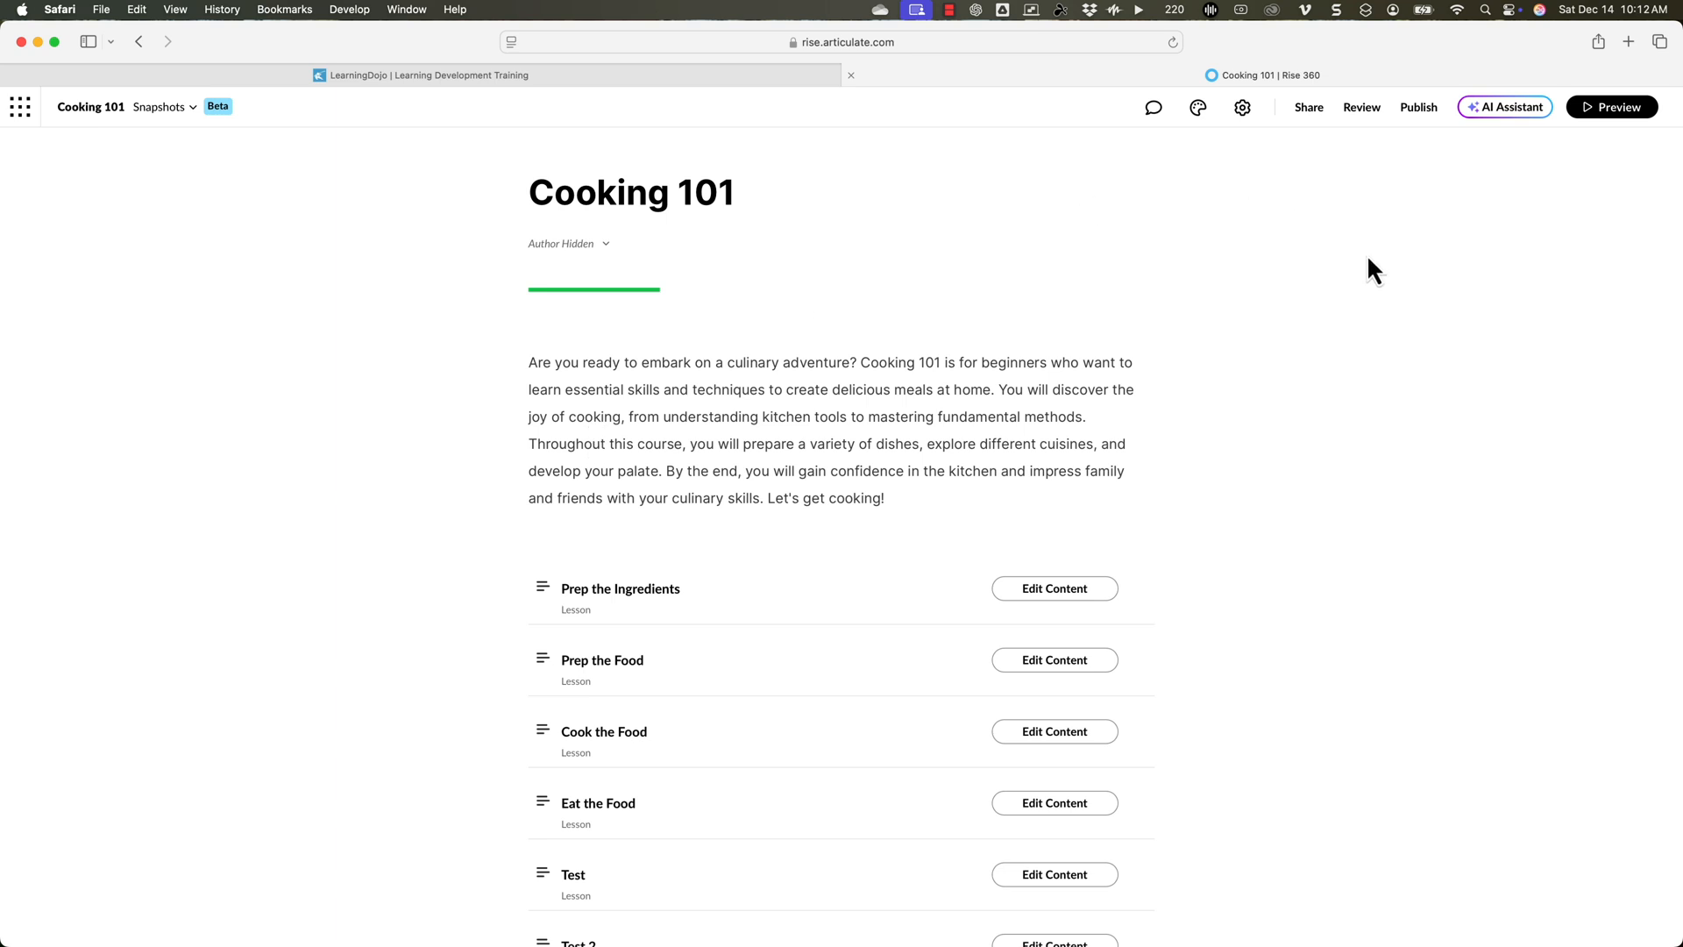
# Open the AI Assistant's AI settings for the Cooking 101 course.
pyautogui.click(1504, 107)
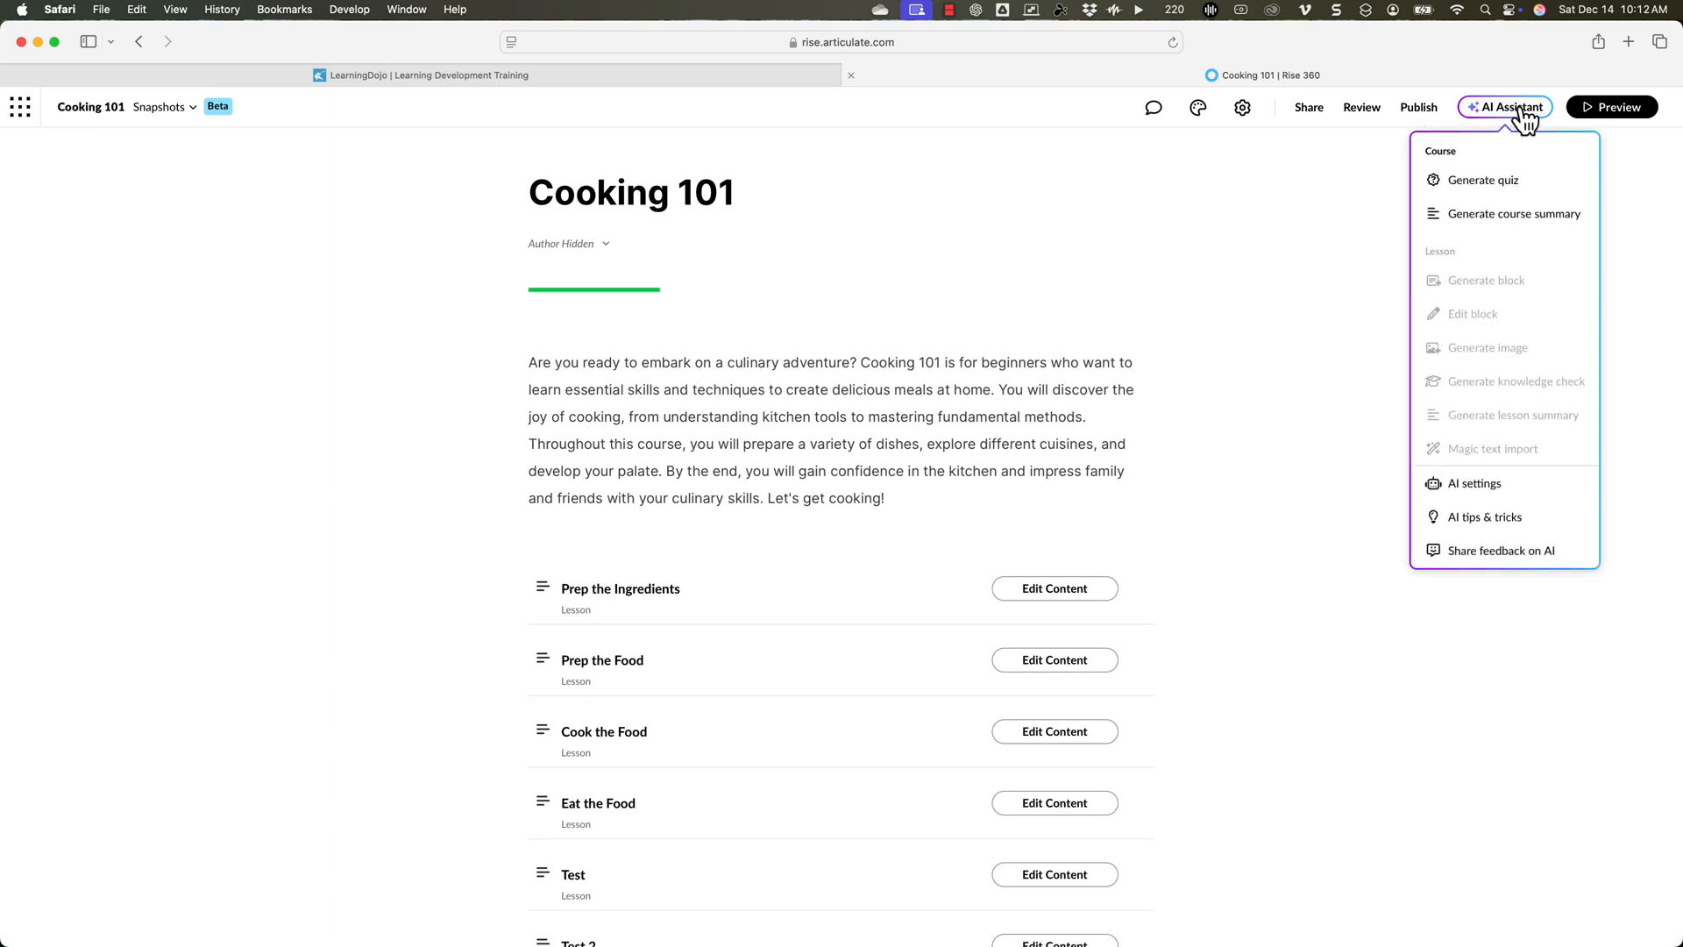
pyautogui.moveTo(1474, 484)
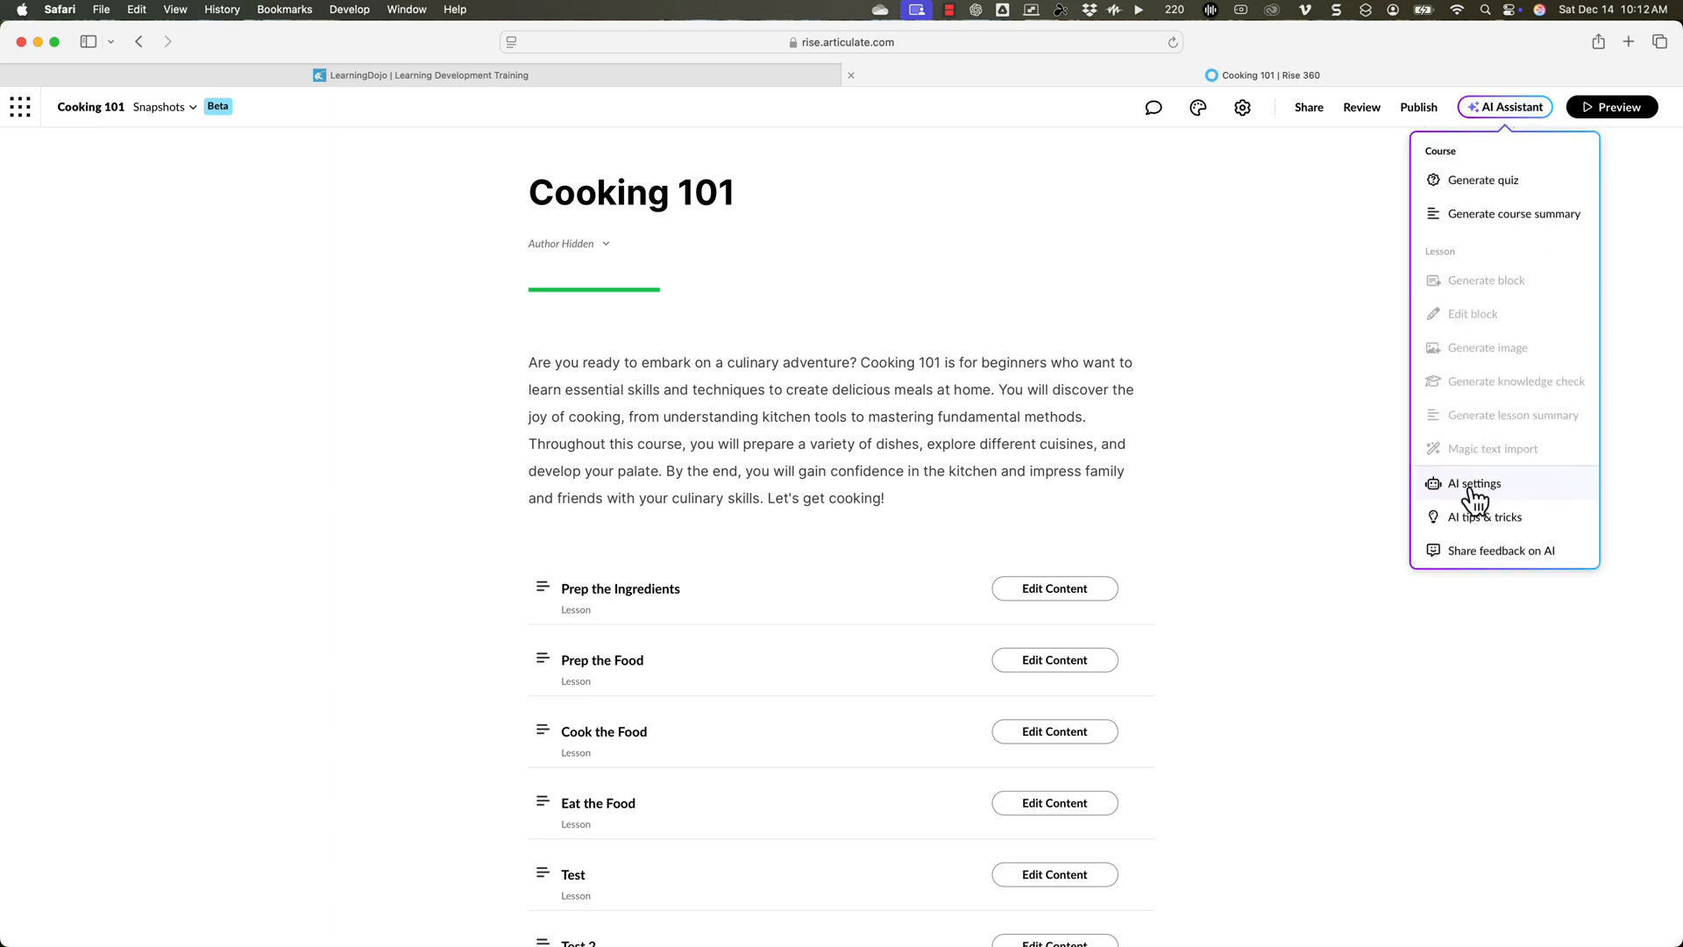
pyautogui.click(1474, 484)
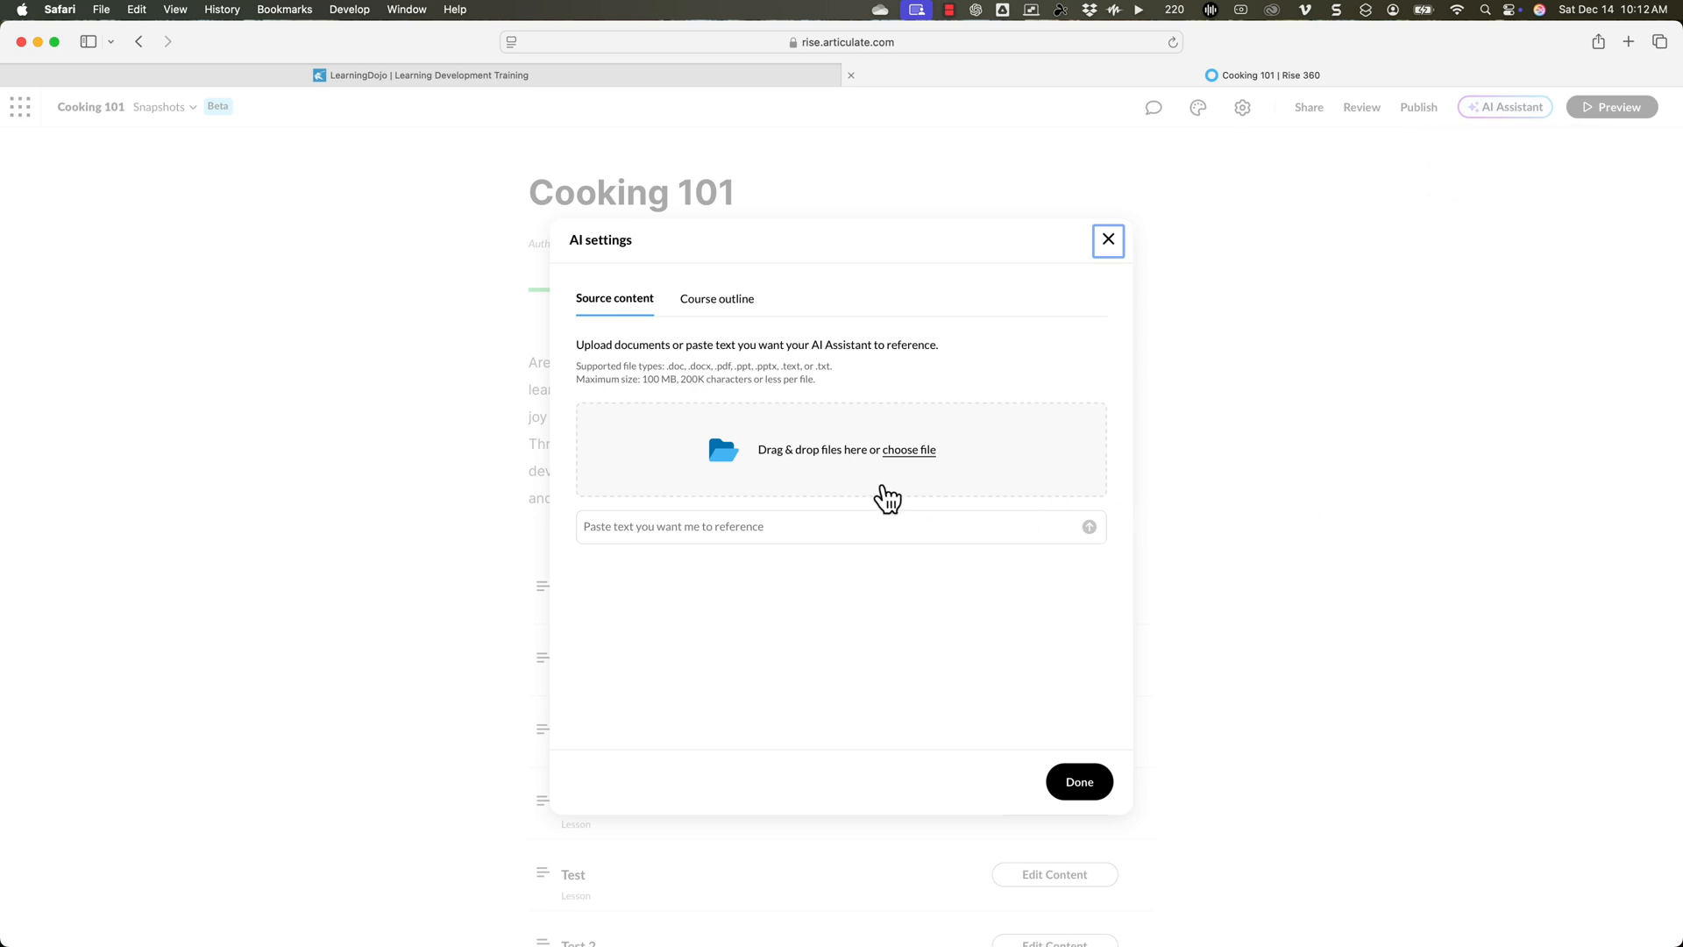
pyautogui.moveTo(1115, 305)
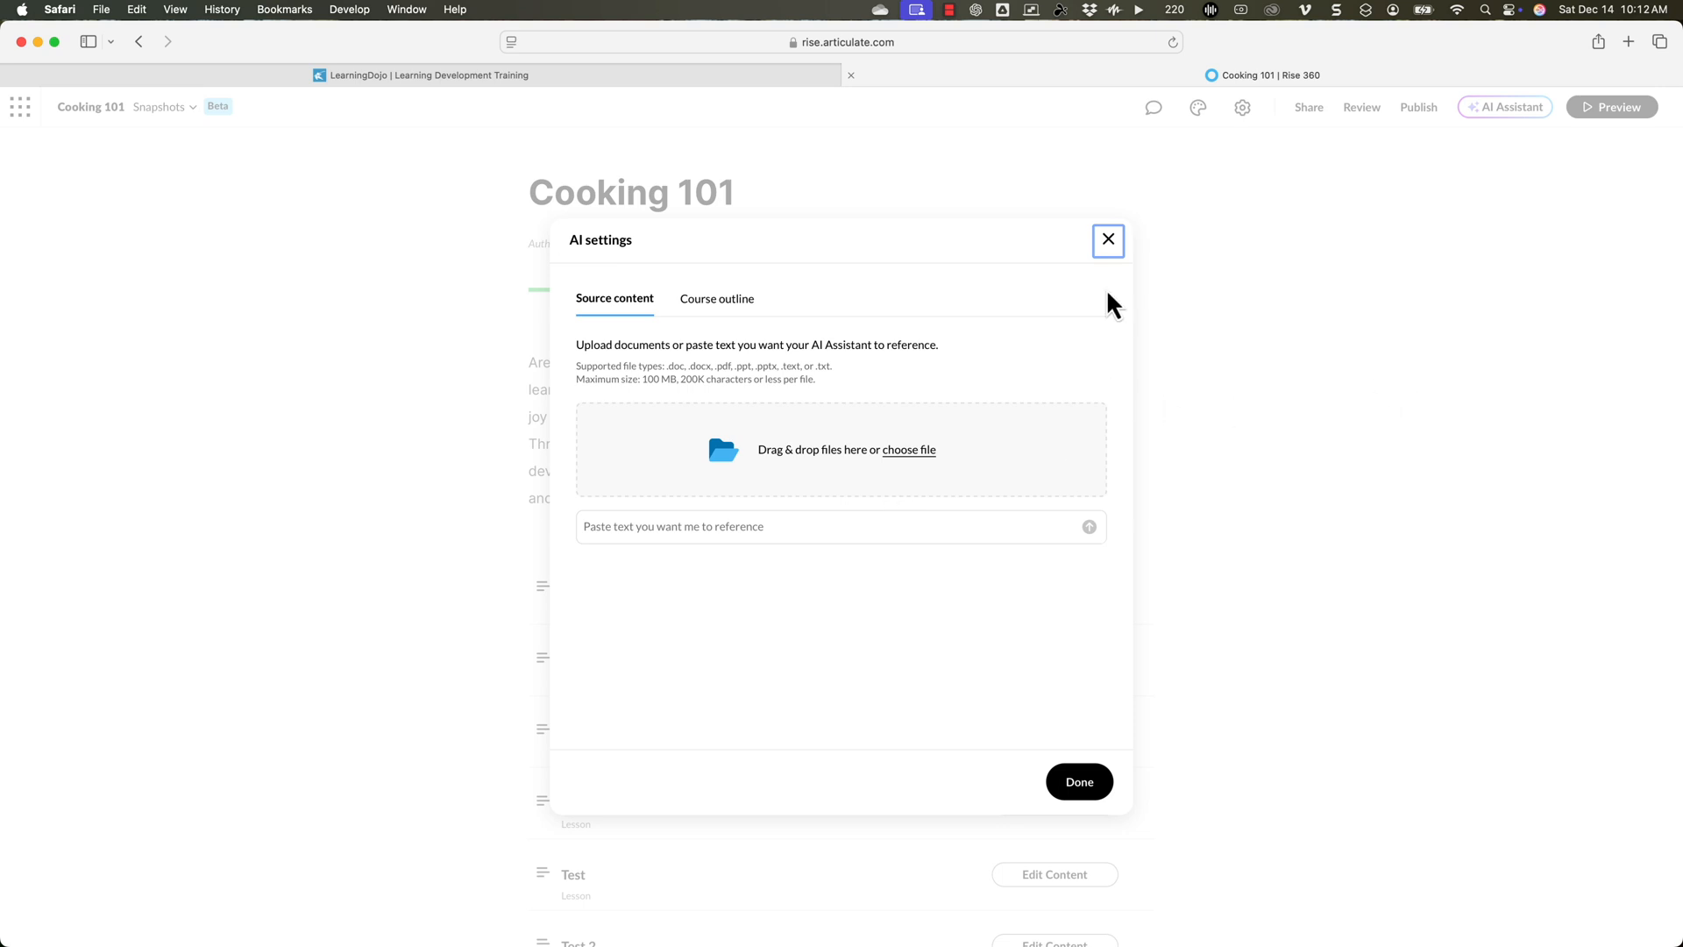
# Create a lesson titled 'Test 3', open it and start an AI-generated block.
pyautogui.click(1108, 240)
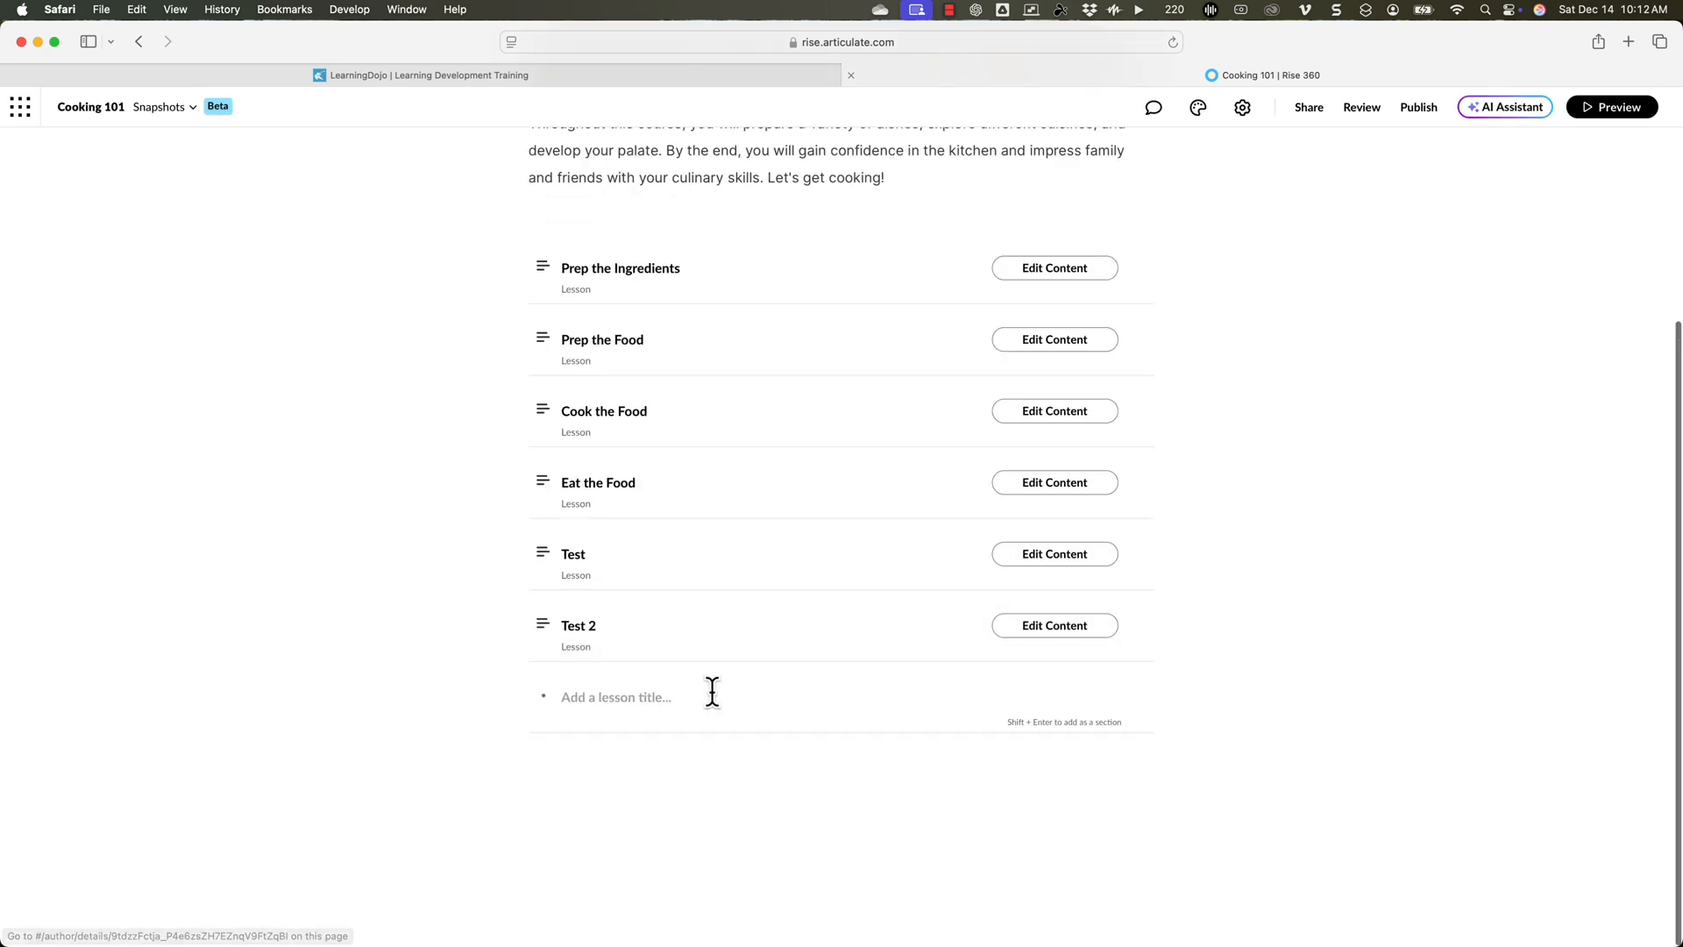
pyautogui.write('Tet')
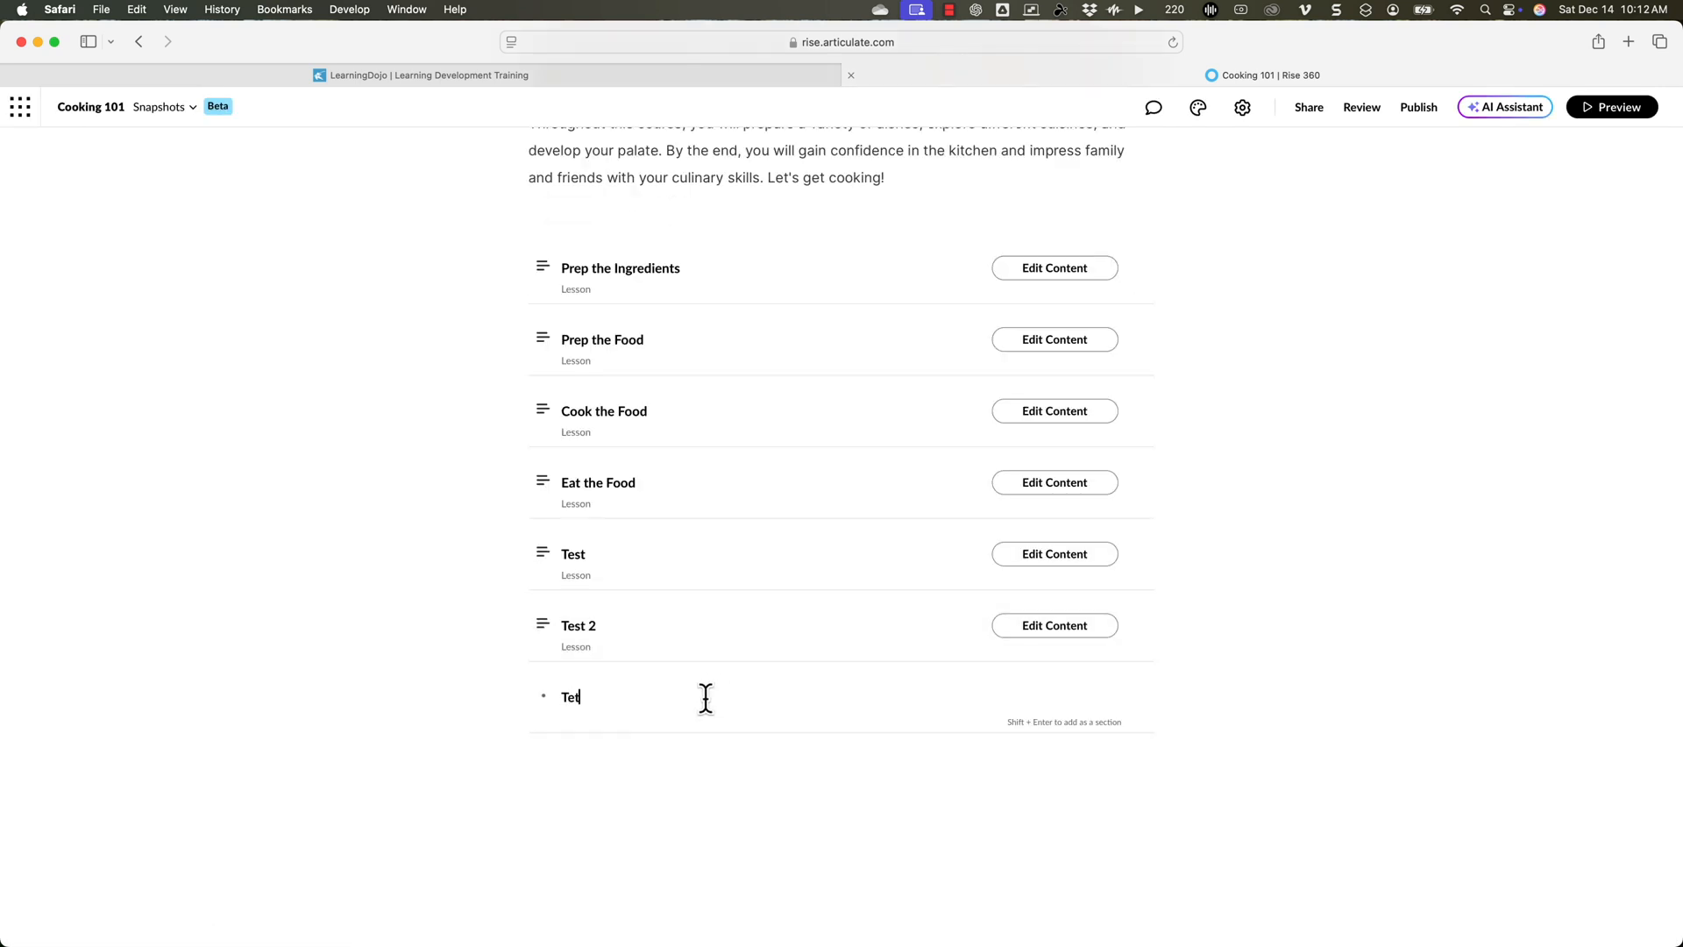
pyautogui.write('Test 3')
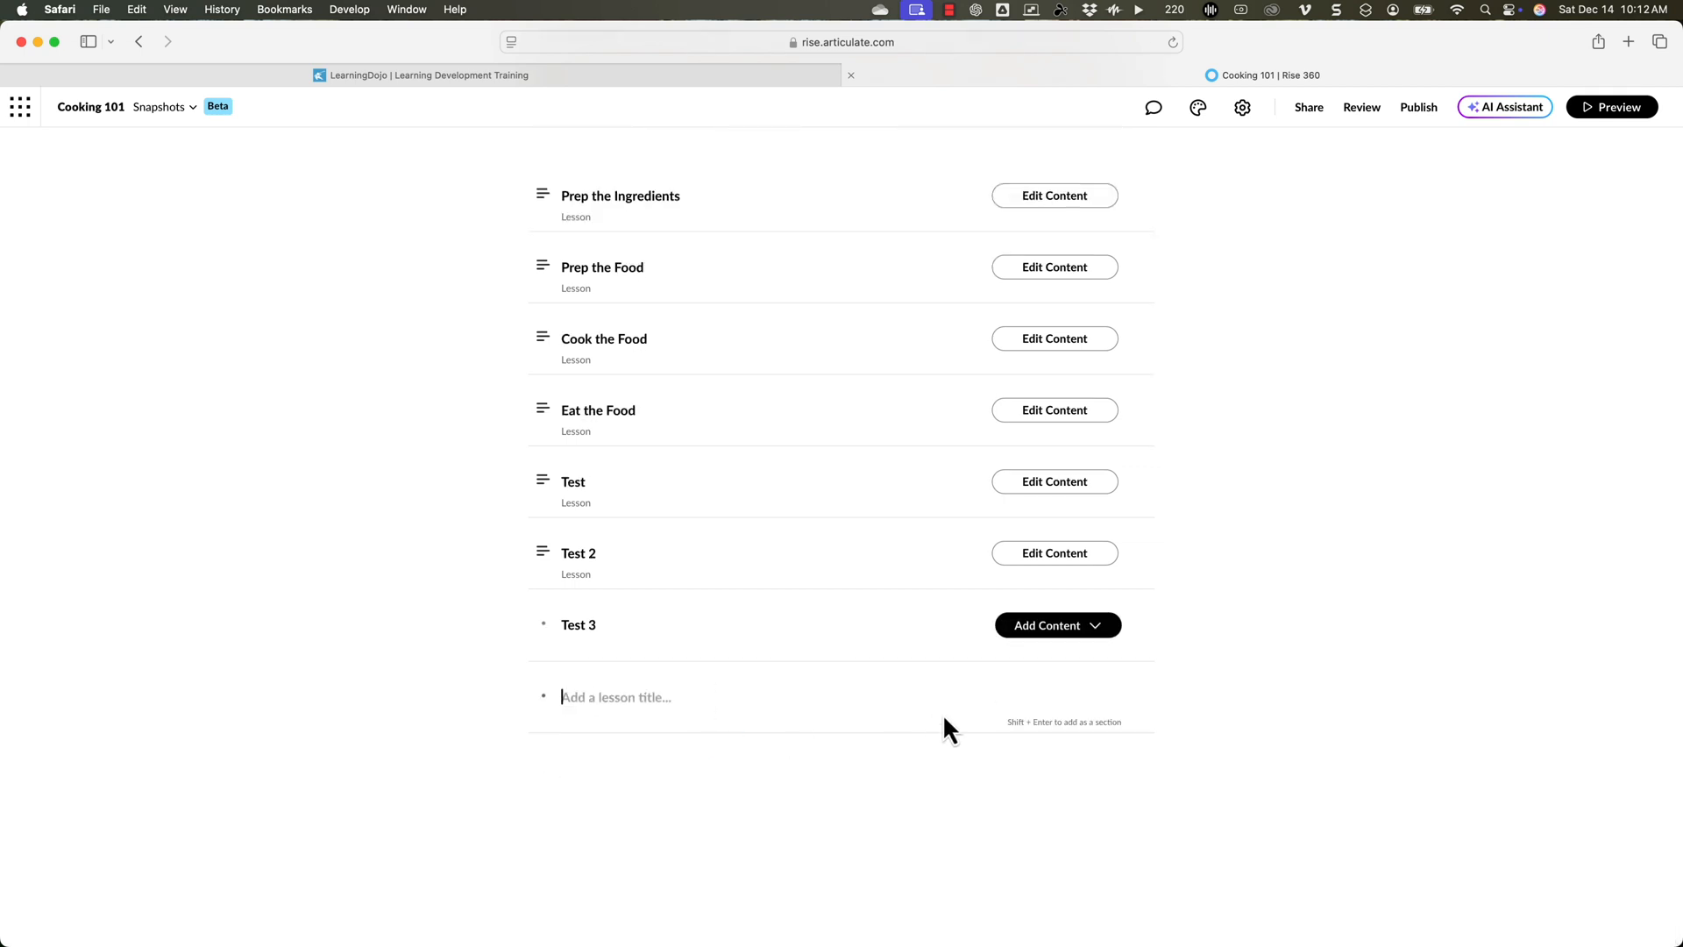
pyautogui.click(1047, 624)
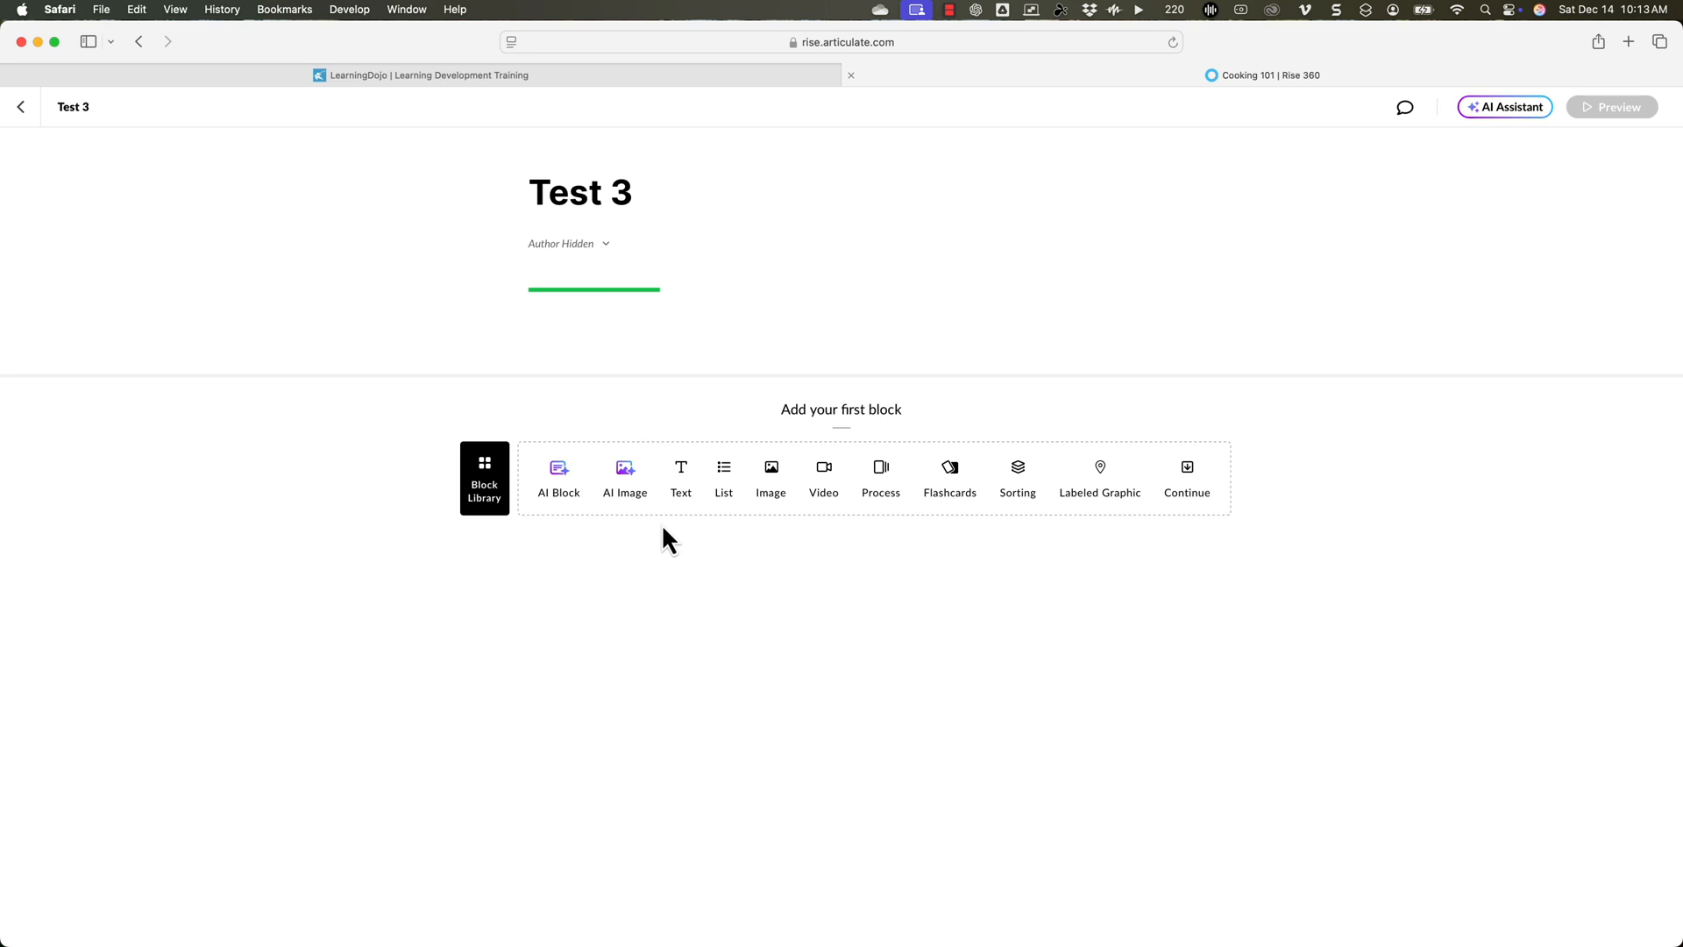
pyautogui.moveTo(646, 537)
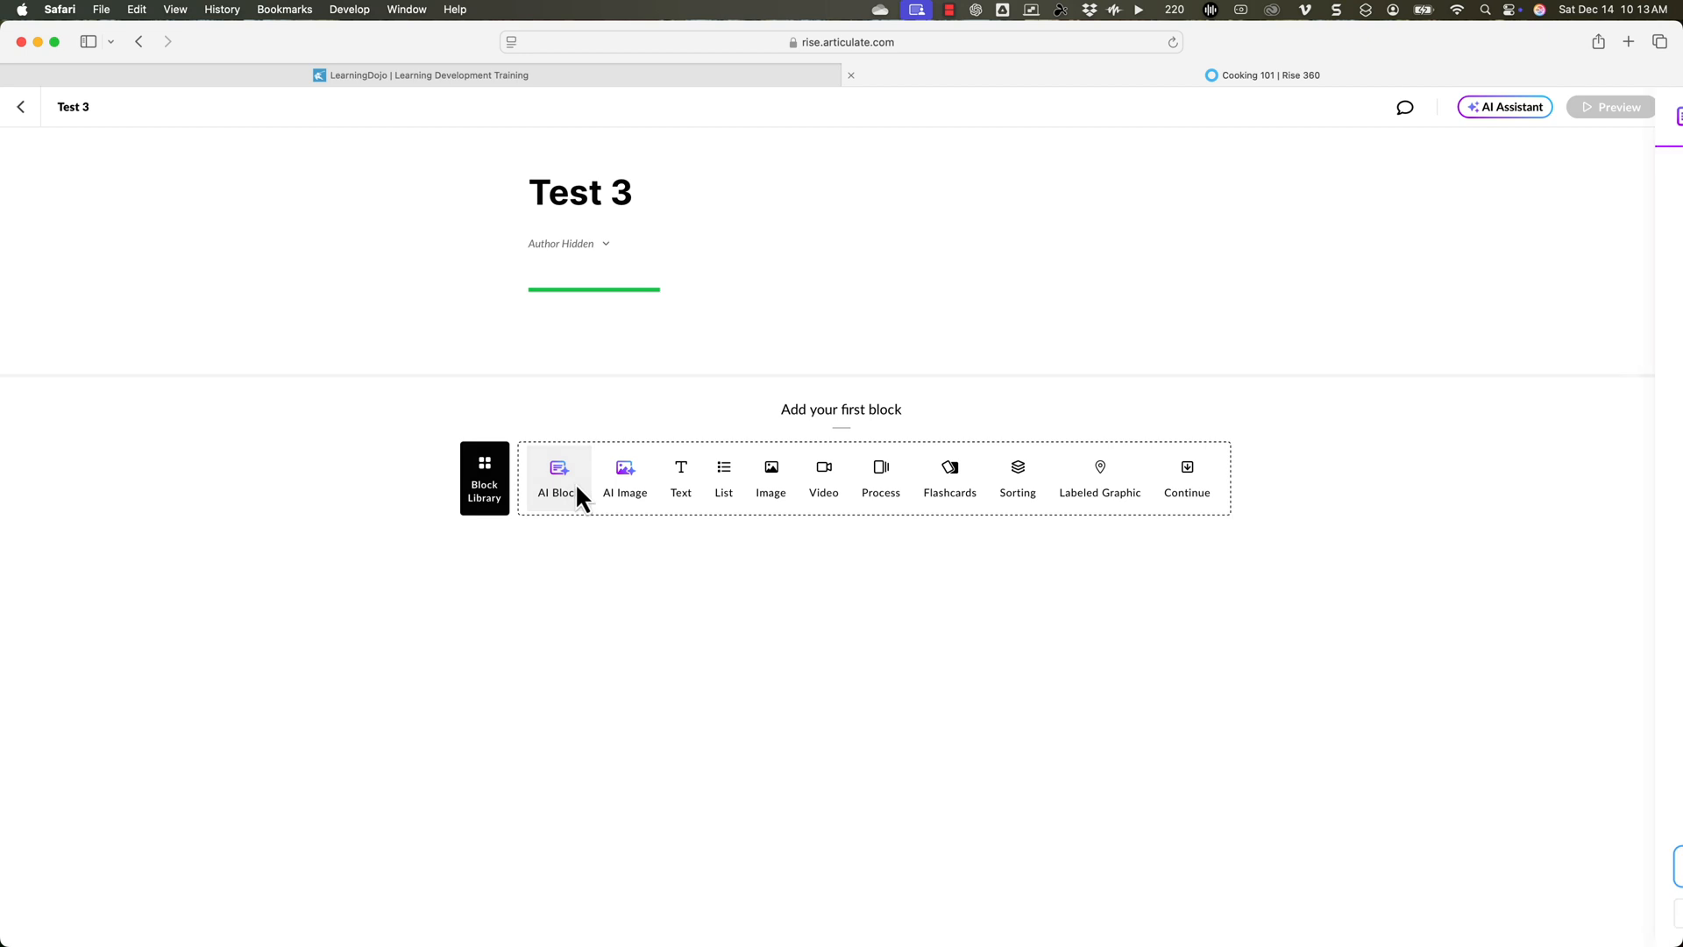
pyautogui.click(558, 477)
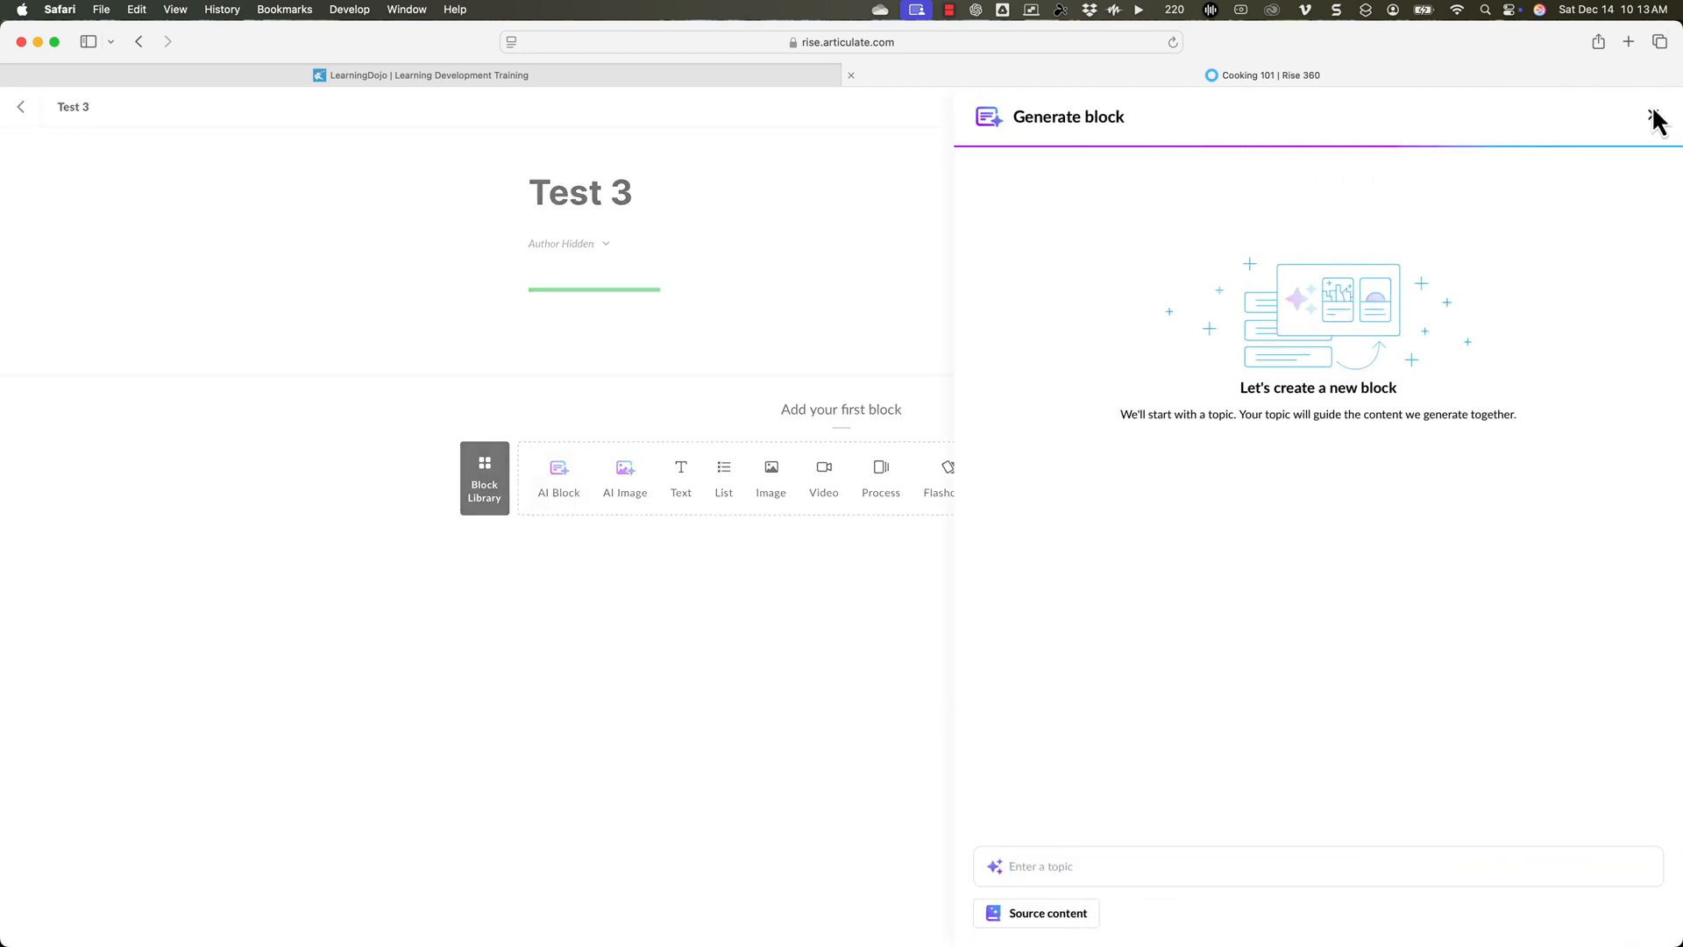
# Open Magic Text Import from the AI Assistant and review the block type list (Process).
pyautogui.click(1504, 107)
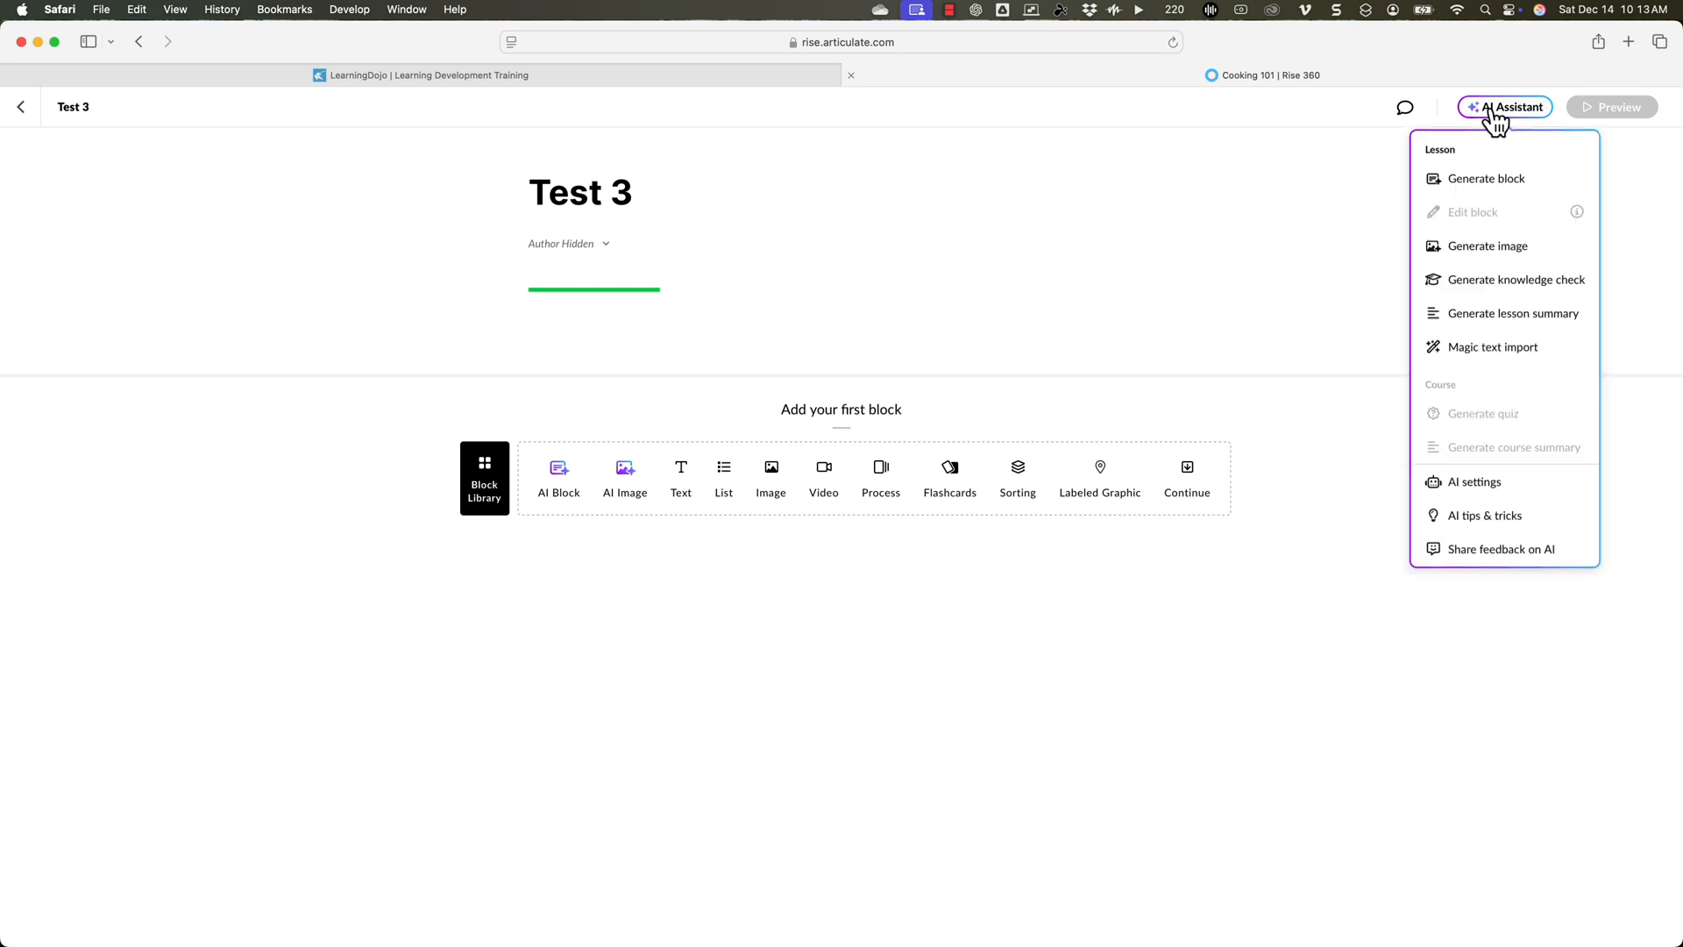
pyautogui.moveTo(1525, 377)
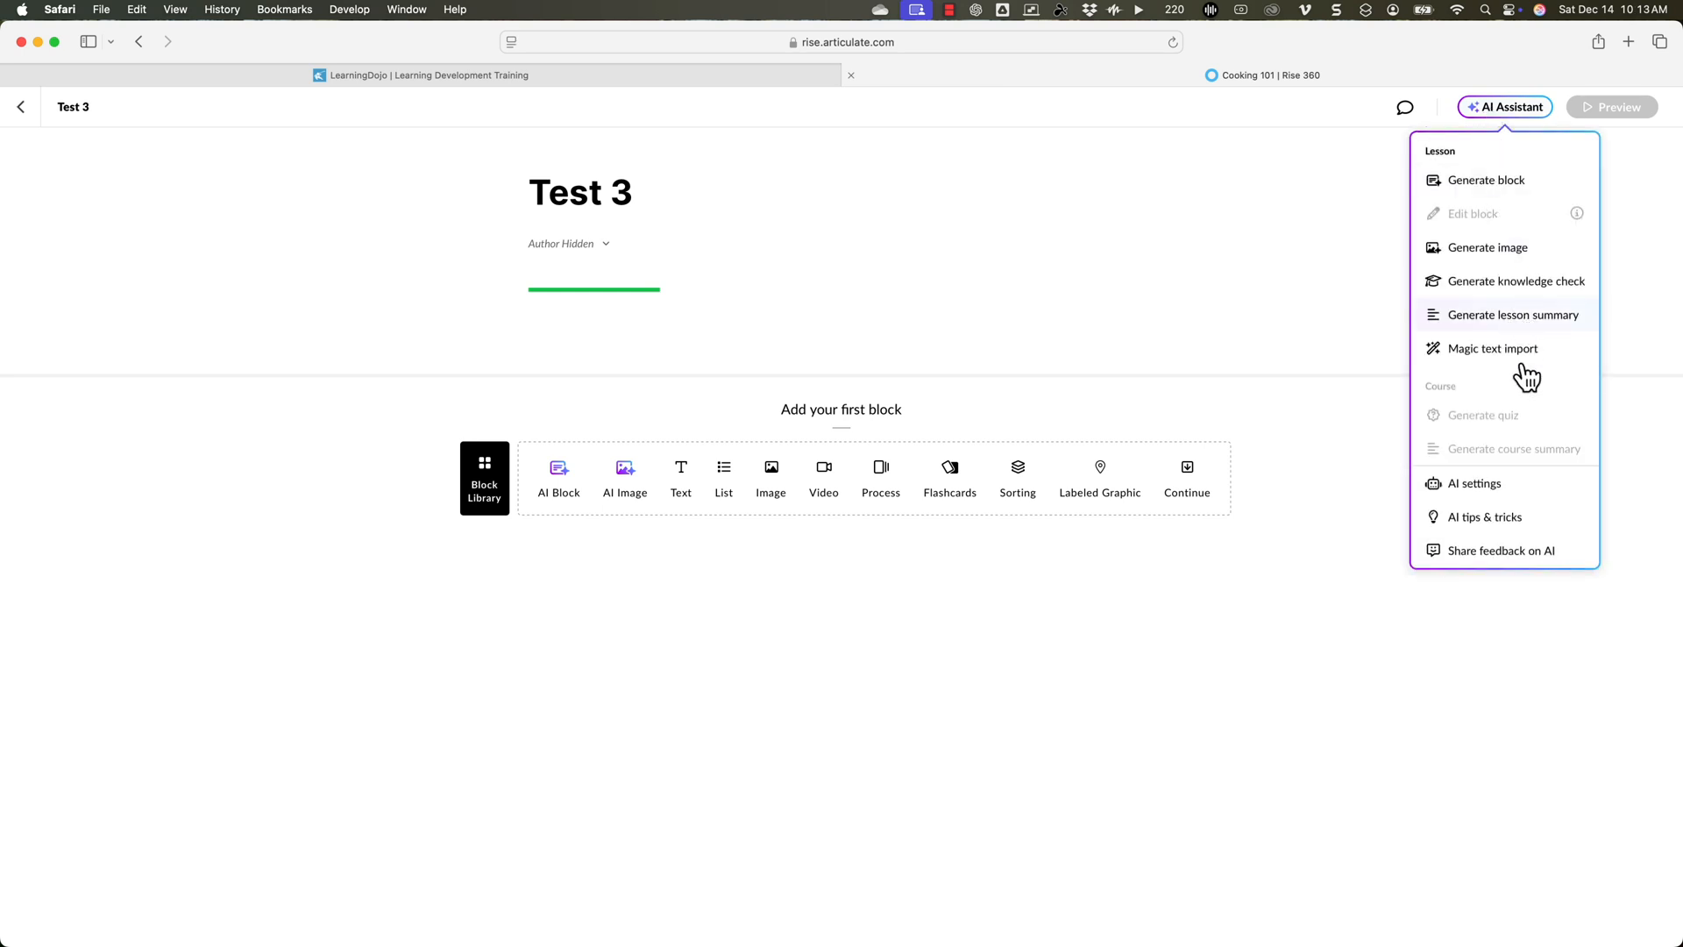
pyautogui.click(1493, 347)
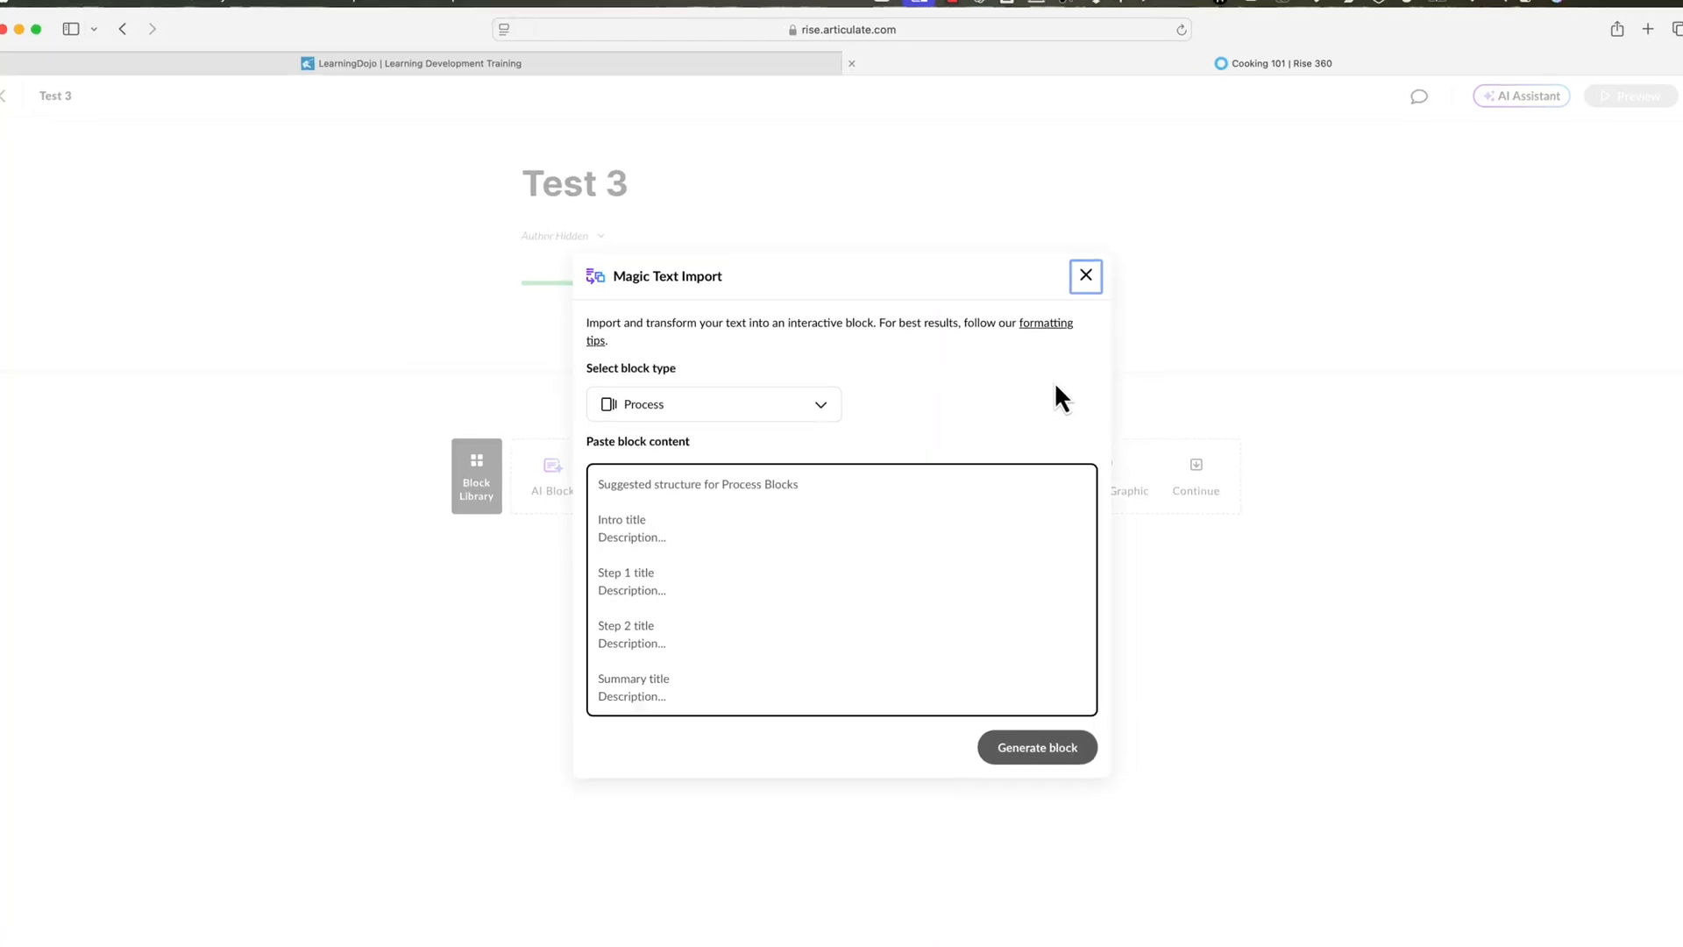
pyautogui.click(714, 404)
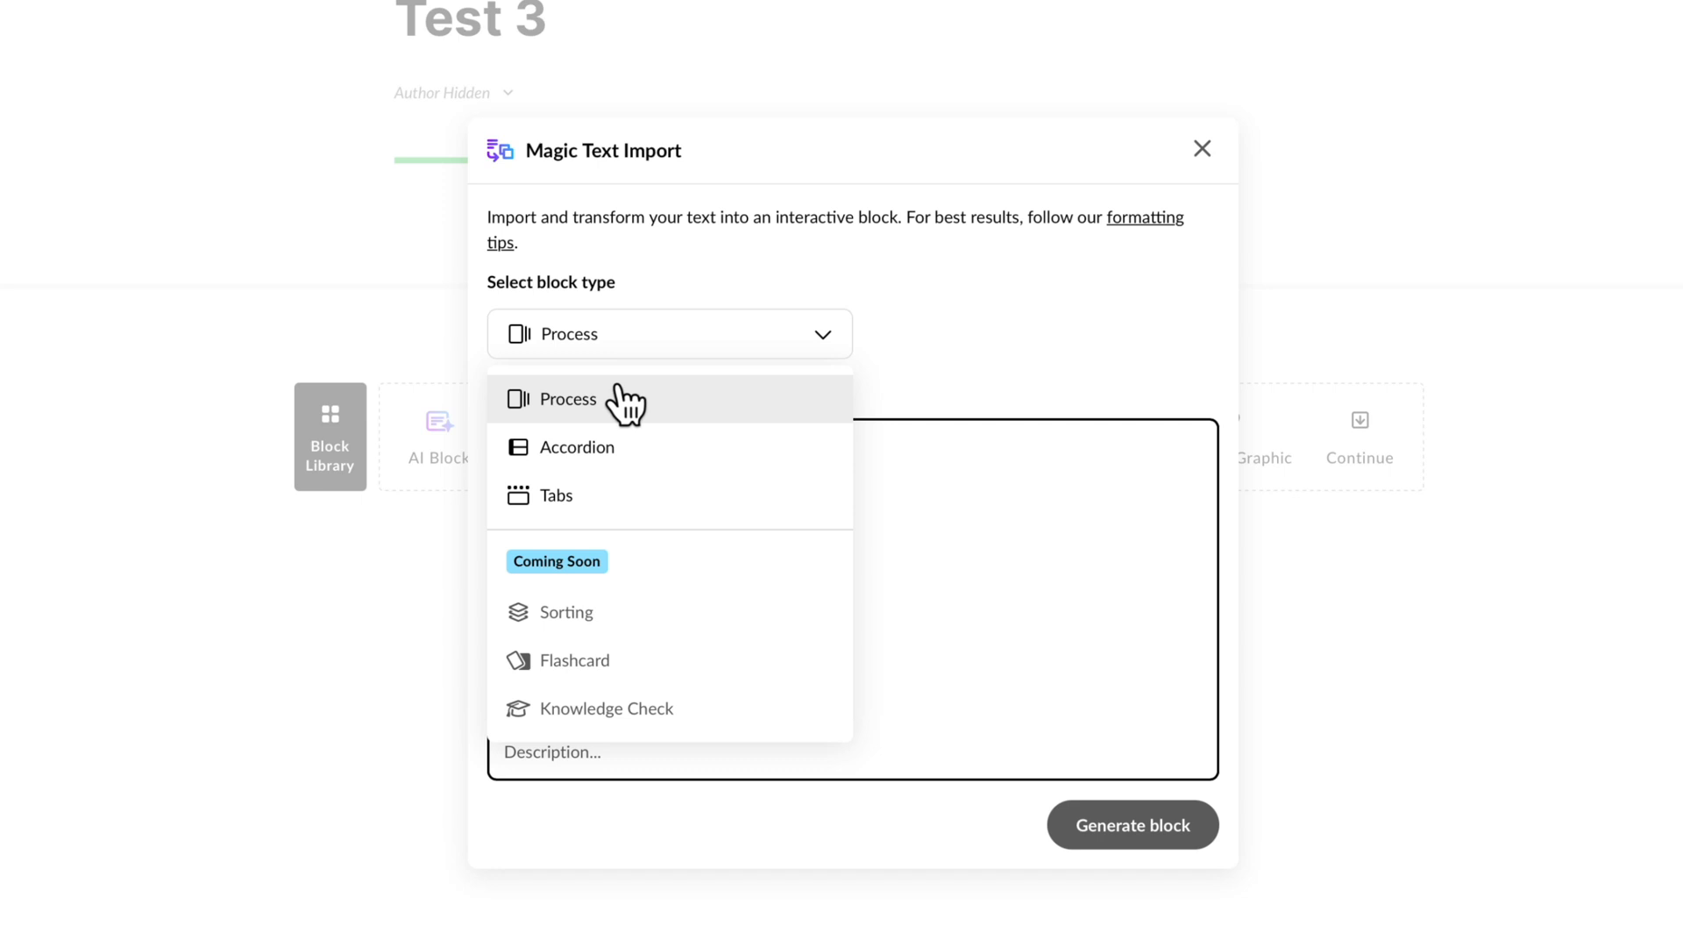
pyautogui.moveTo(607, 472)
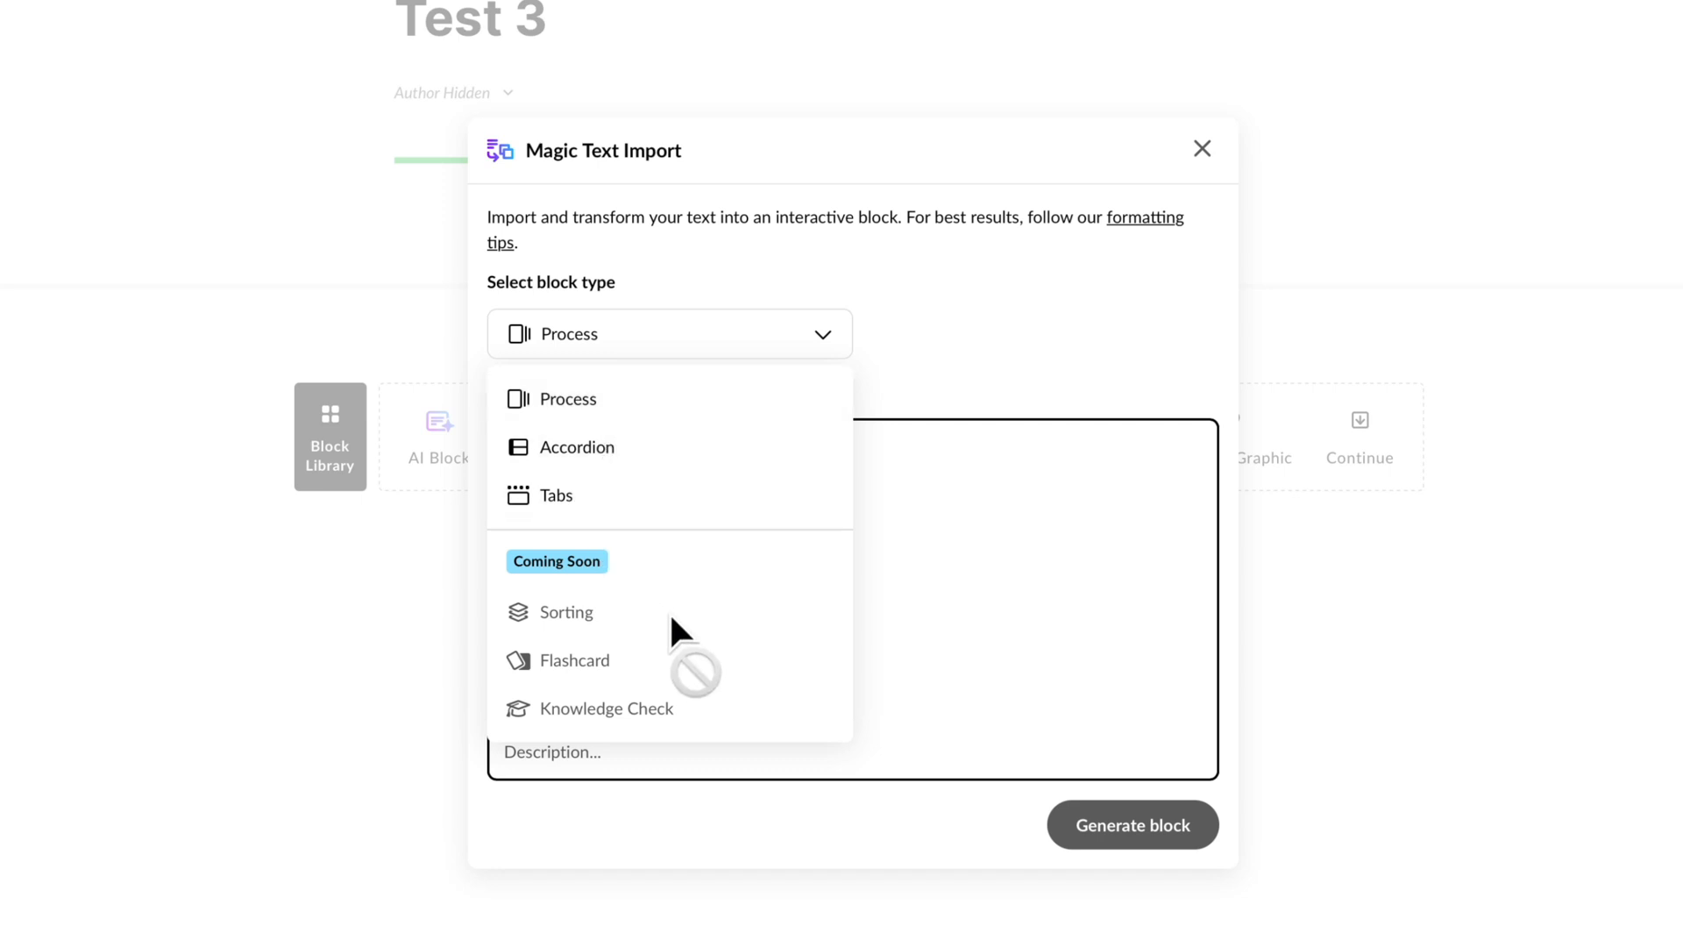
pyautogui.moveTo(666, 727)
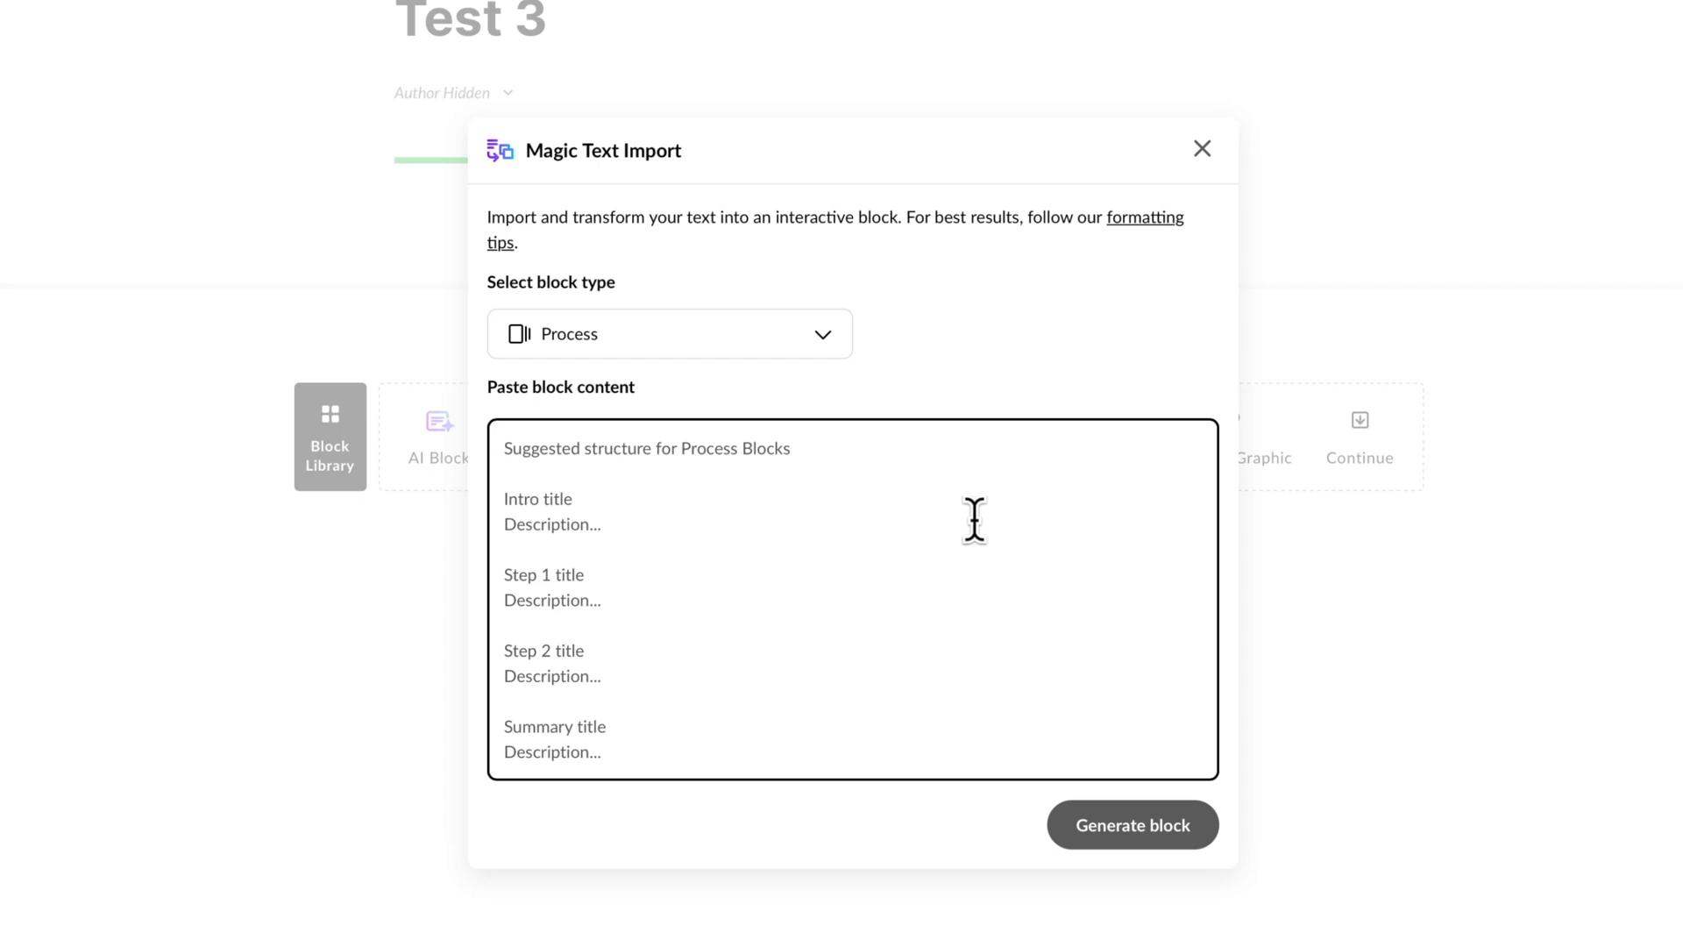
pyautogui.moveTo(805, 566)
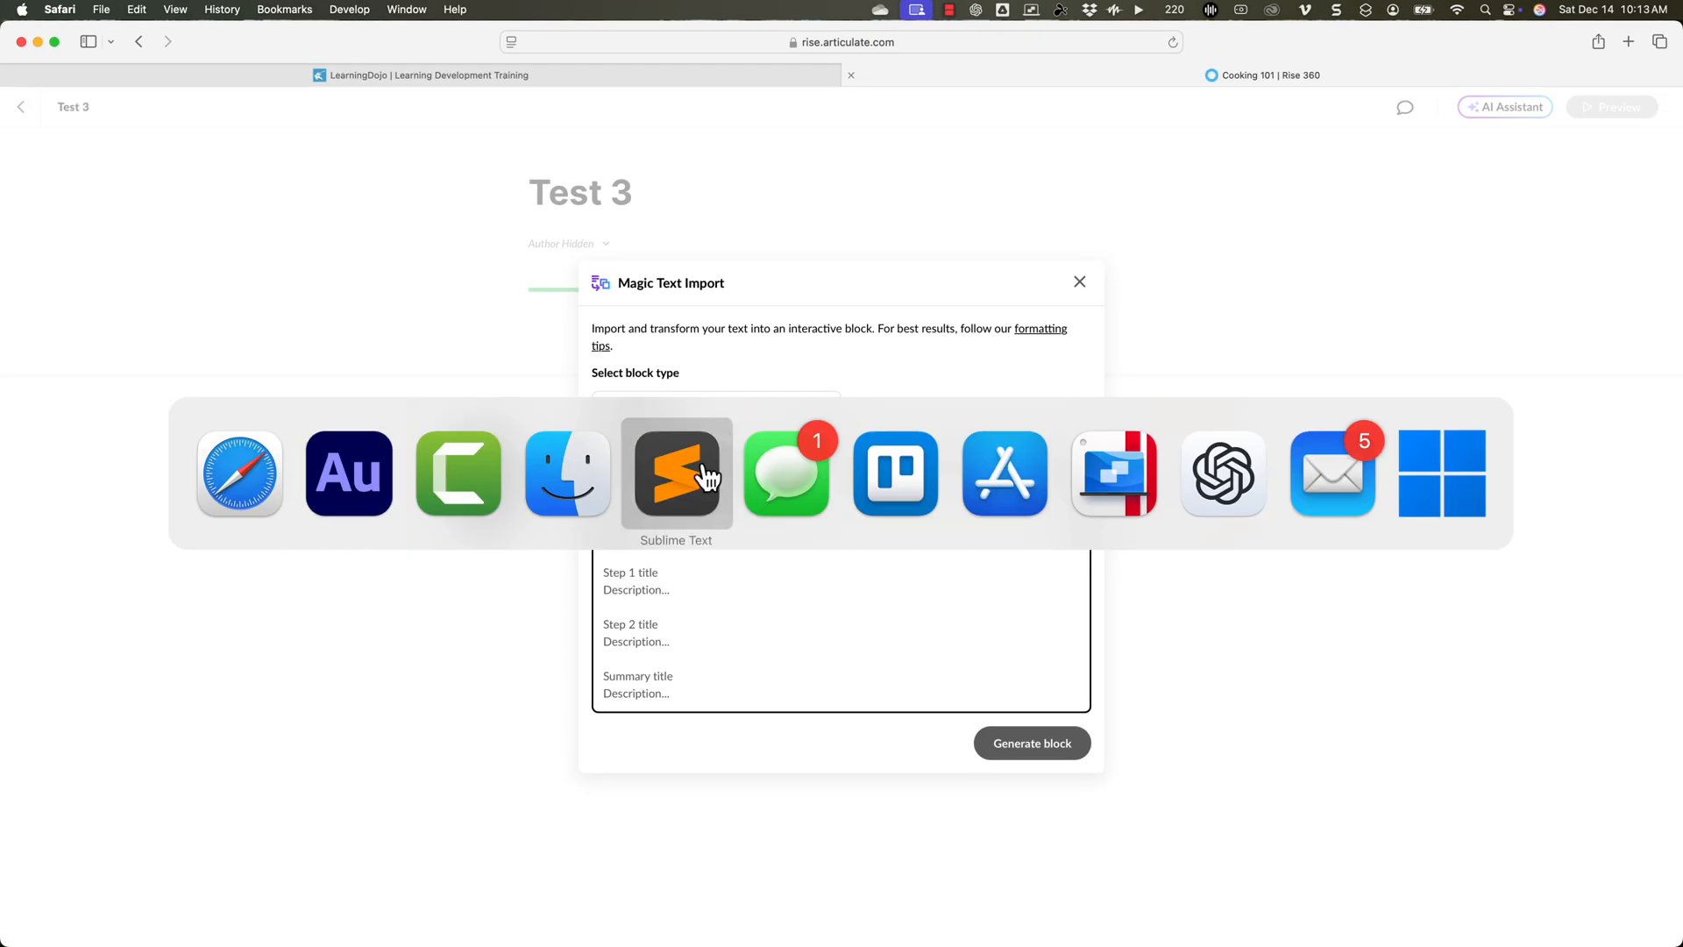
# Copy the PB&J sandwich instructions from Sublime Text into the Paste block content box.
pyautogui.click(677, 473)
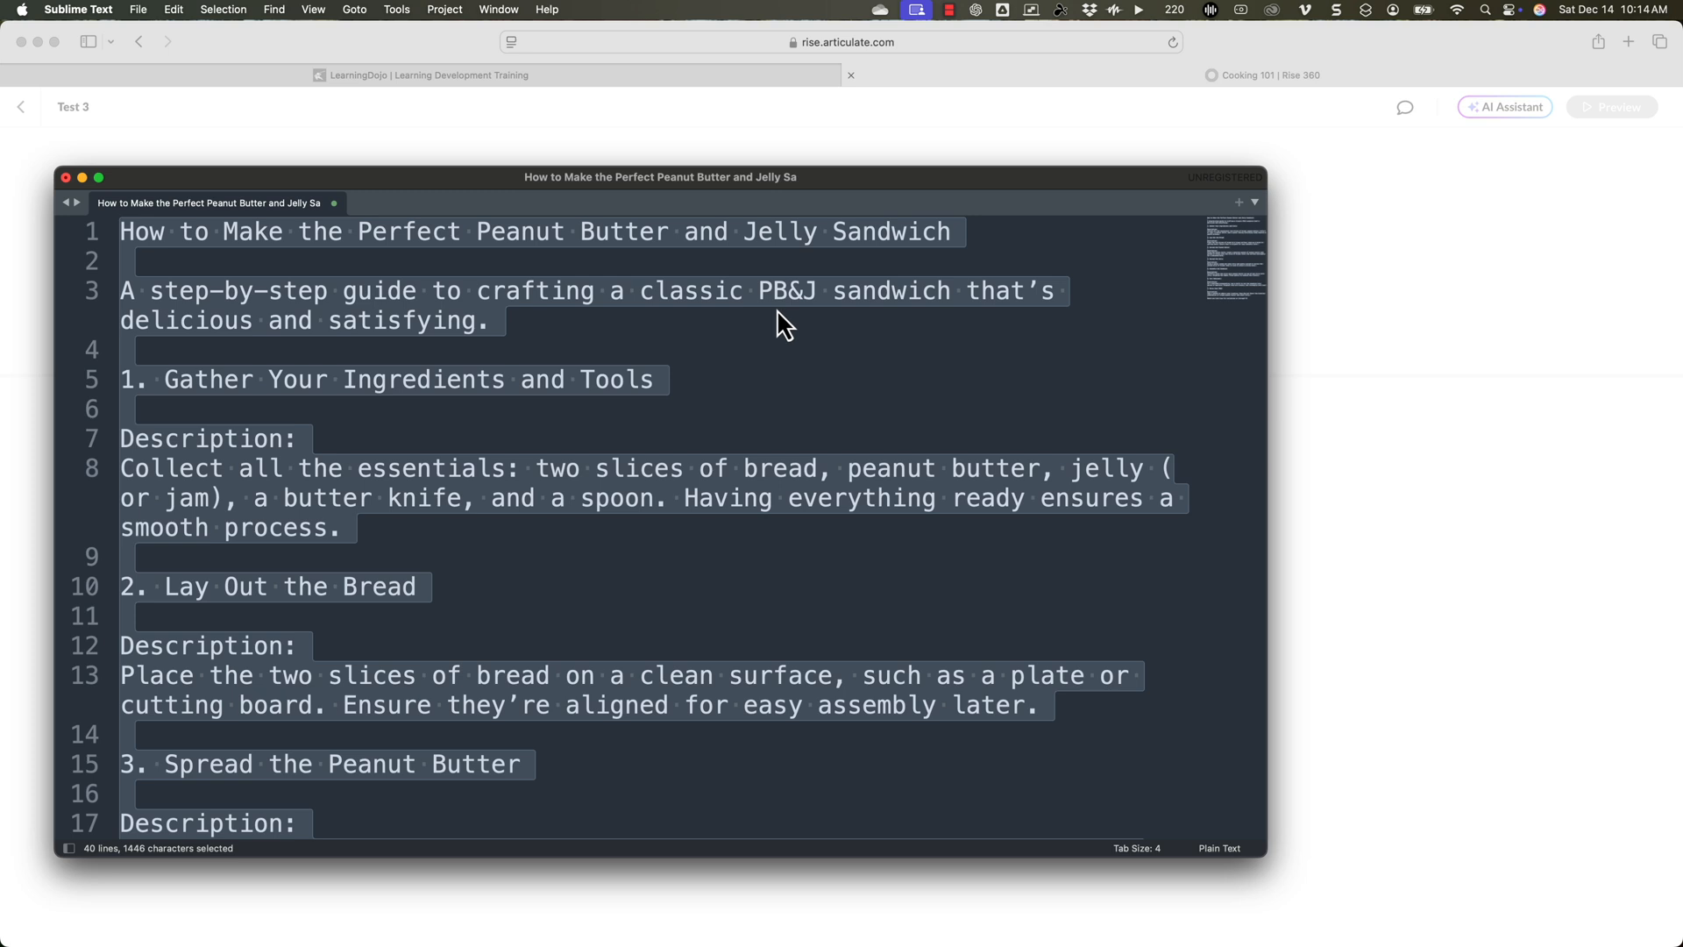
pyautogui.click(771, 291)
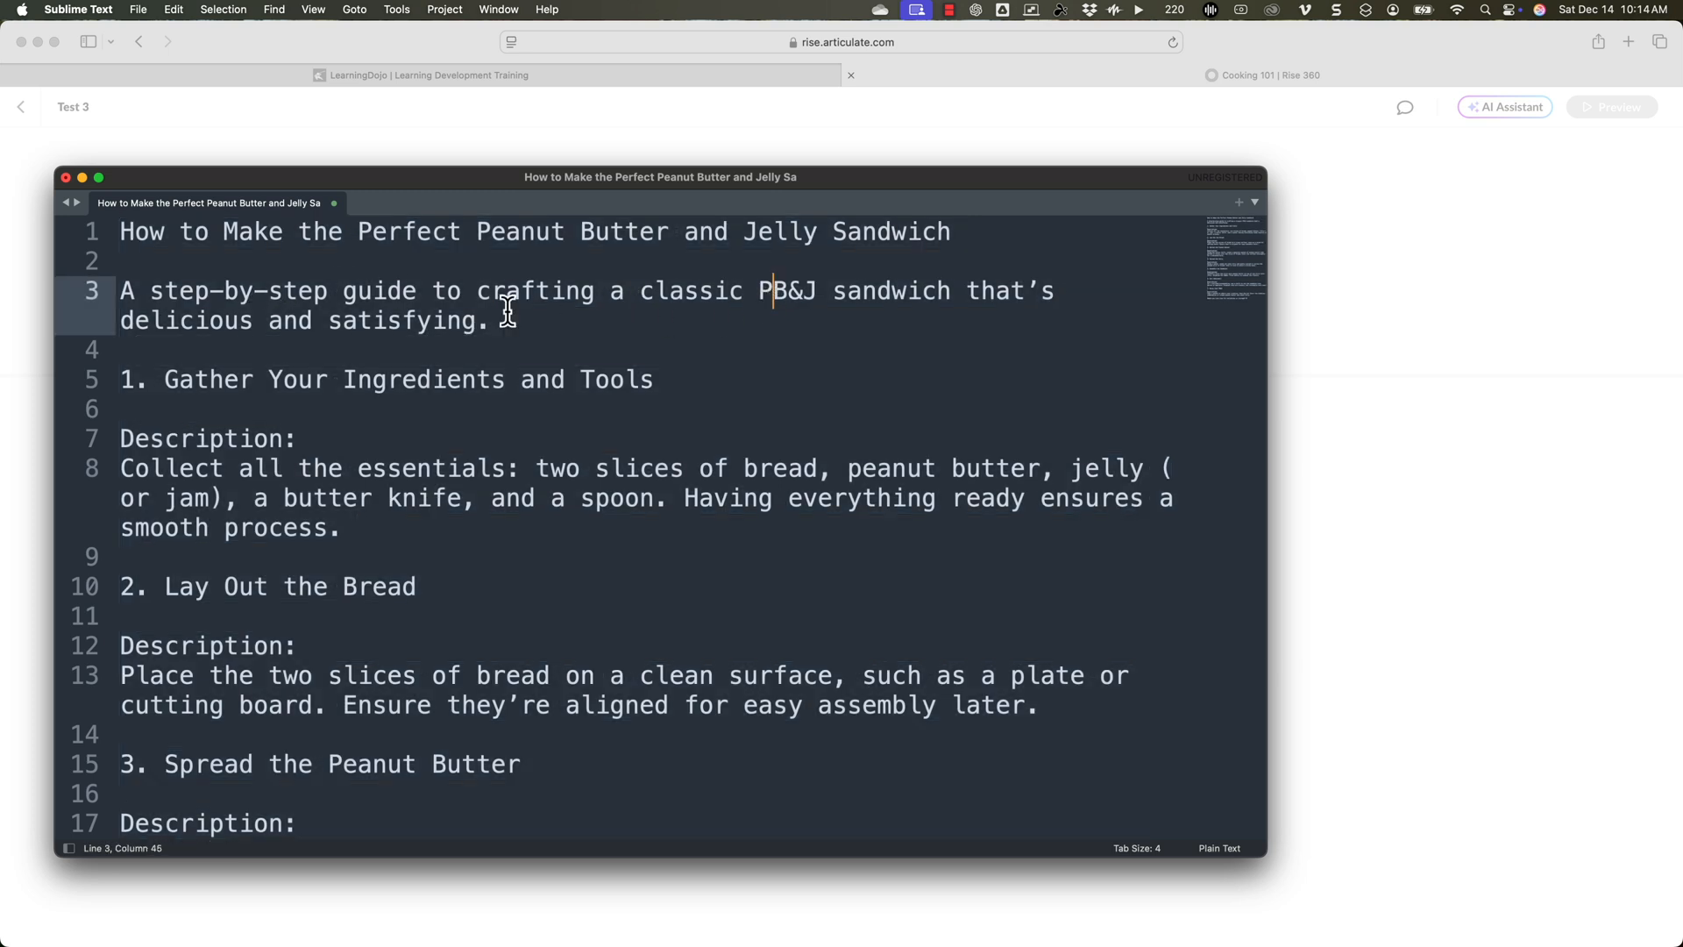
pyautogui.click(165, 379)
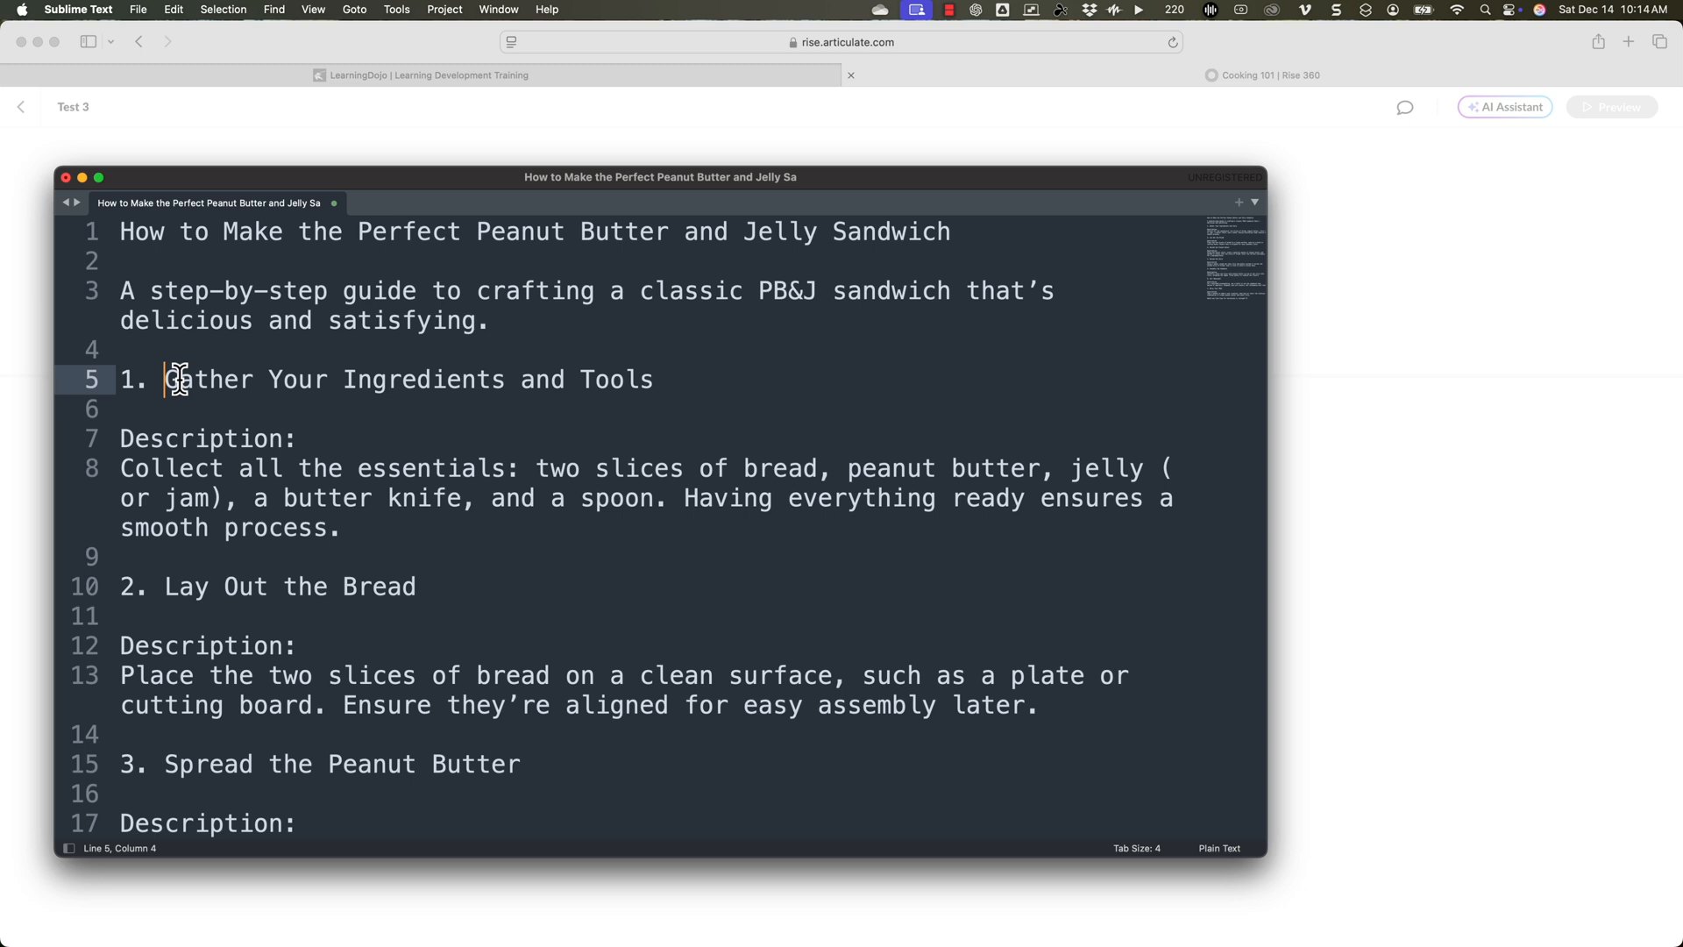
pyautogui.click(268, 439)
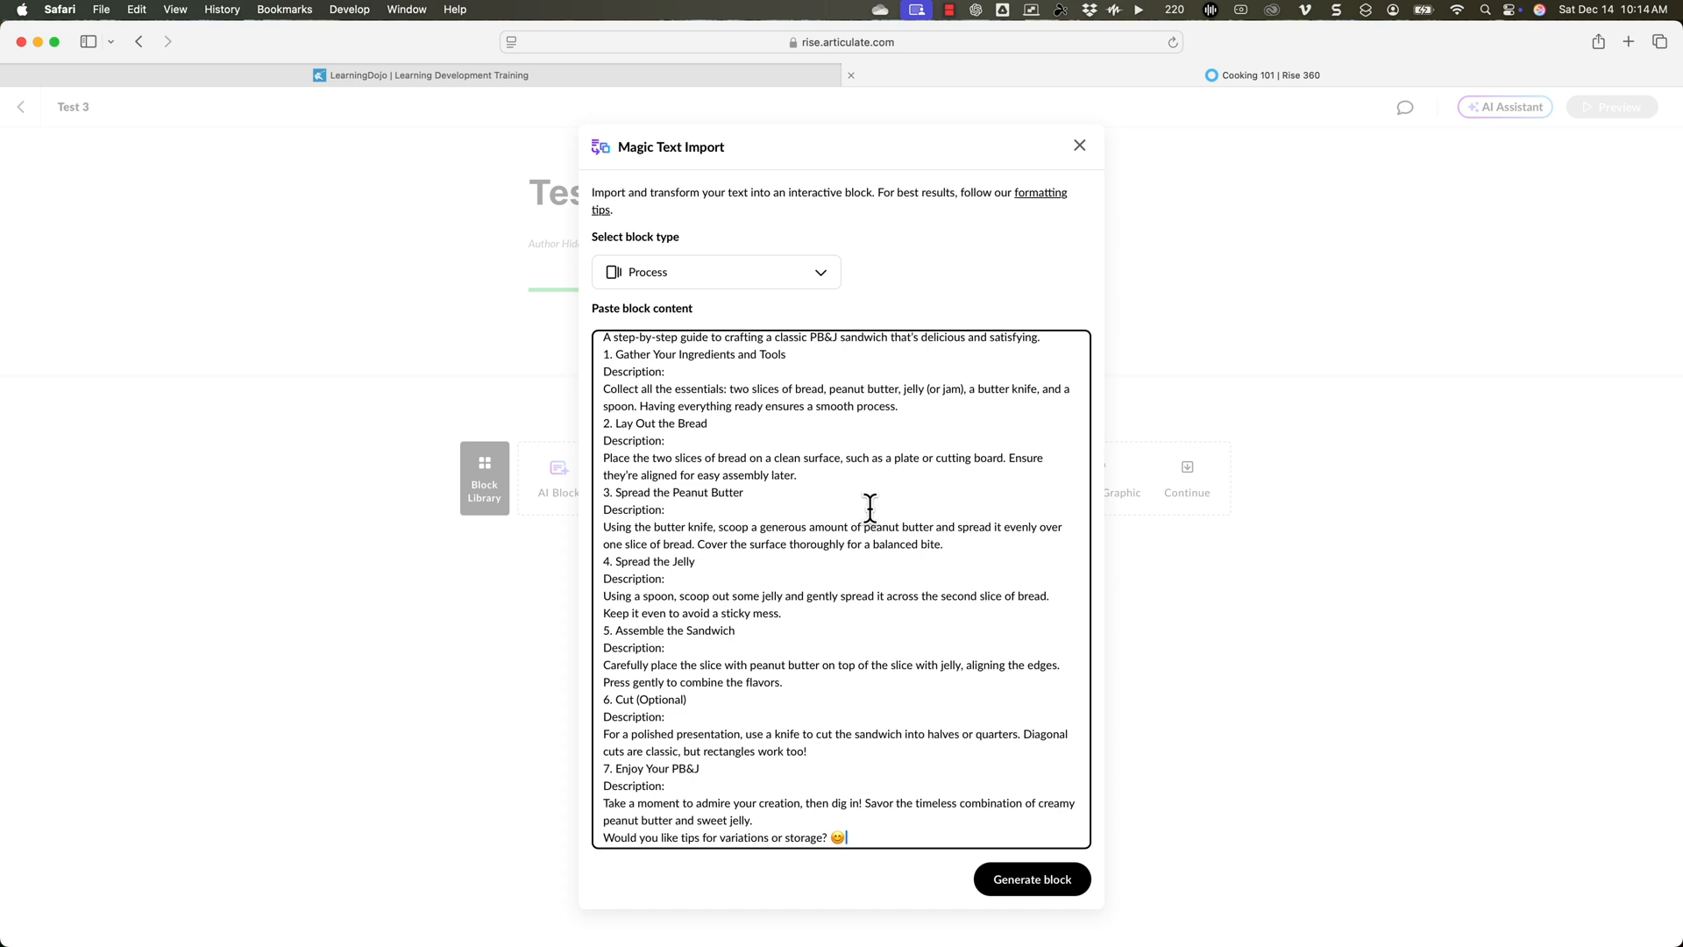
pyautogui.moveTo(866, 508)
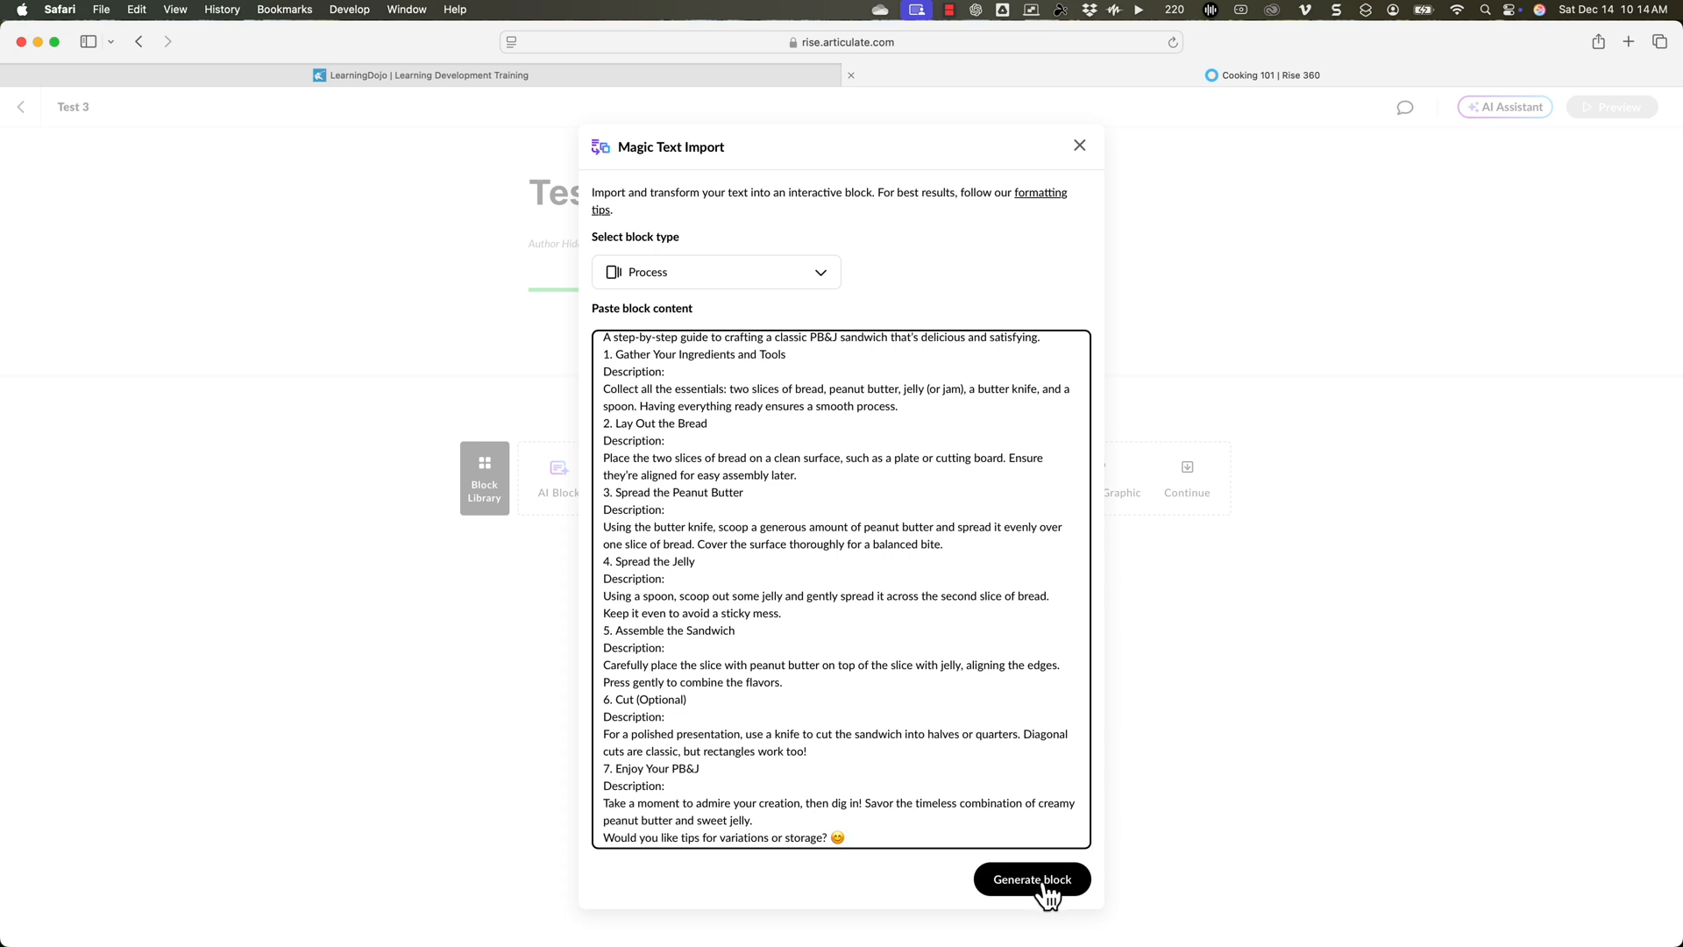
# Generate a seven-step Process block from the pasted sandwich instructions.
pyautogui.click(1031, 878)
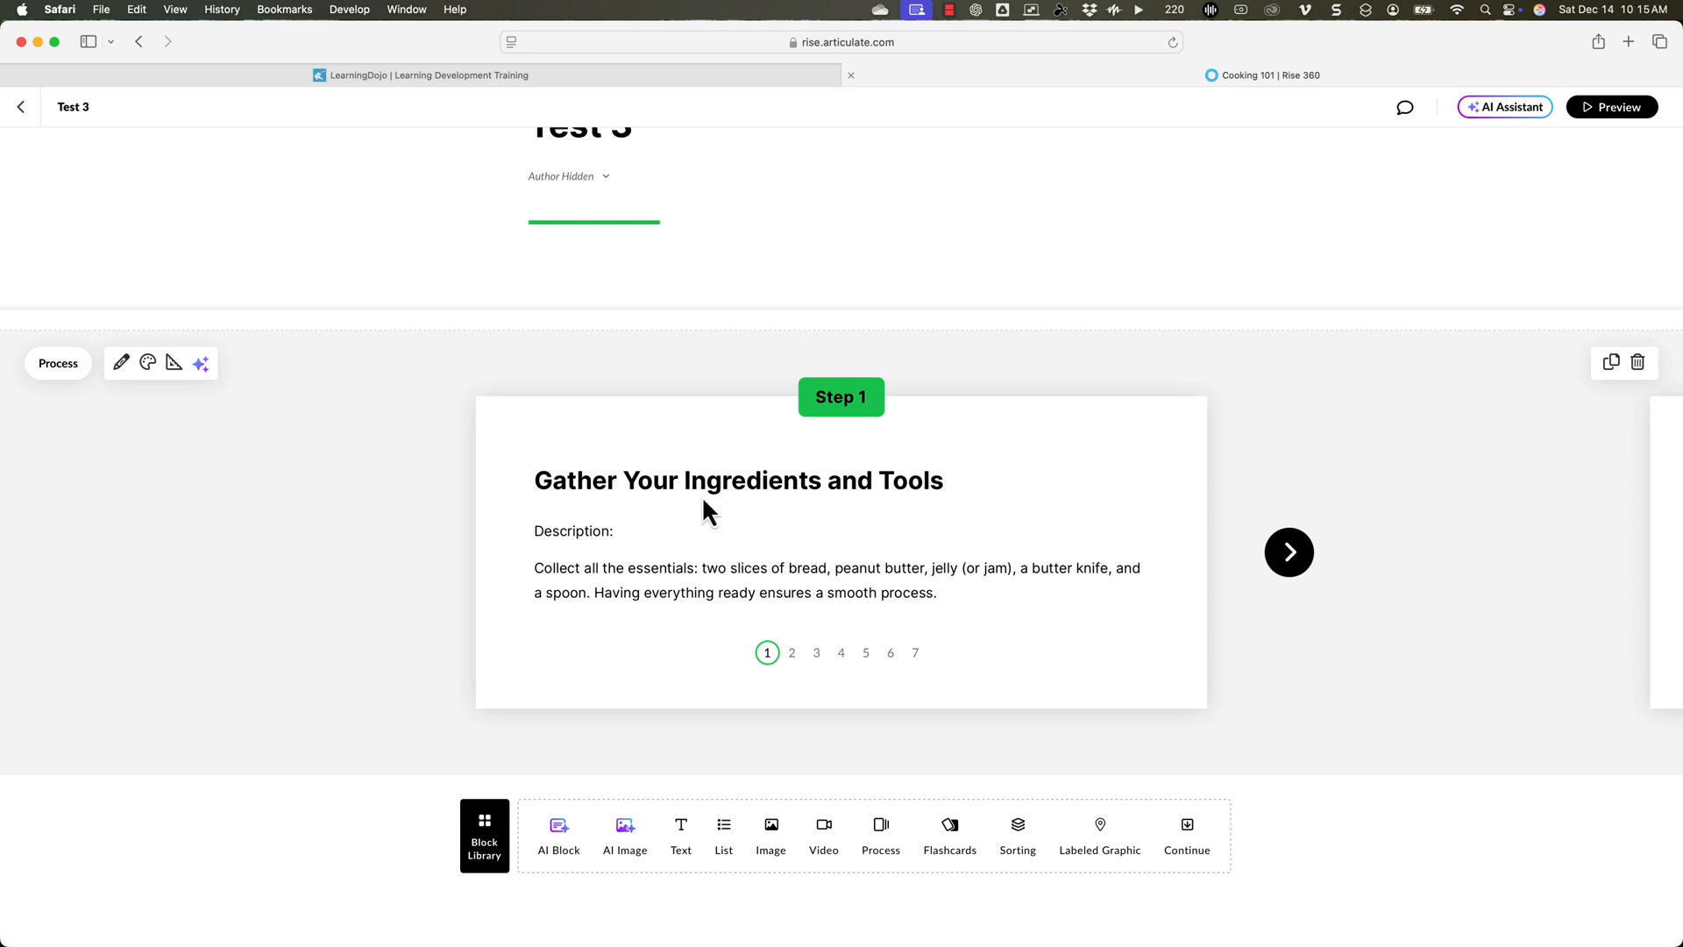
pyautogui.click(1288, 552)
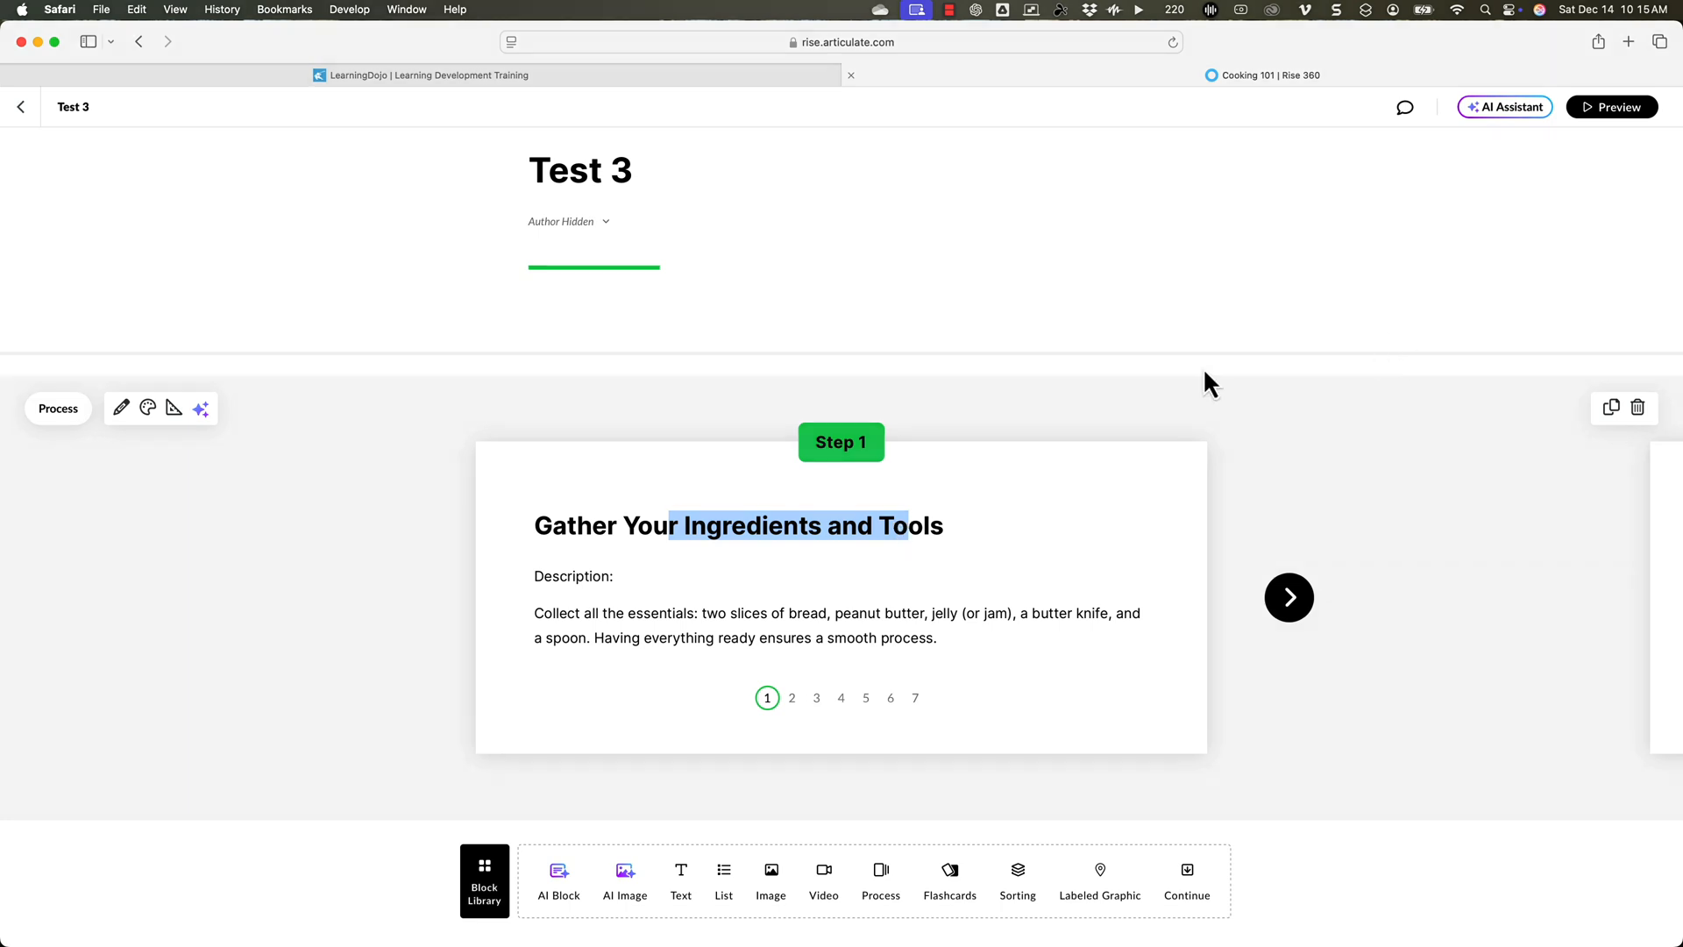
pyautogui.moveTo(121, 414)
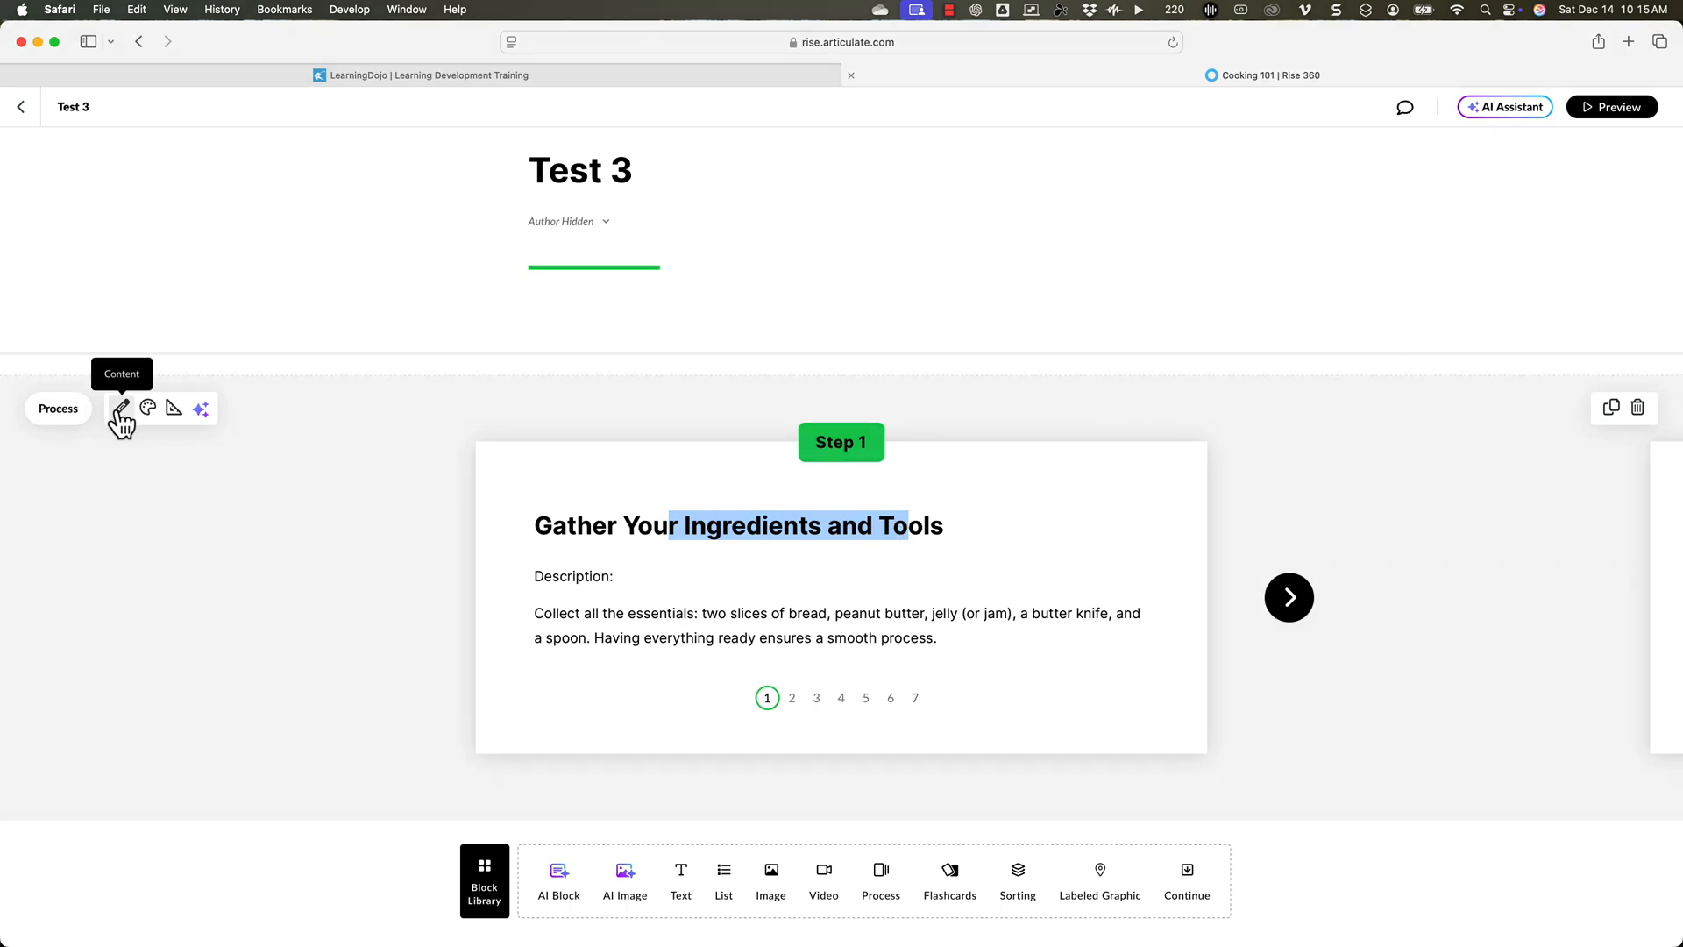
pyautogui.click(121, 408)
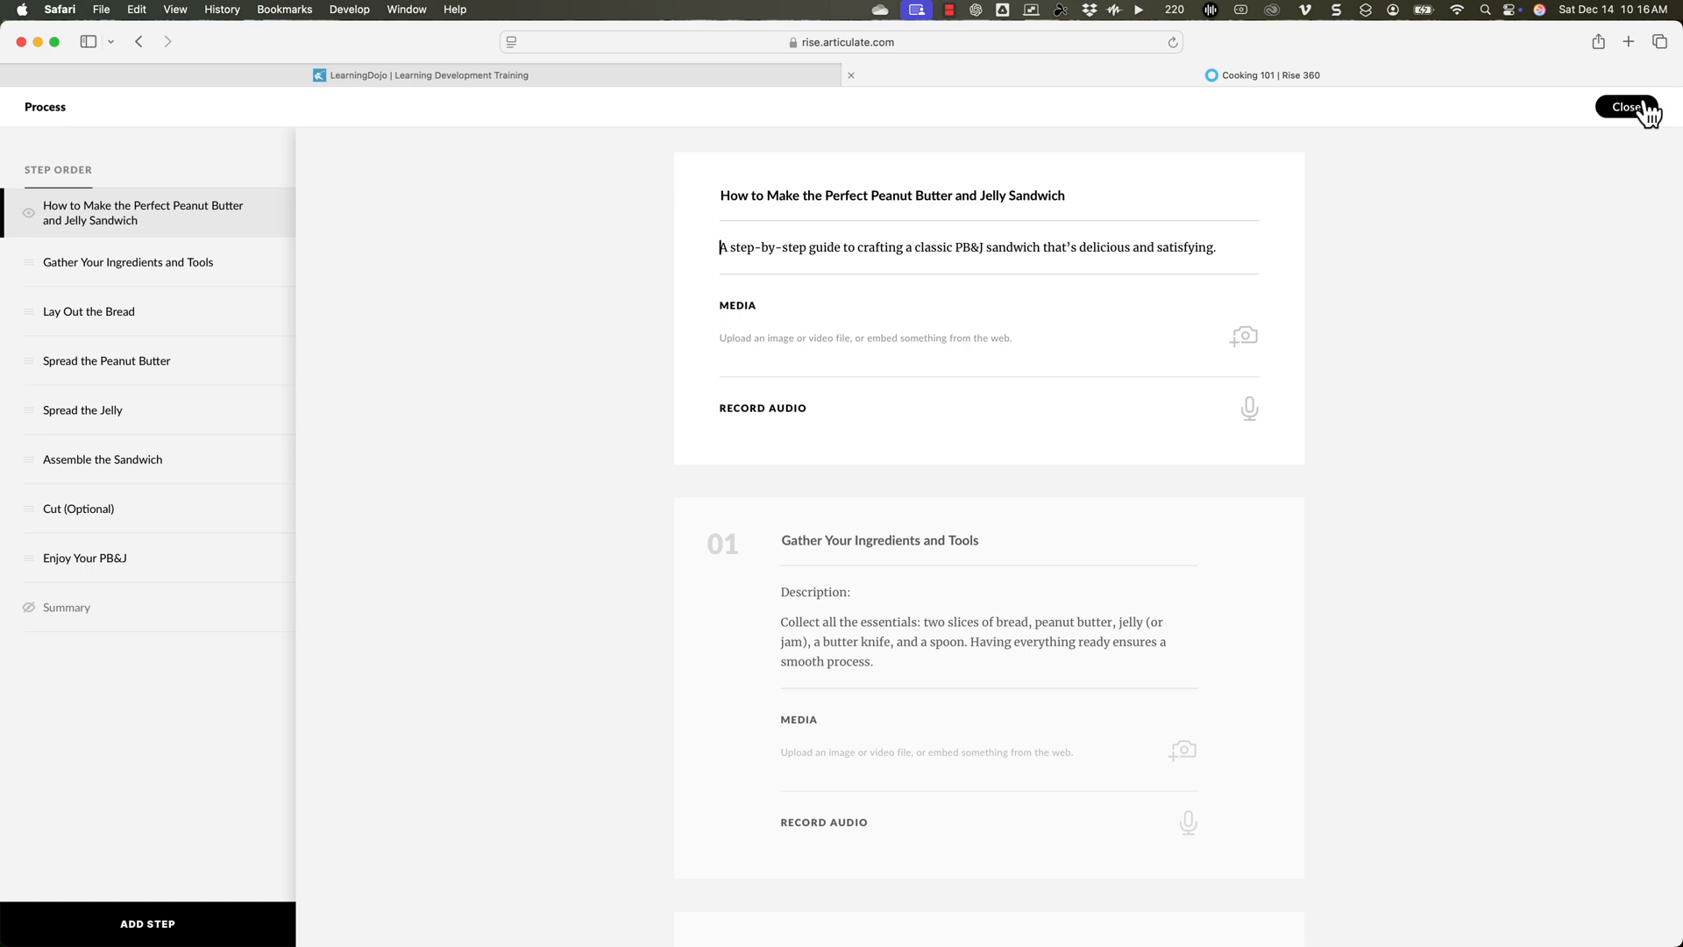
pyautogui.click(1627, 107)
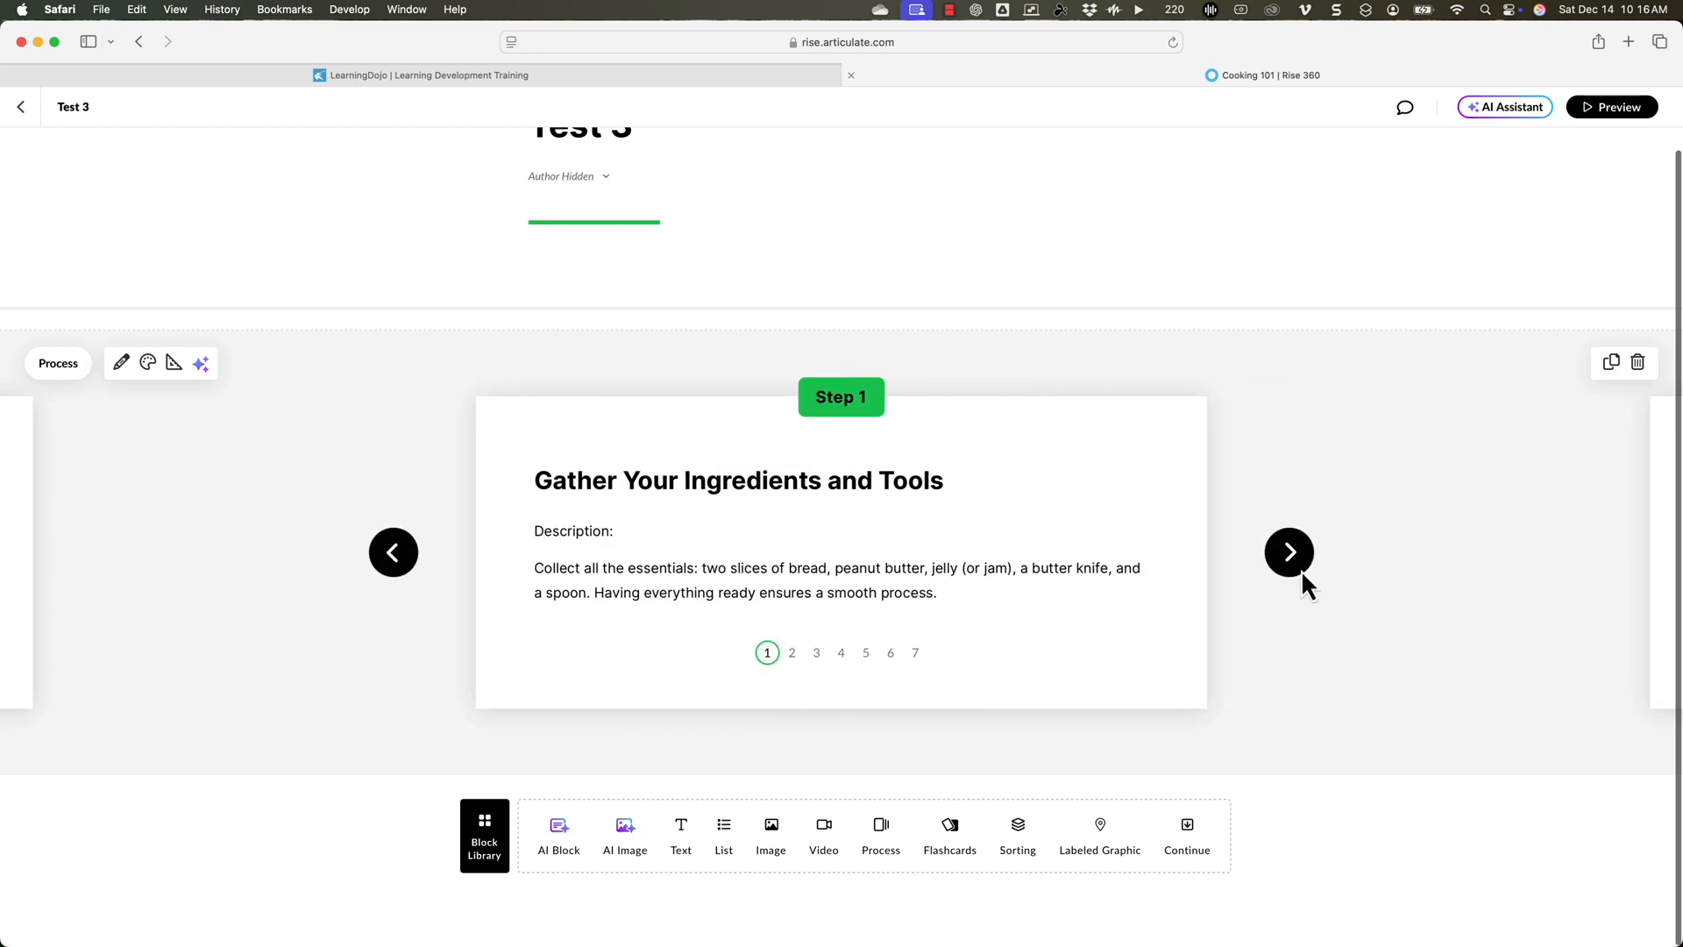
pyautogui.click(1288, 553)
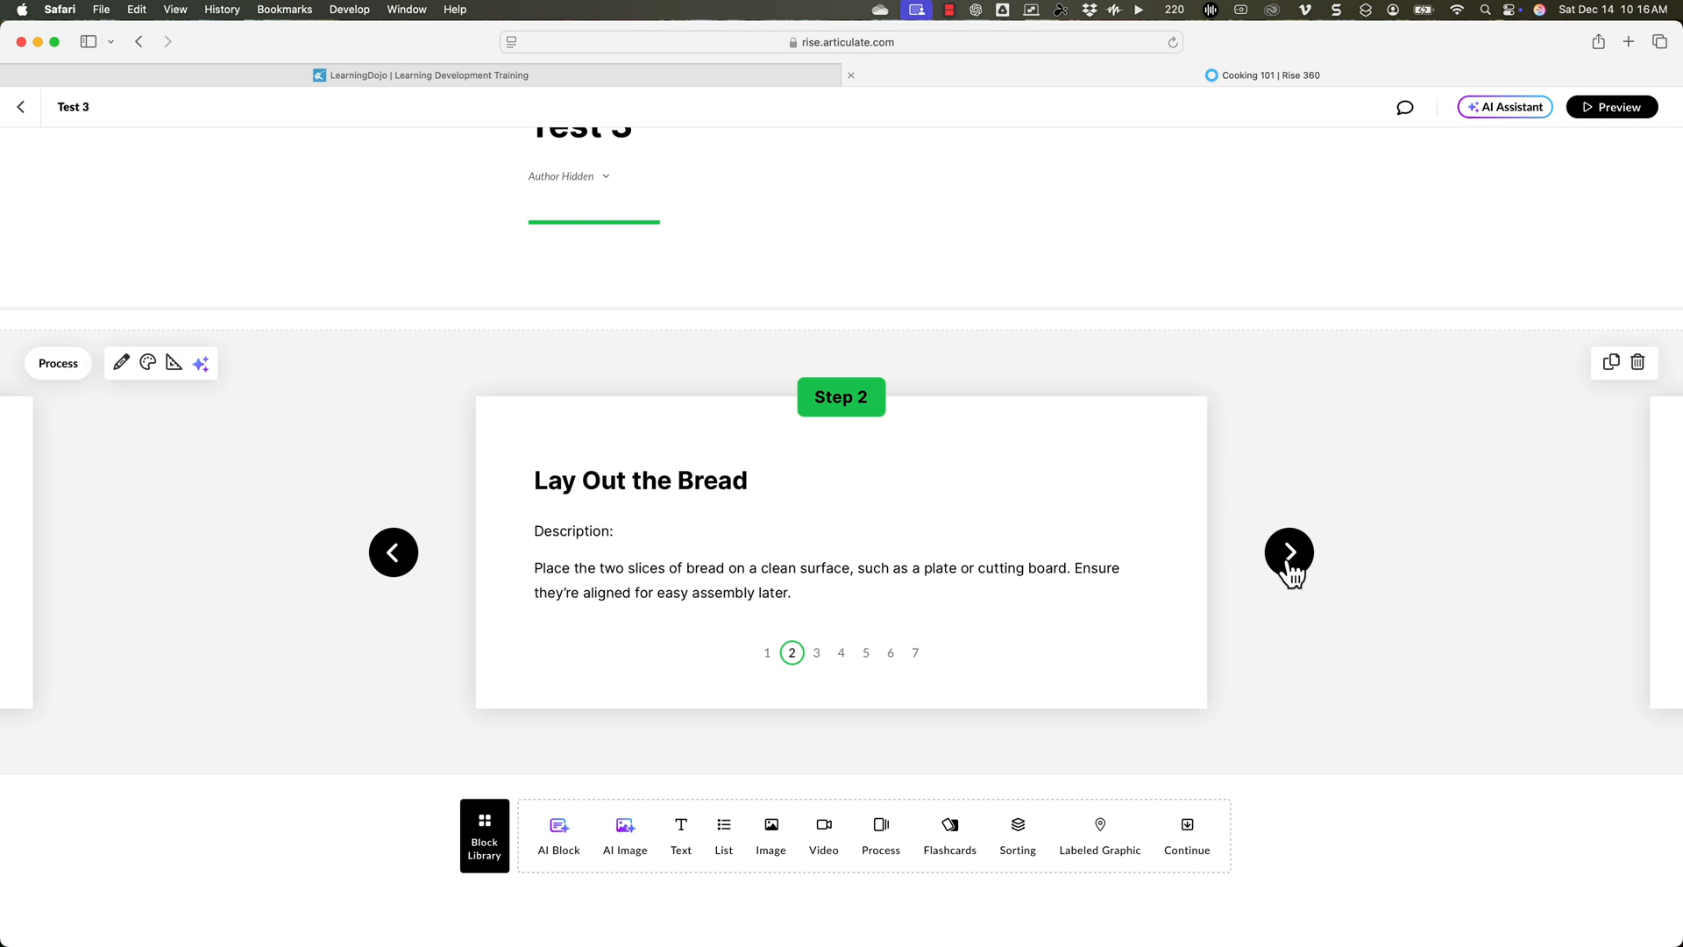
pyautogui.moveTo(121, 361)
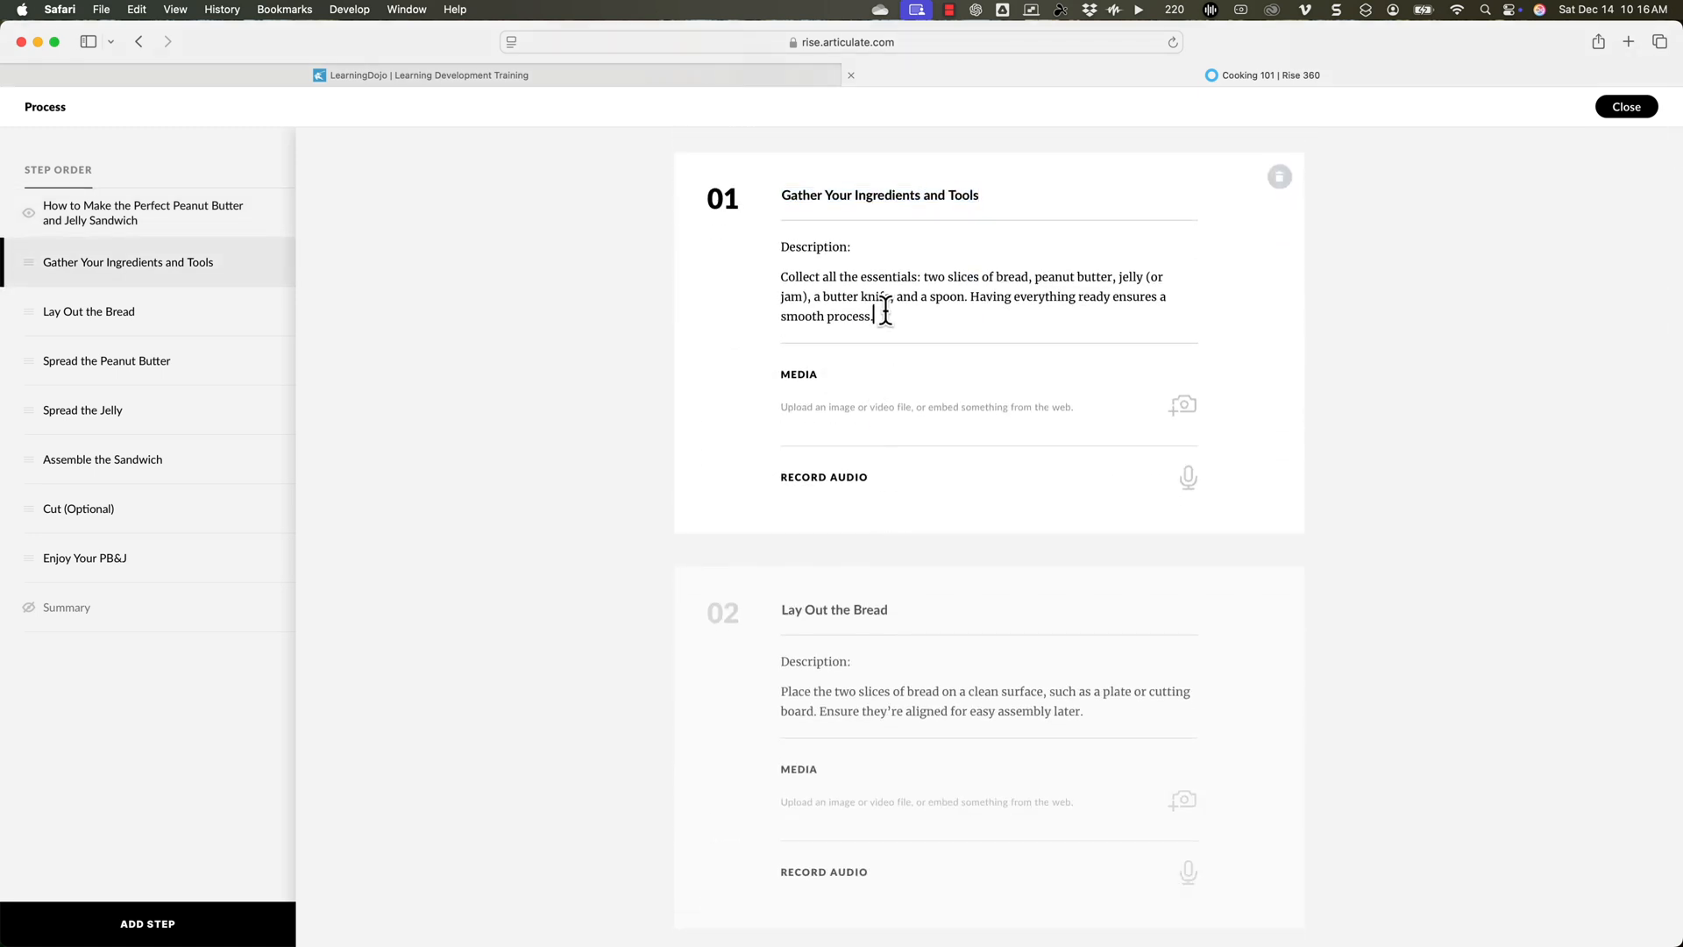
pyautogui.click(1504, 107)
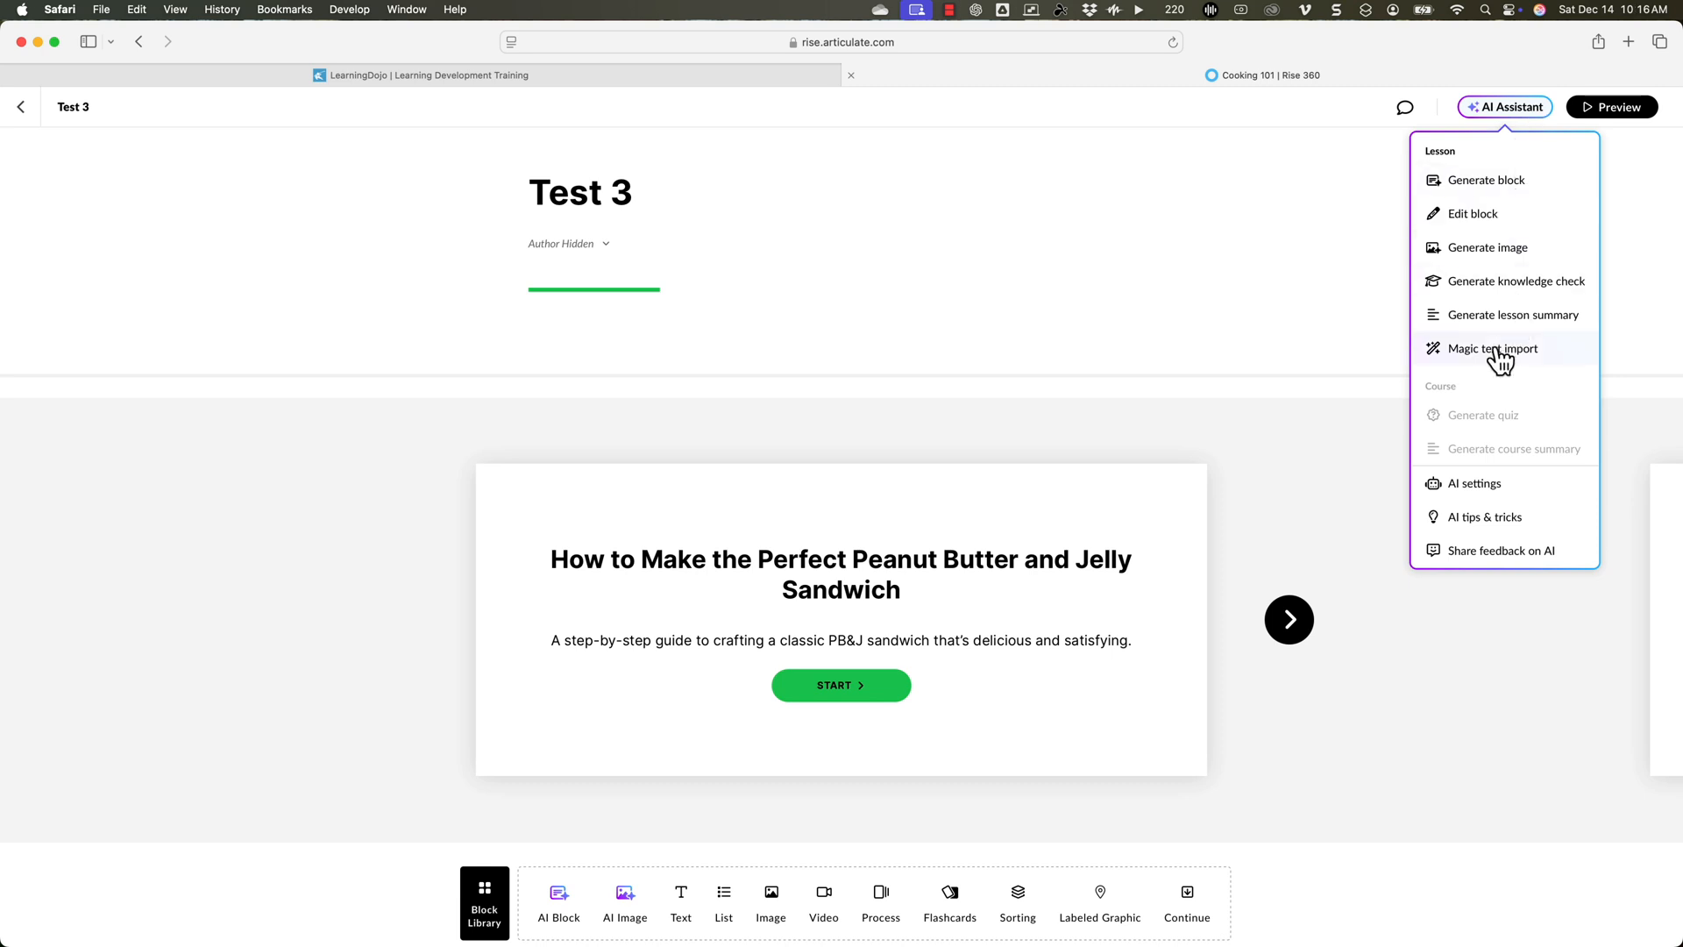
# Generate an Accordion block from the same PB&J text via Magic Text Import.
pyautogui.click(1490, 347)
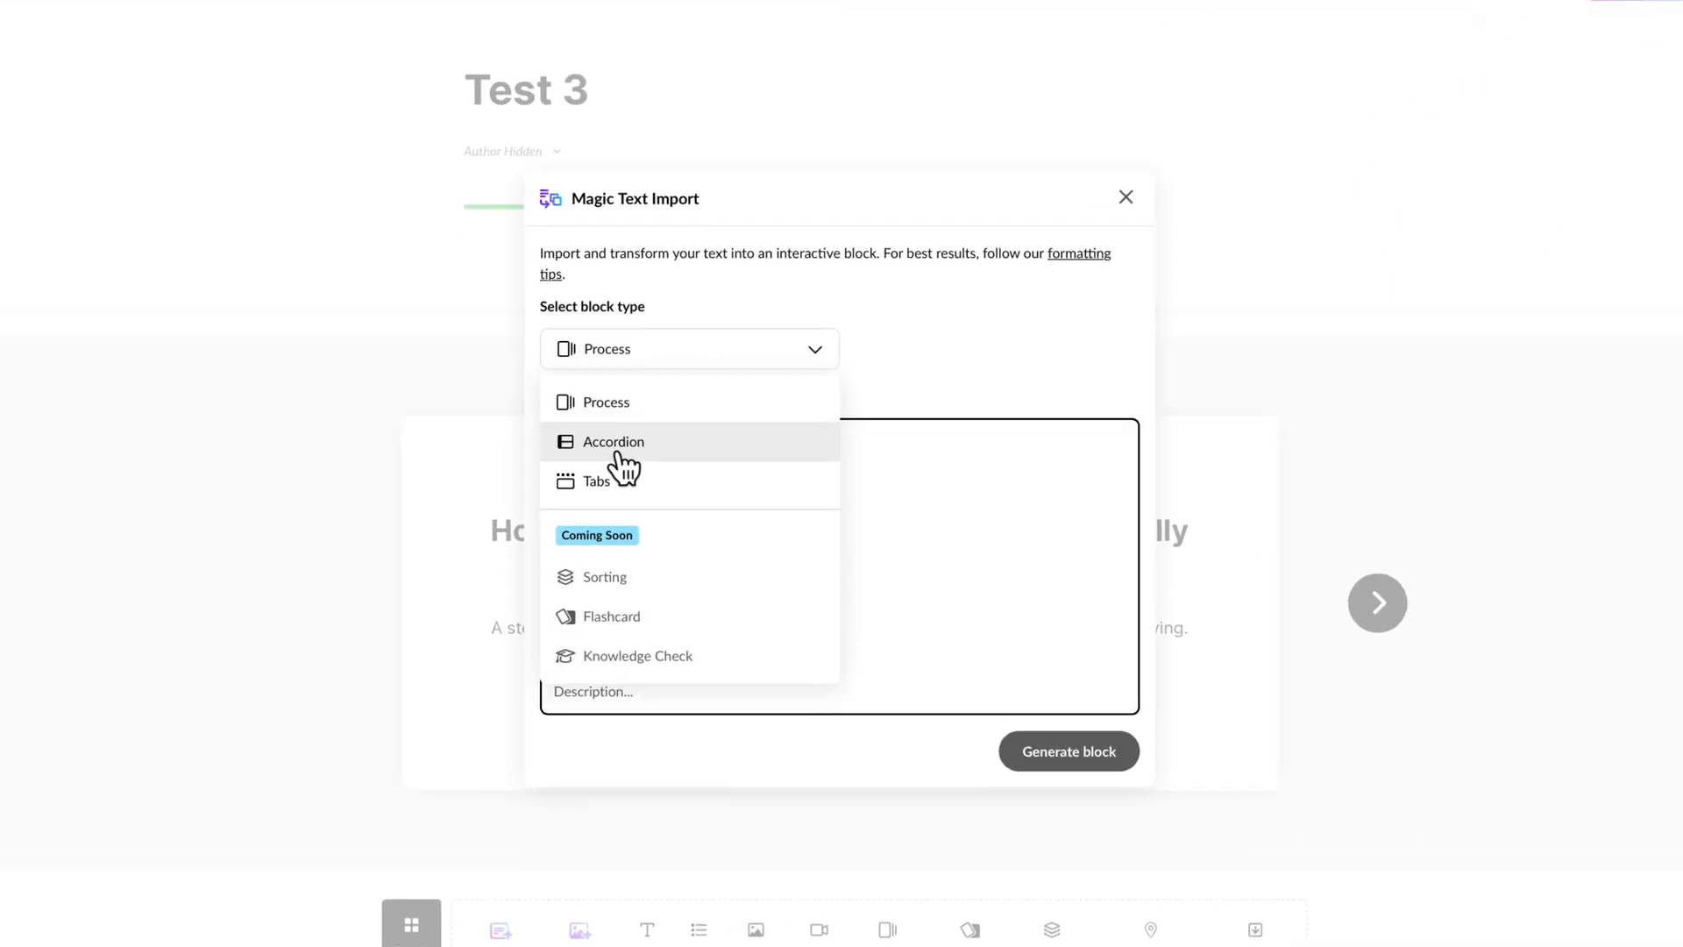
pyautogui.click(613, 442)
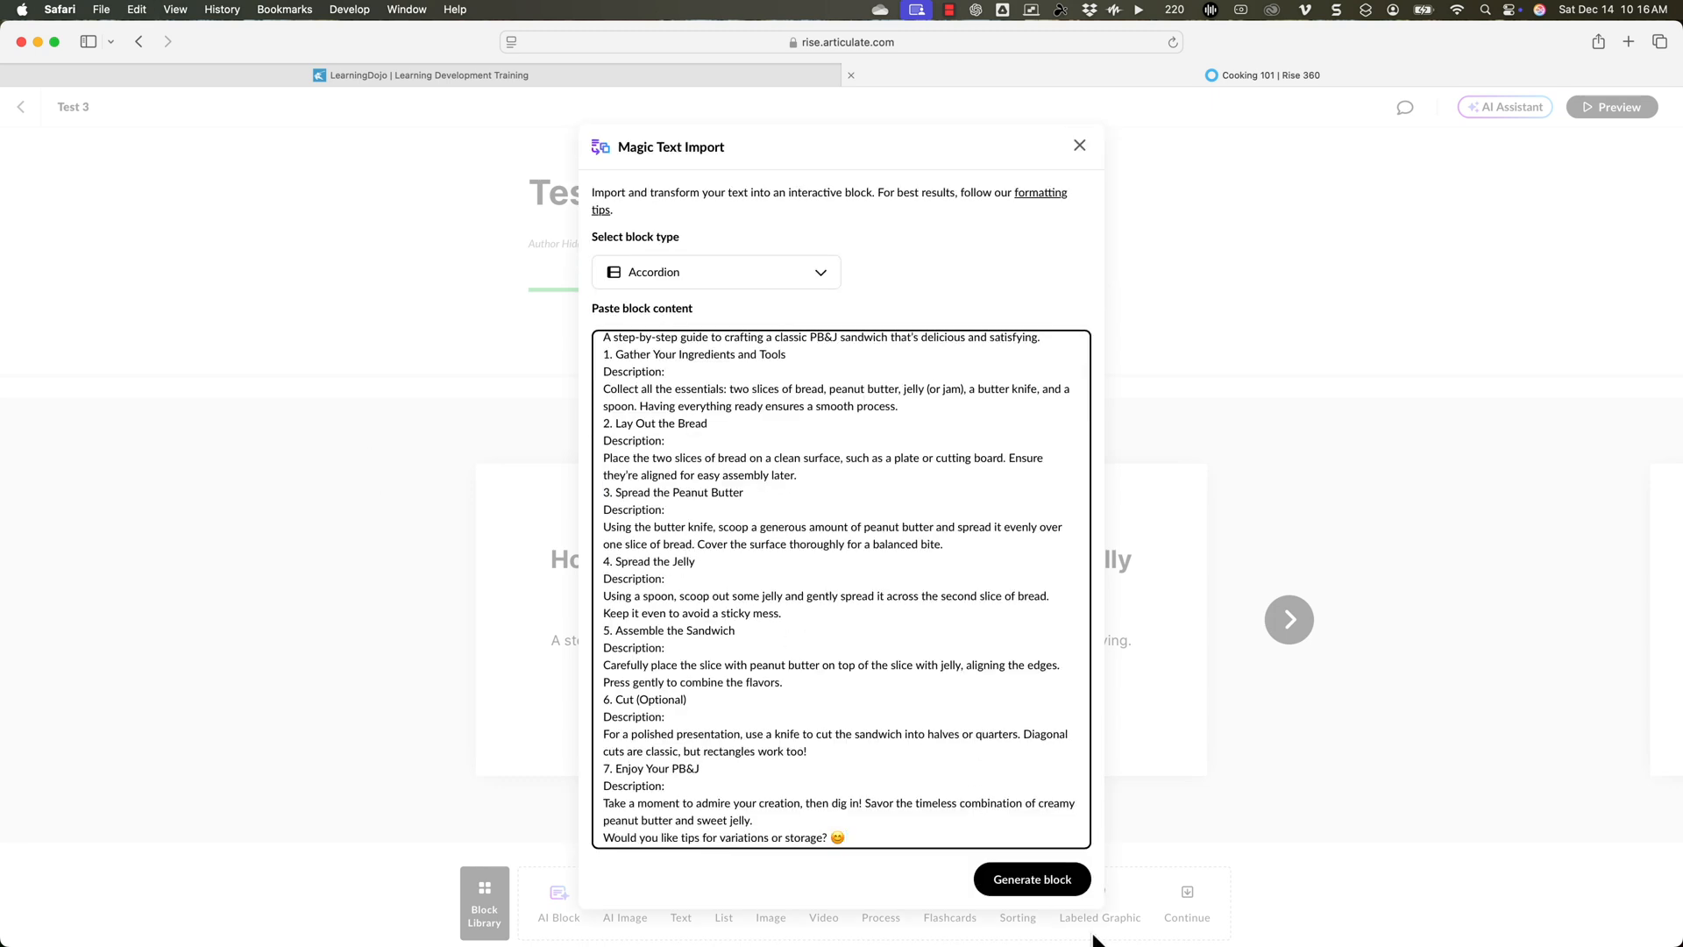
pyautogui.click(1031, 878)
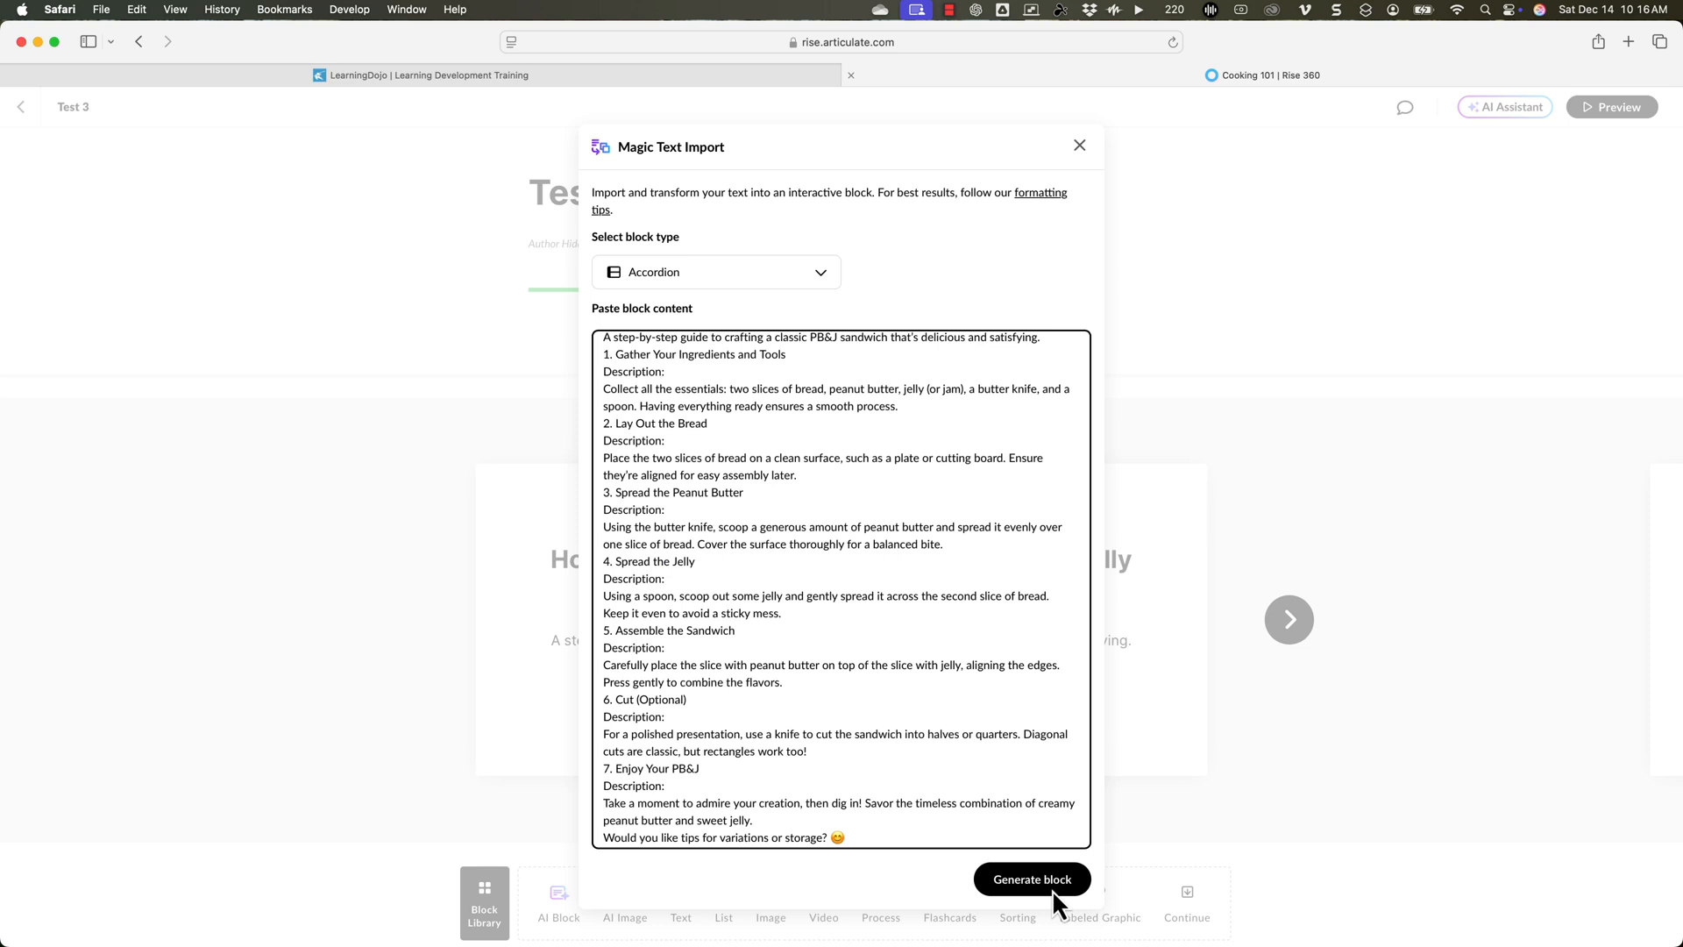
pyautogui.click(1029, 878)
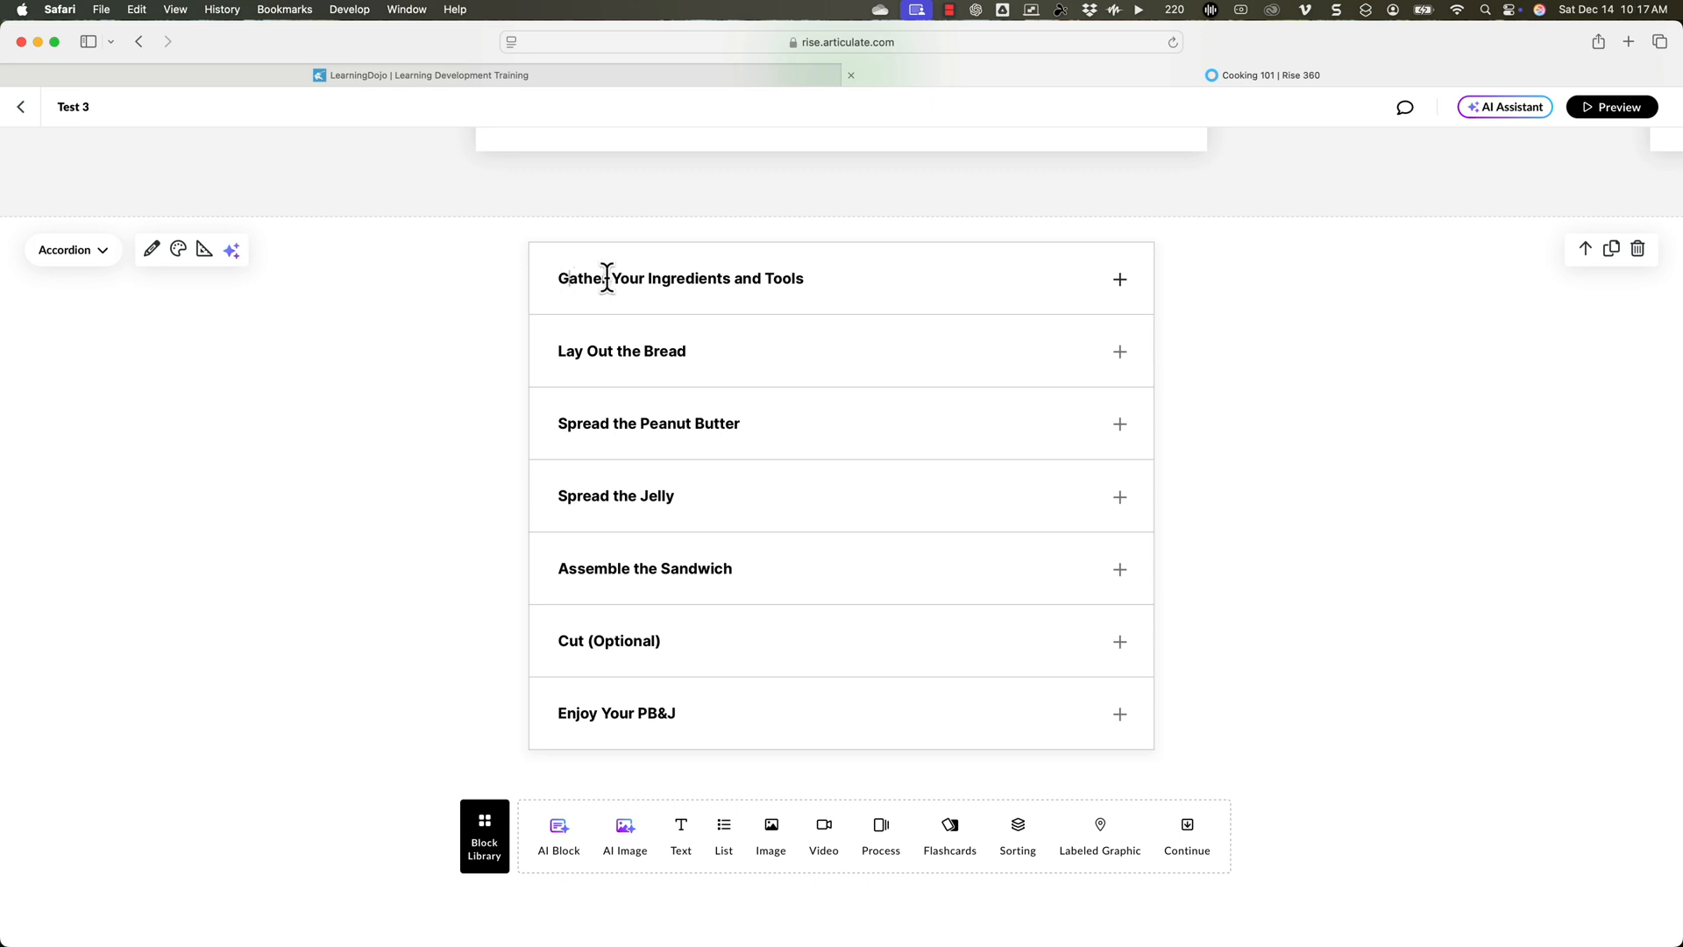
# Expand the 'Gather Your Ingredients and Tools' and 'Lay Out the Bread' sections, then deselect the block.
pyautogui.click(1119, 279)
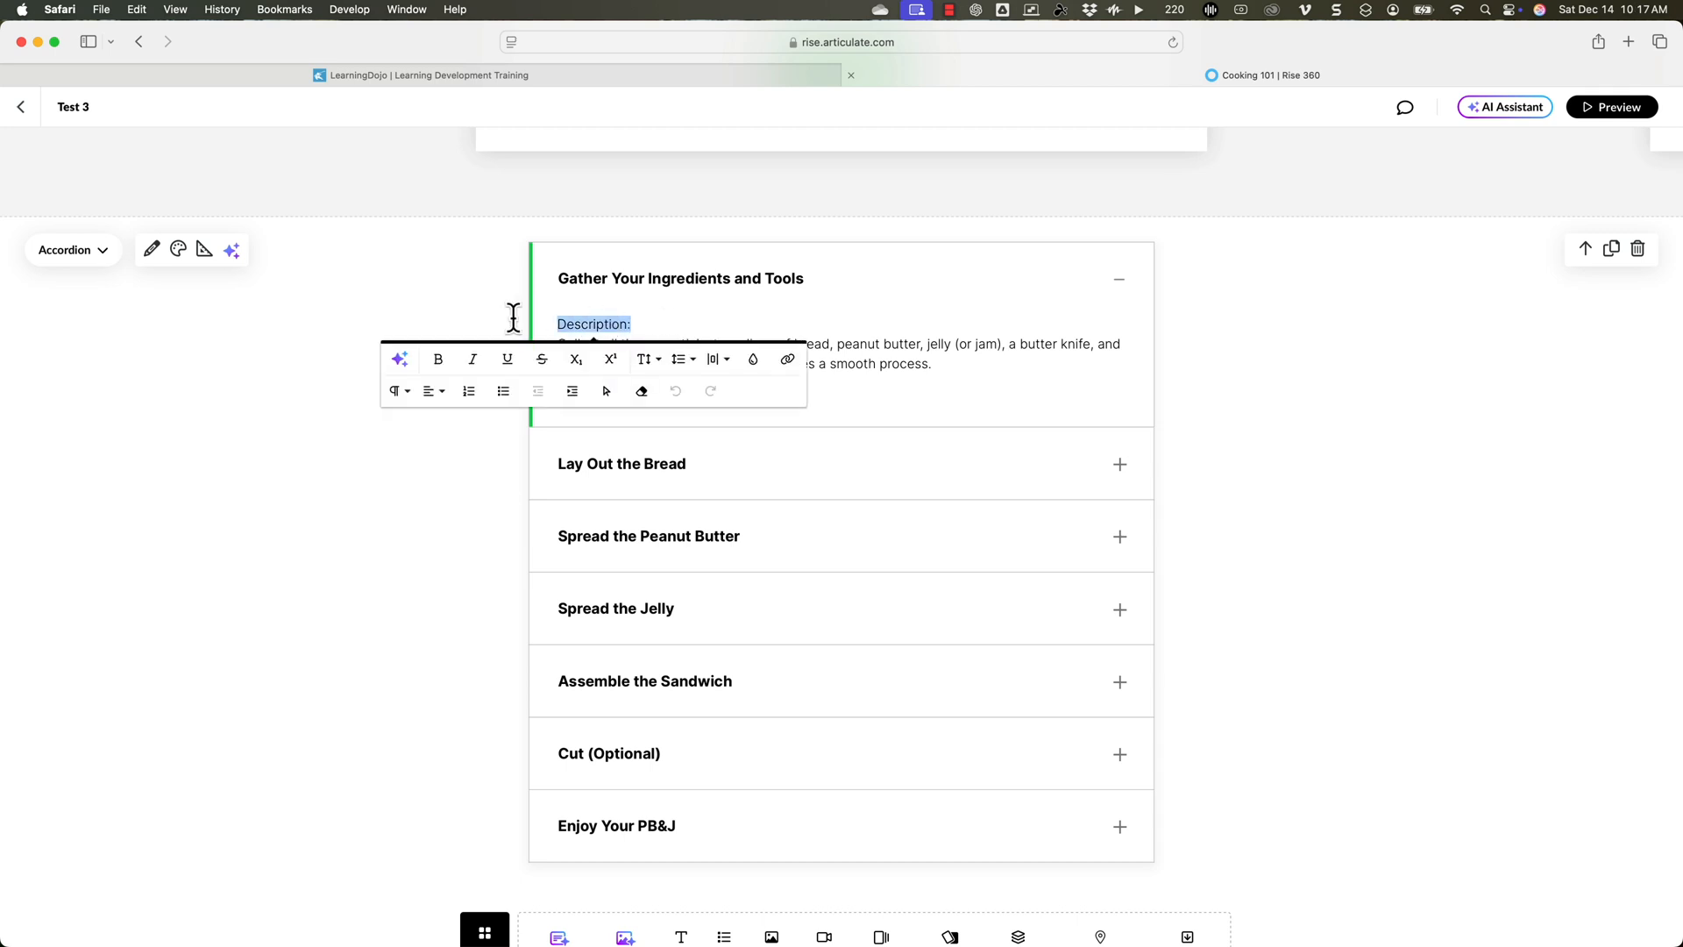
pyautogui.click(785, 323)
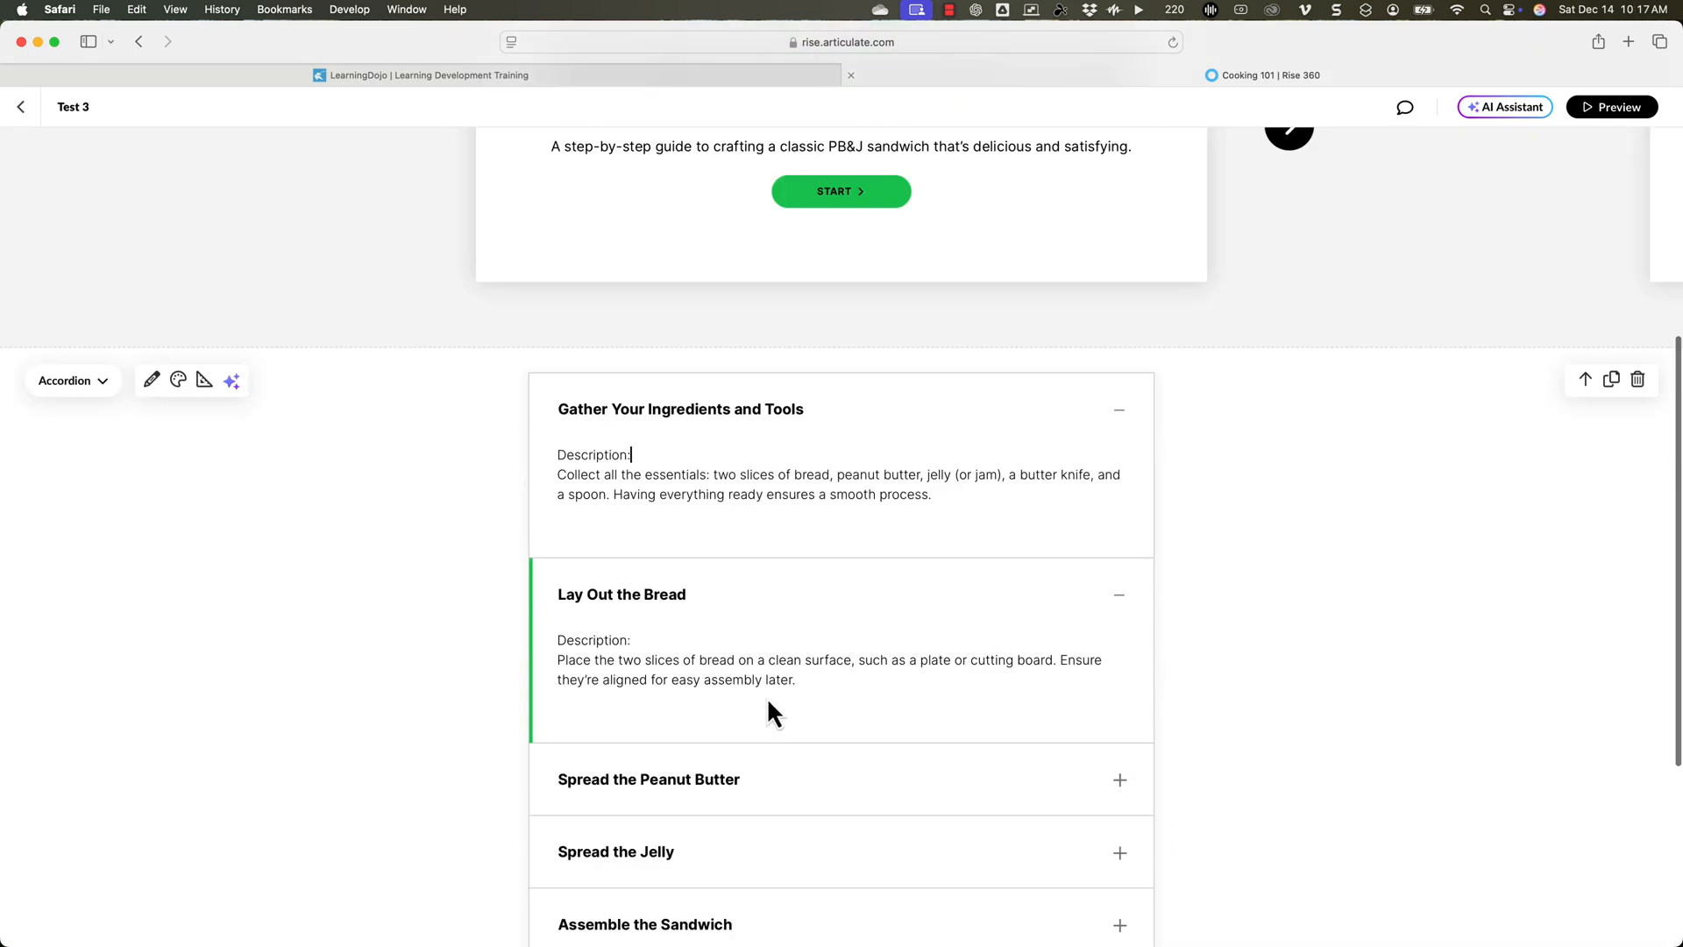
pyautogui.moveTo(440, 556)
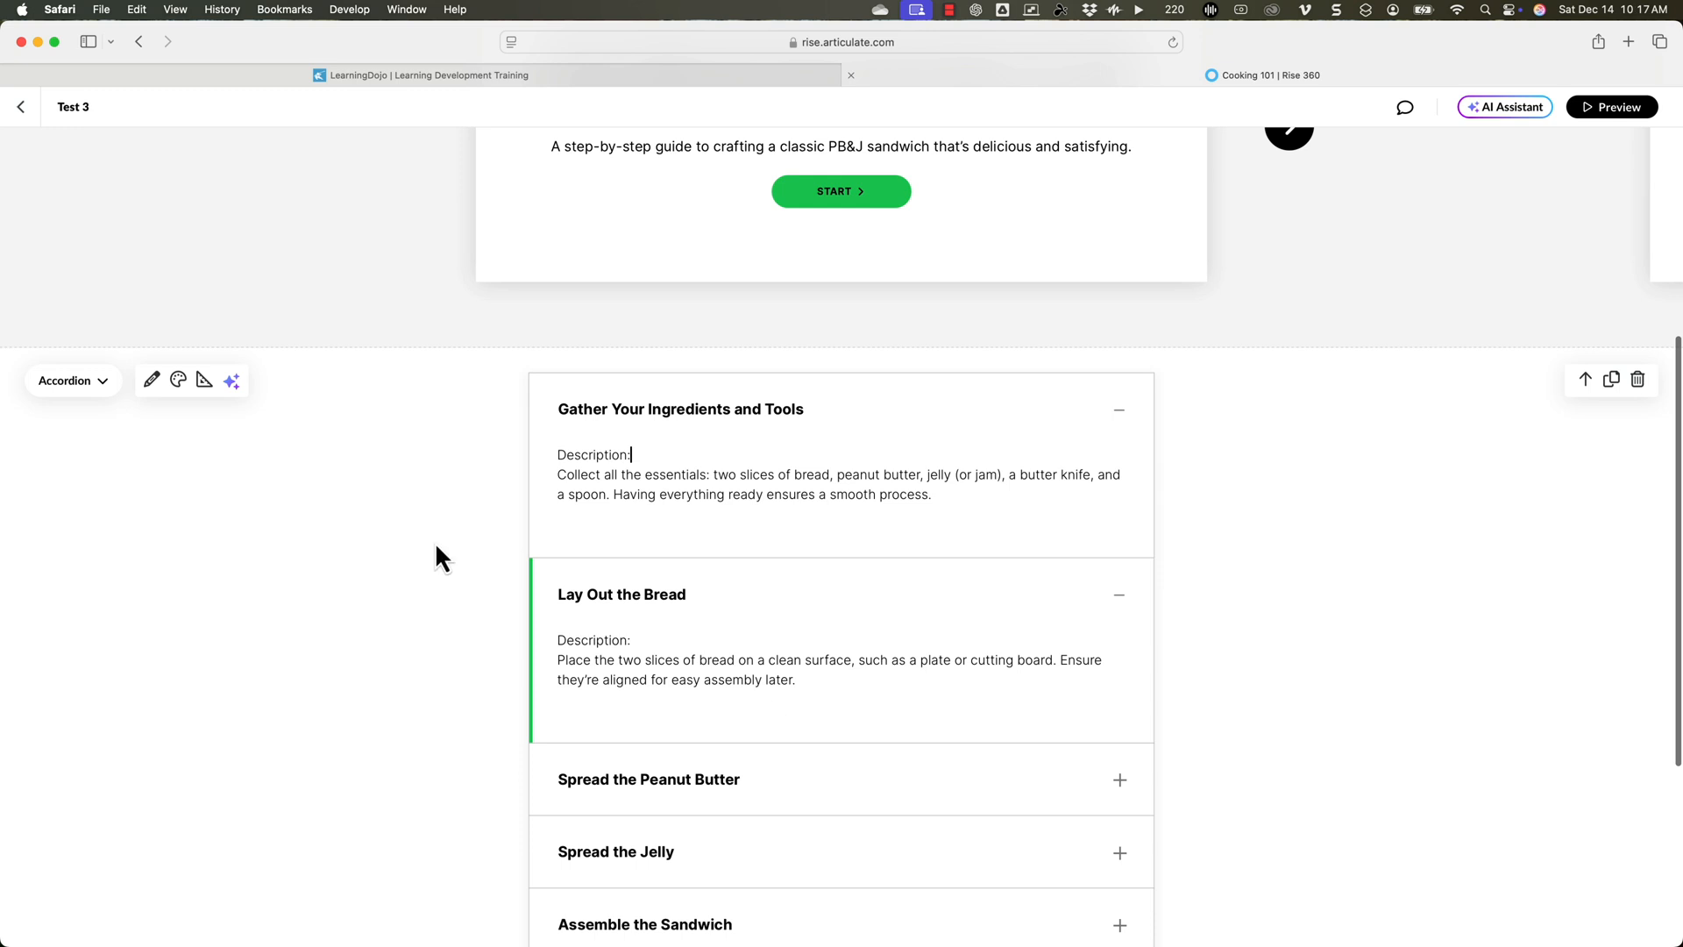
pyautogui.click(150, 378)
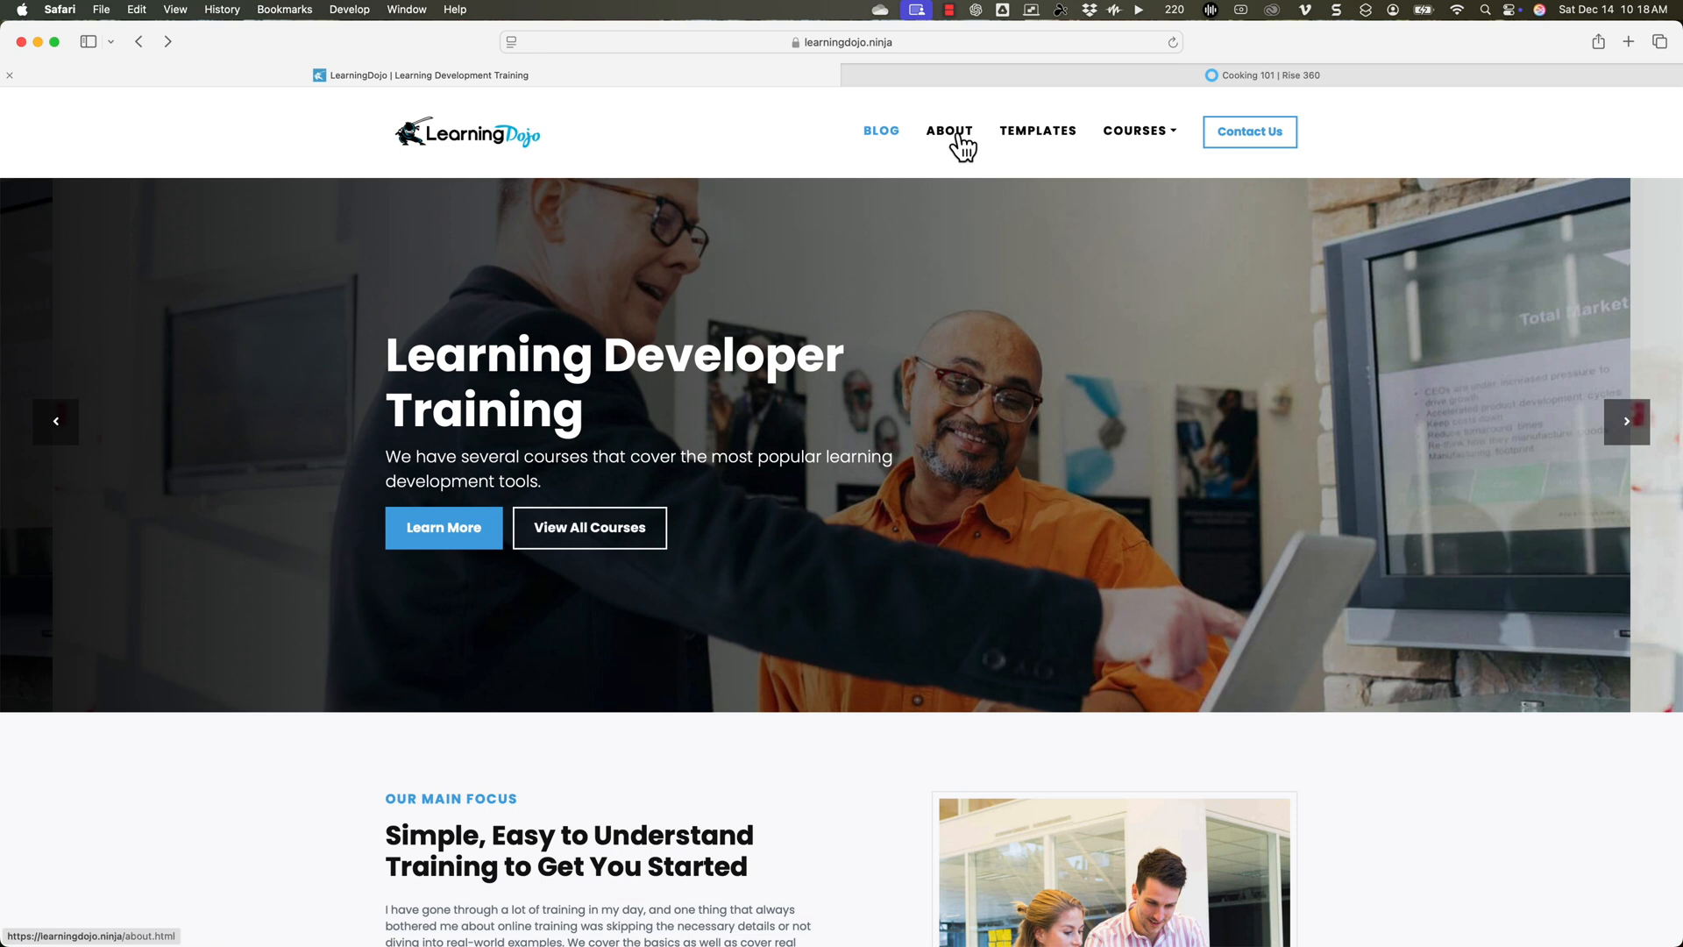
pyautogui.moveTo(1126, 142)
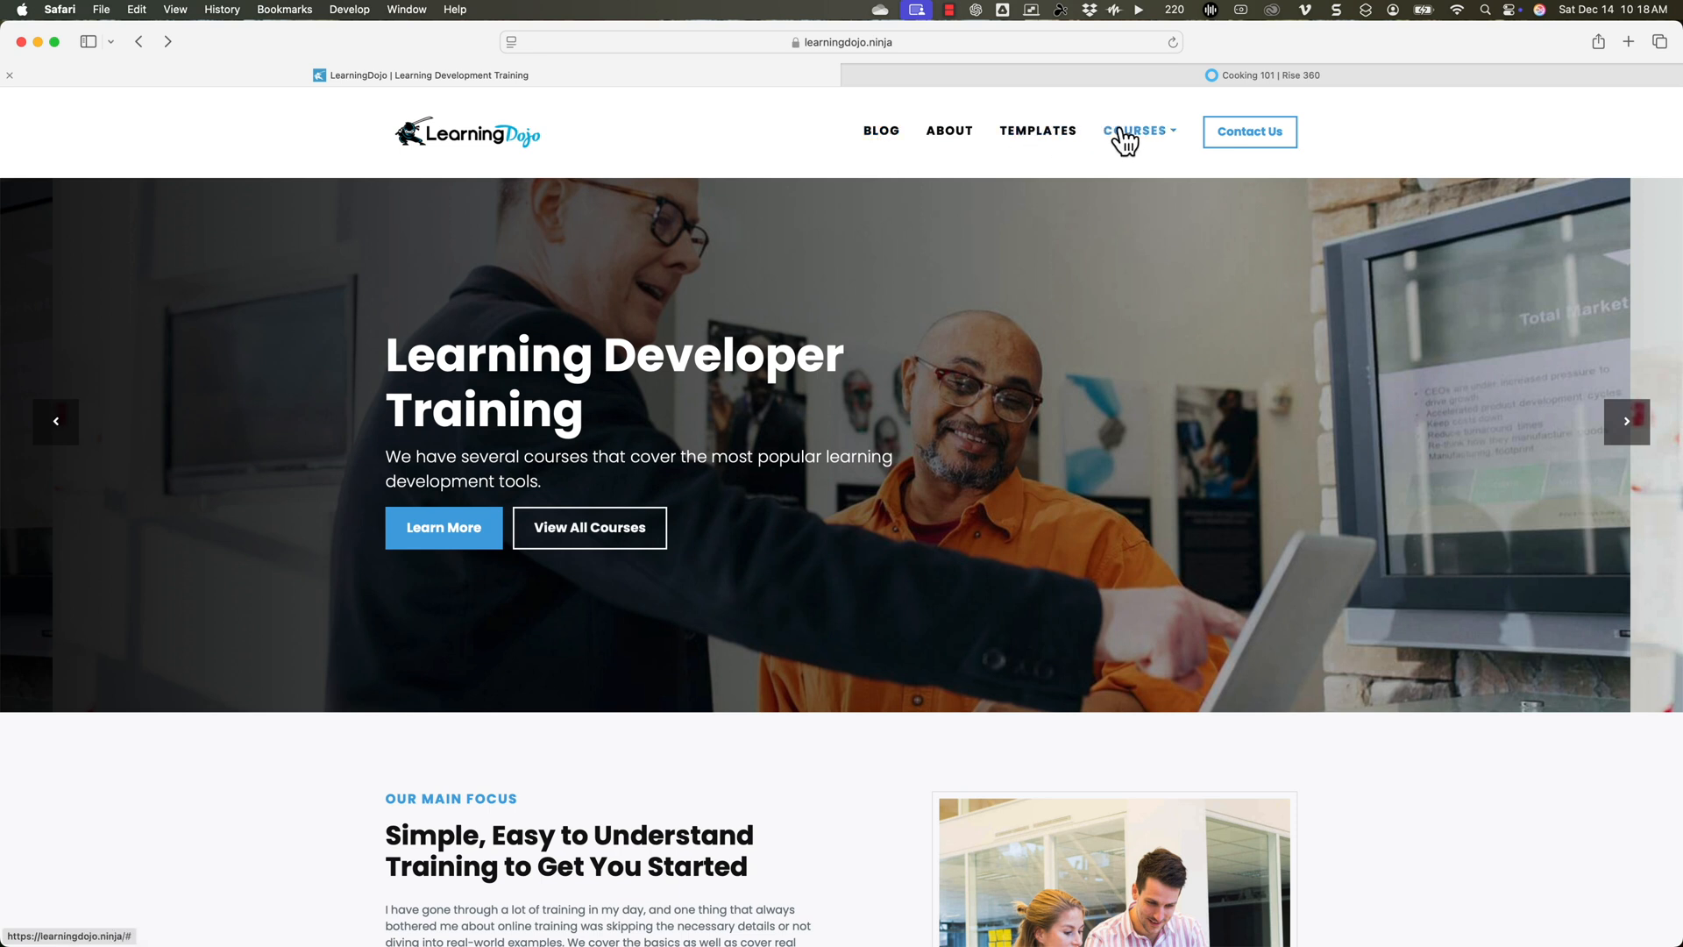
# Browse the Learning Dojo course list and Templates page, then open the Blog page.
pyautogui.click(1134, 132)
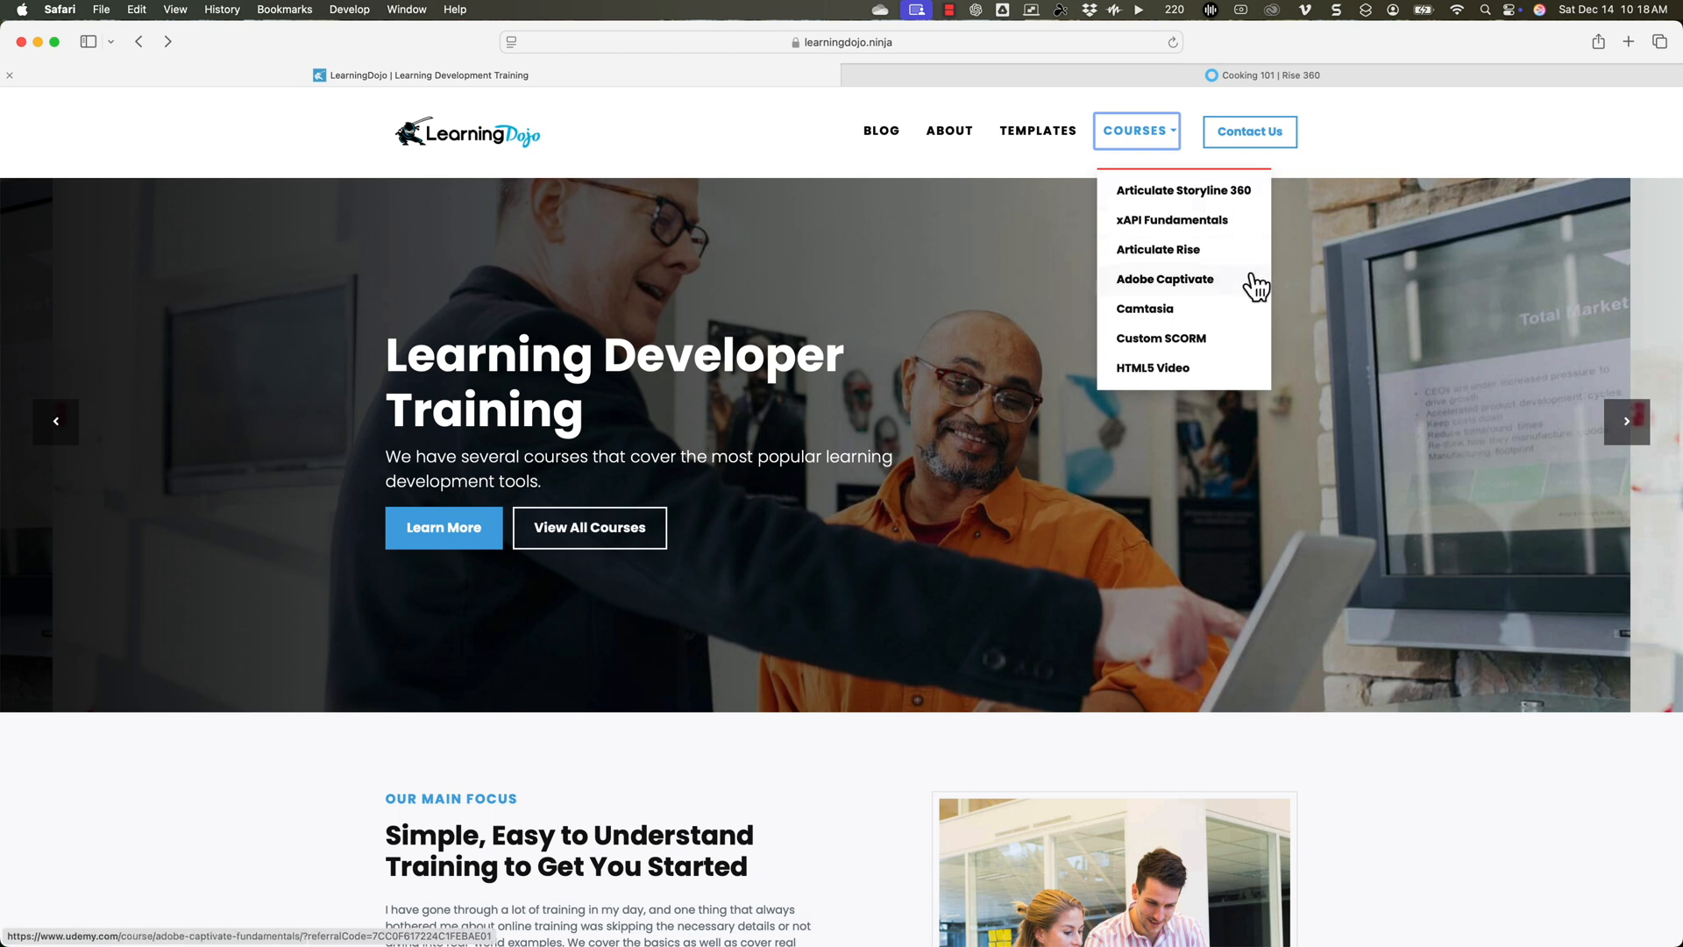
pyautogui.moveTo(1145, 308)
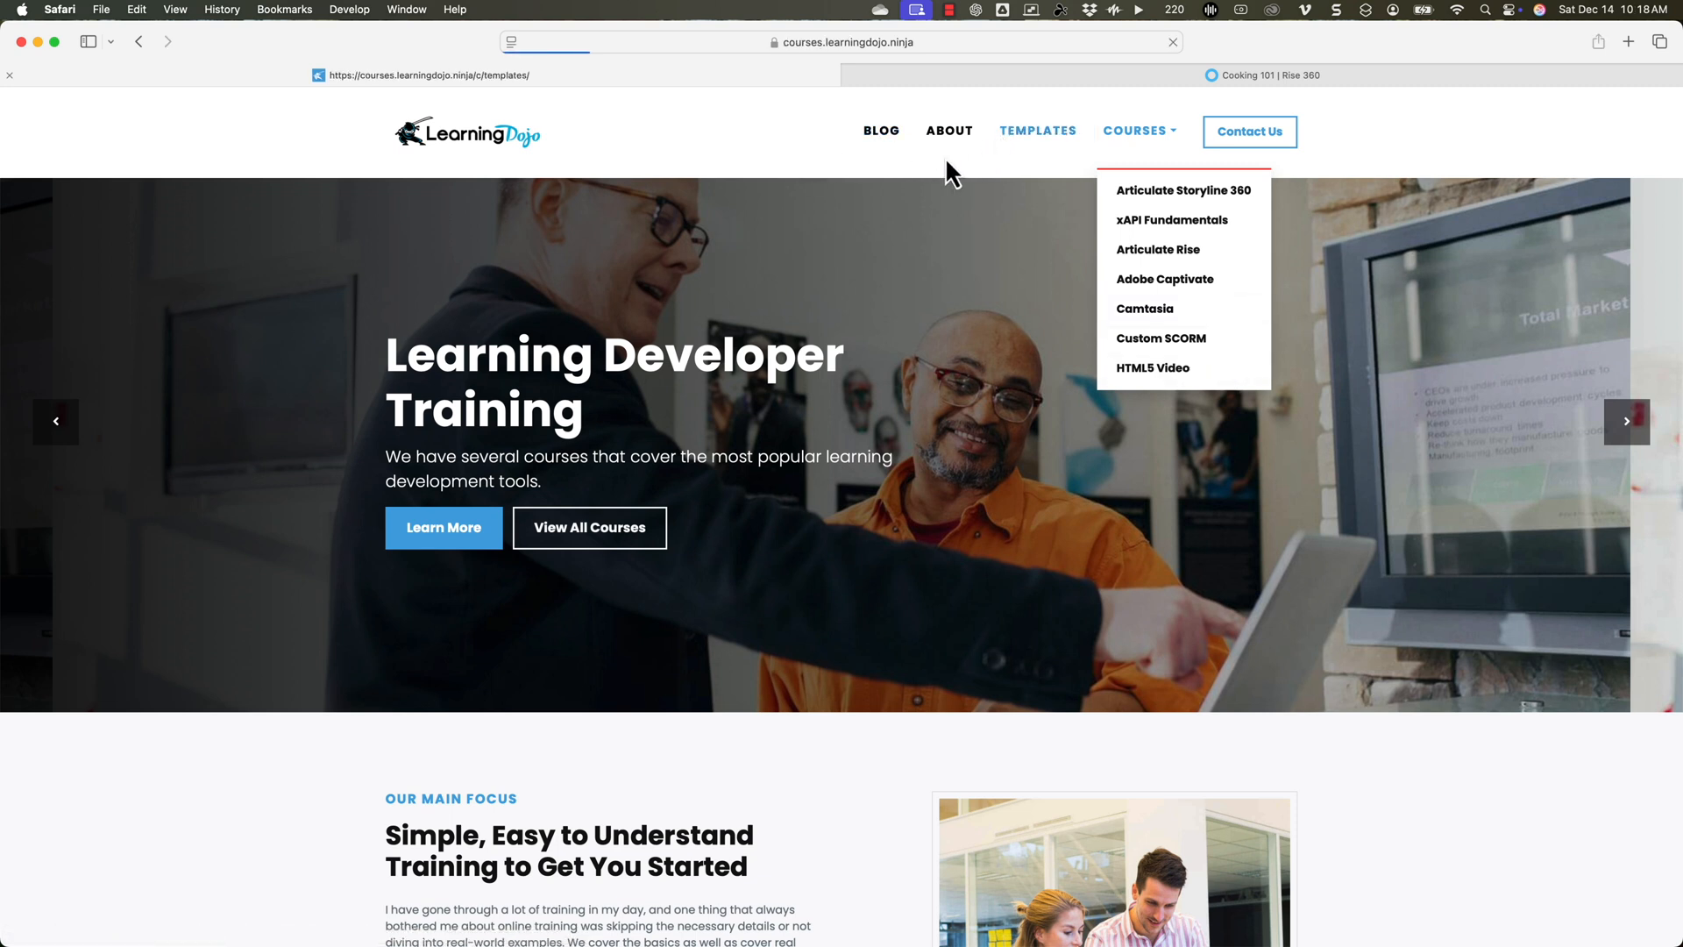
pyautogui.click(1036, 130)
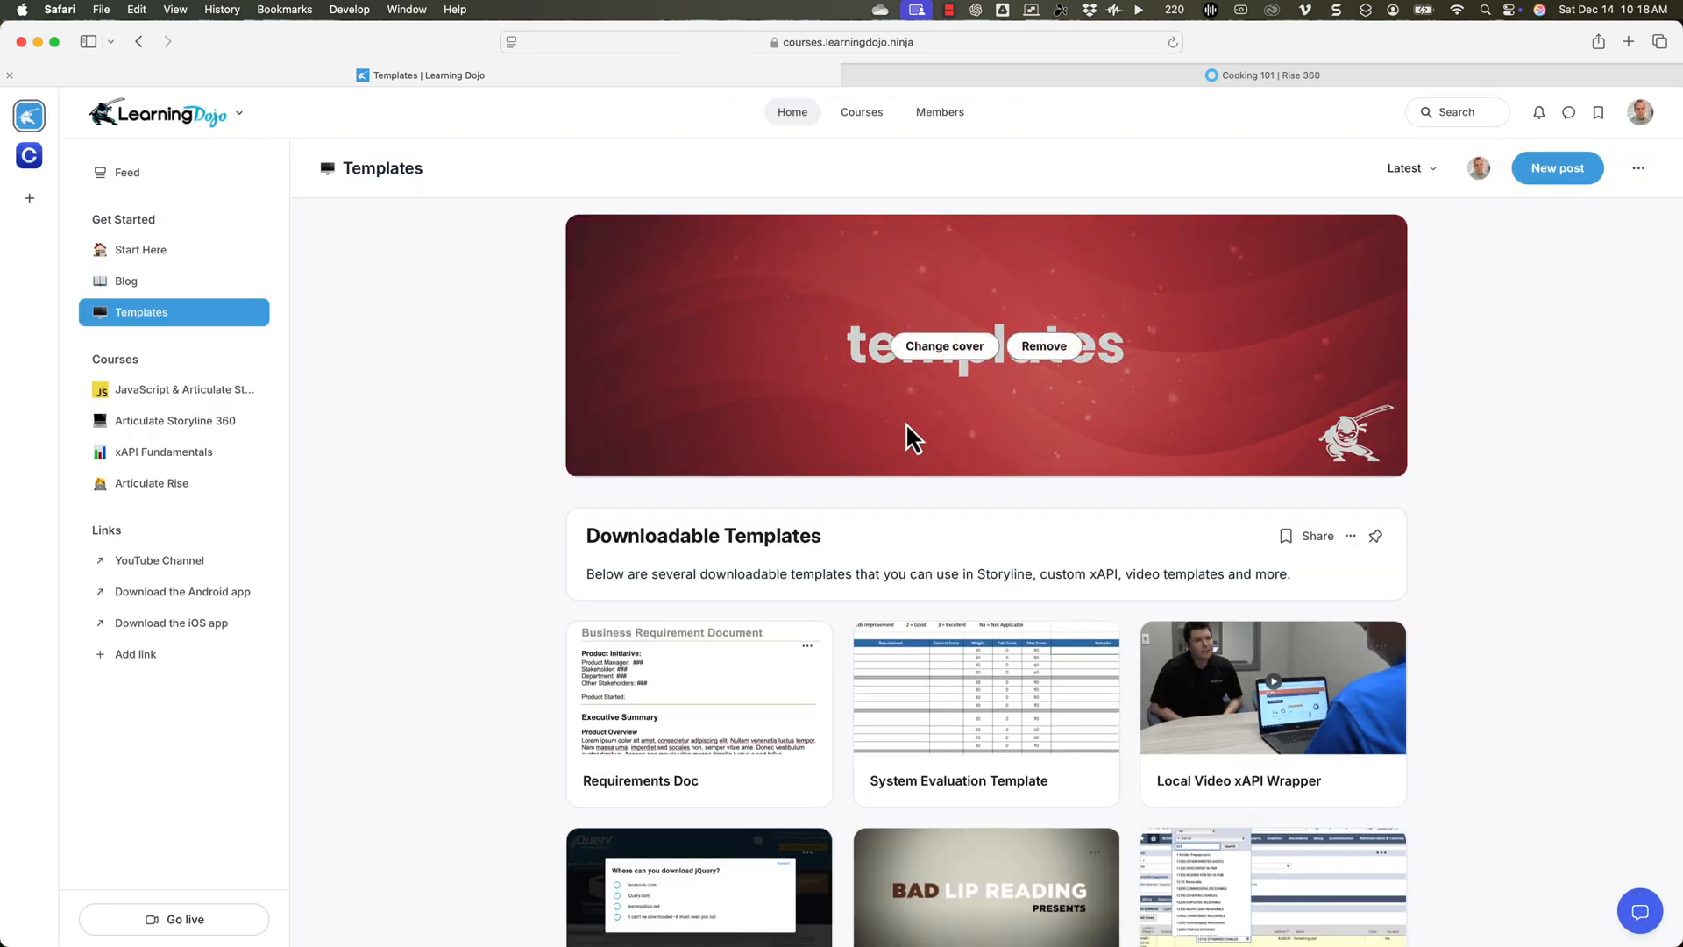
pyautogui.scroll(-3)
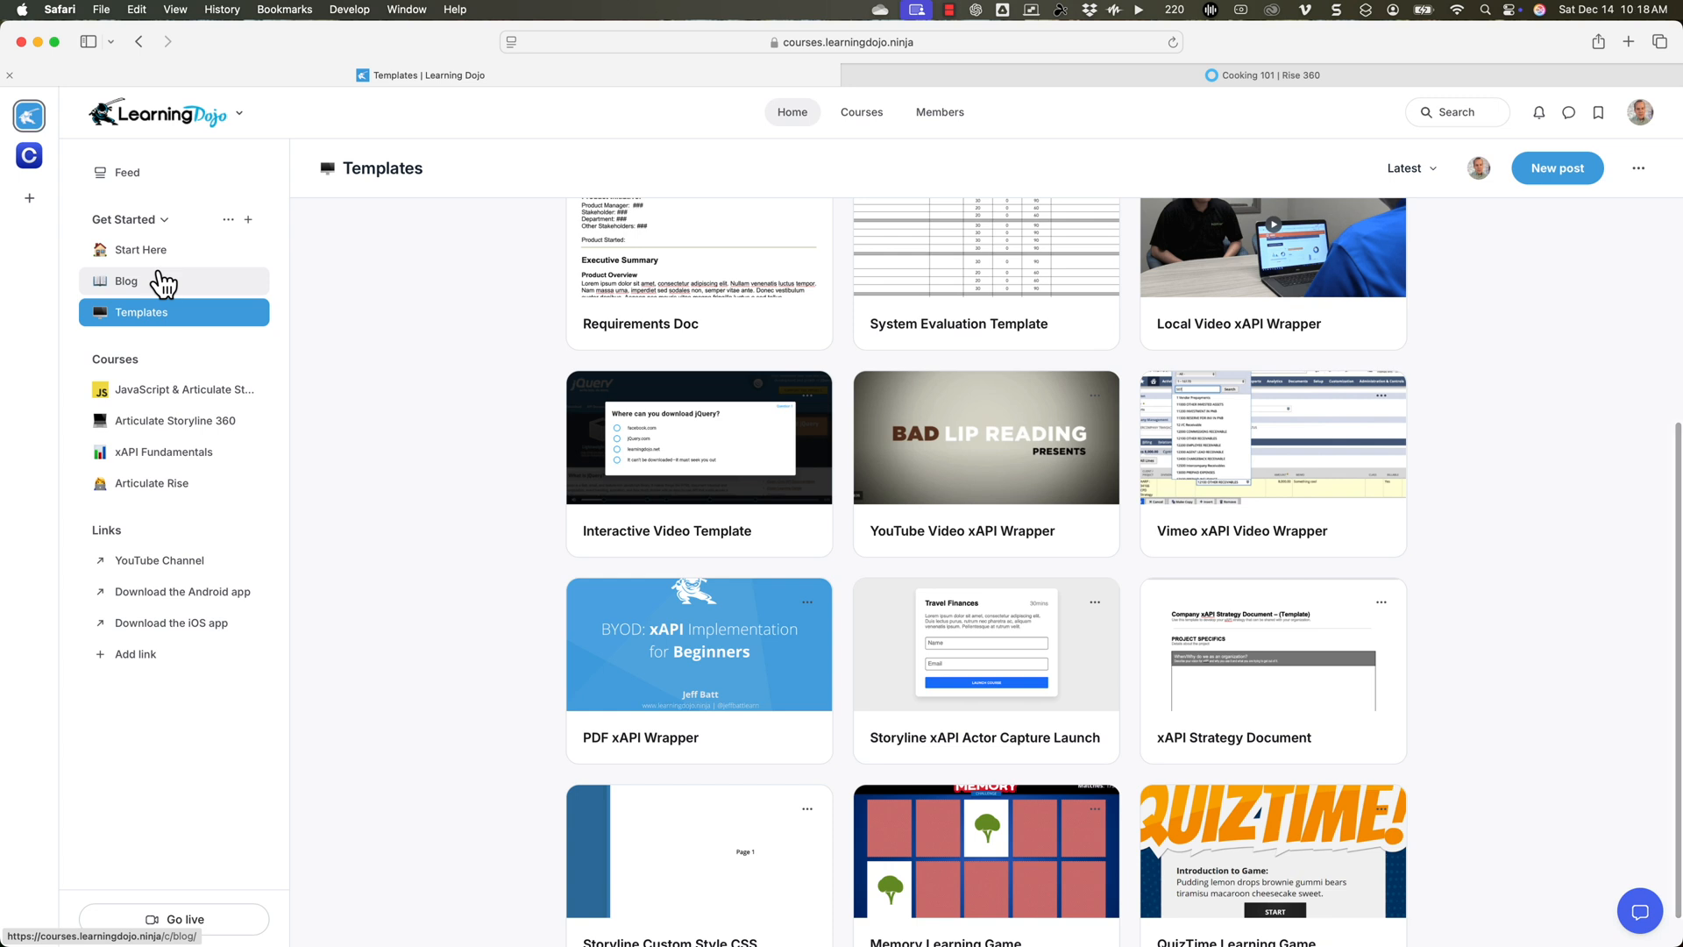
pyautogui.click(126, 280)
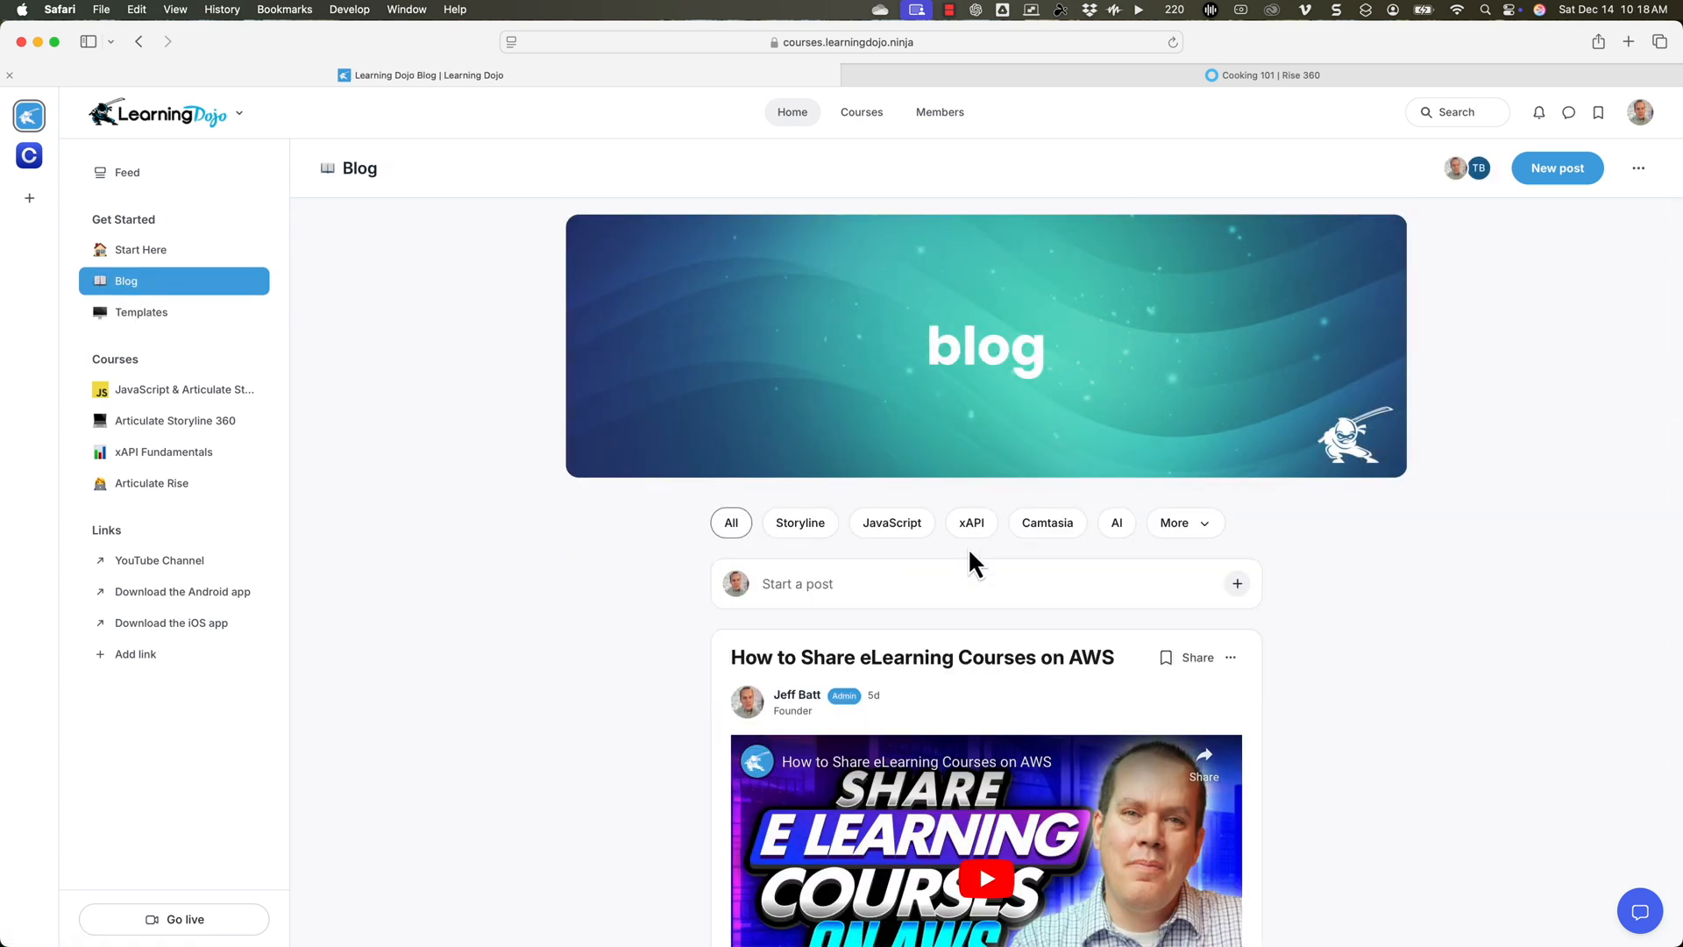